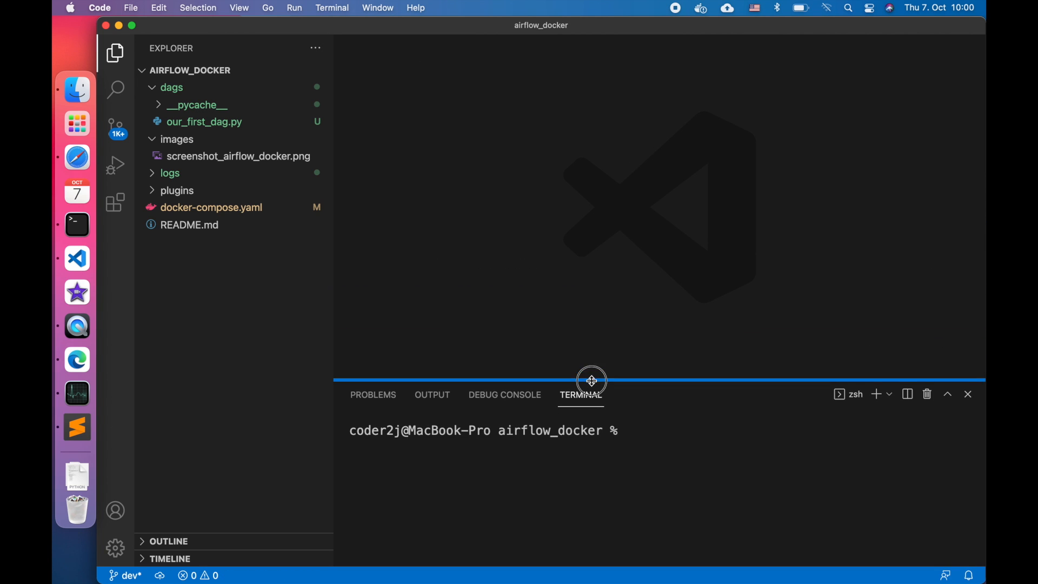
Run docker ps to list containers, then discard a typed docker-compose up -d without running it.
type("docker ps")
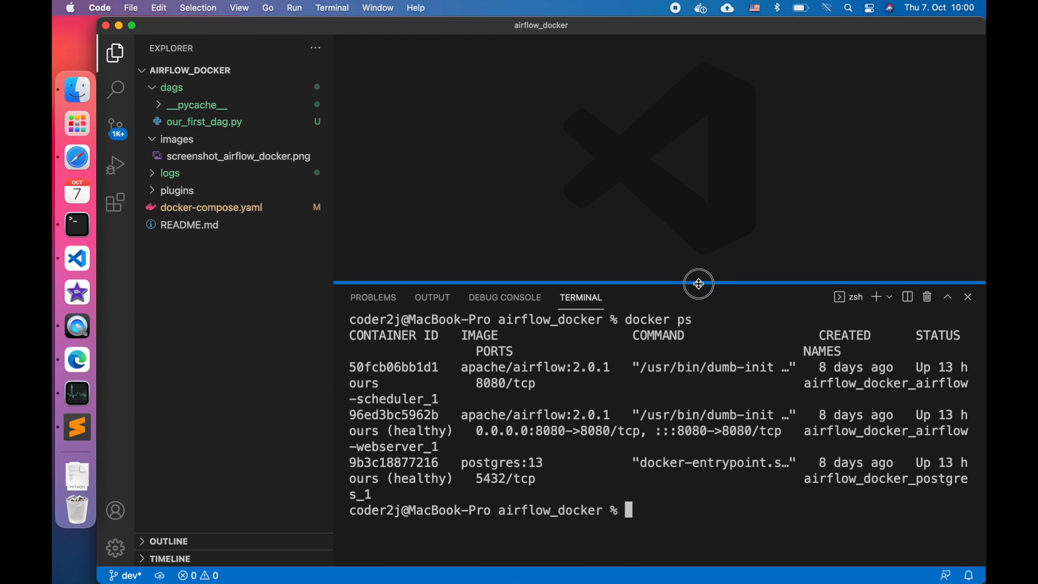
mouse_move(701, 517)
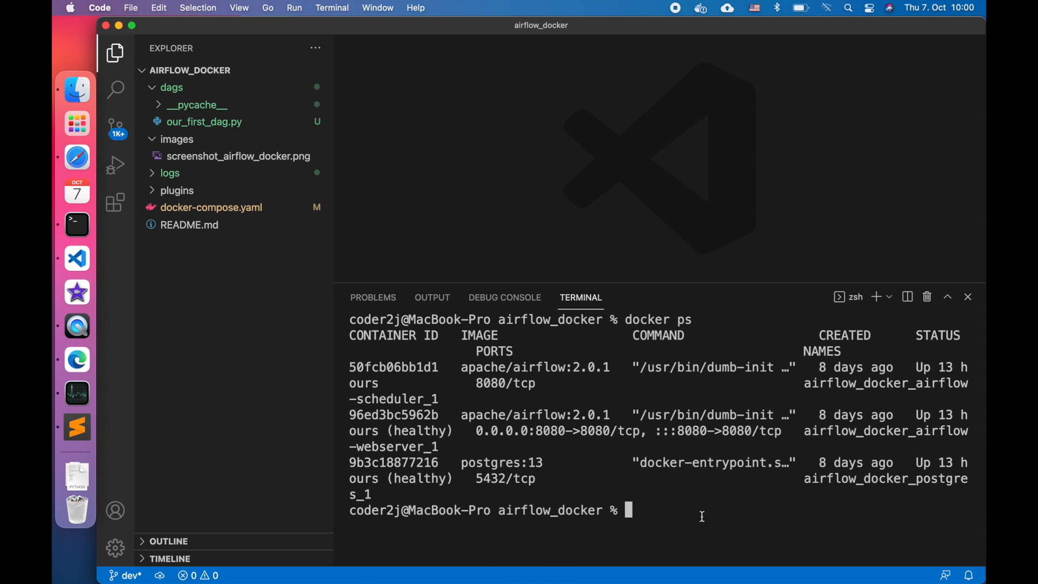
type("do")
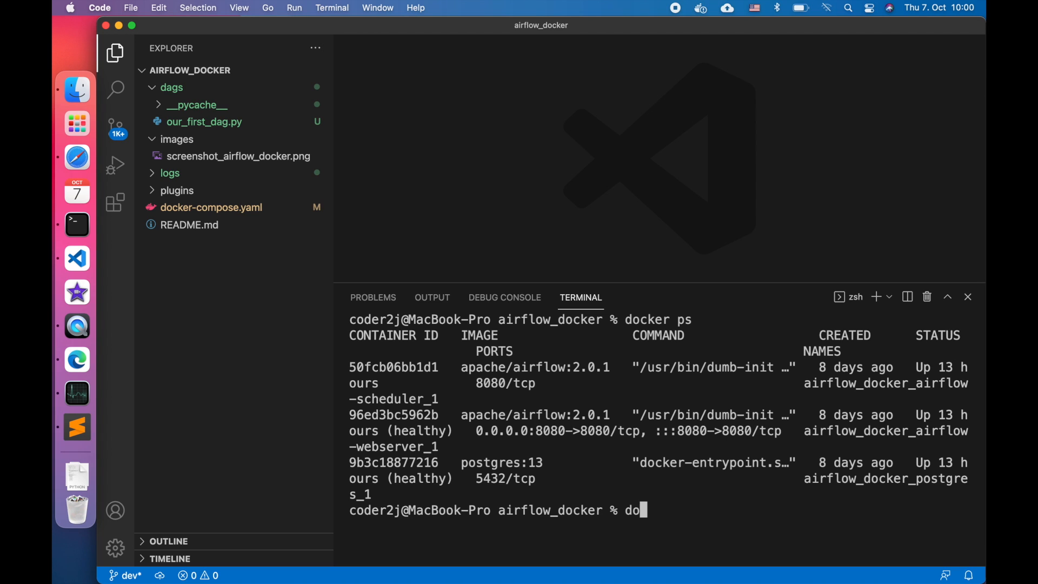
type("cker-compose")
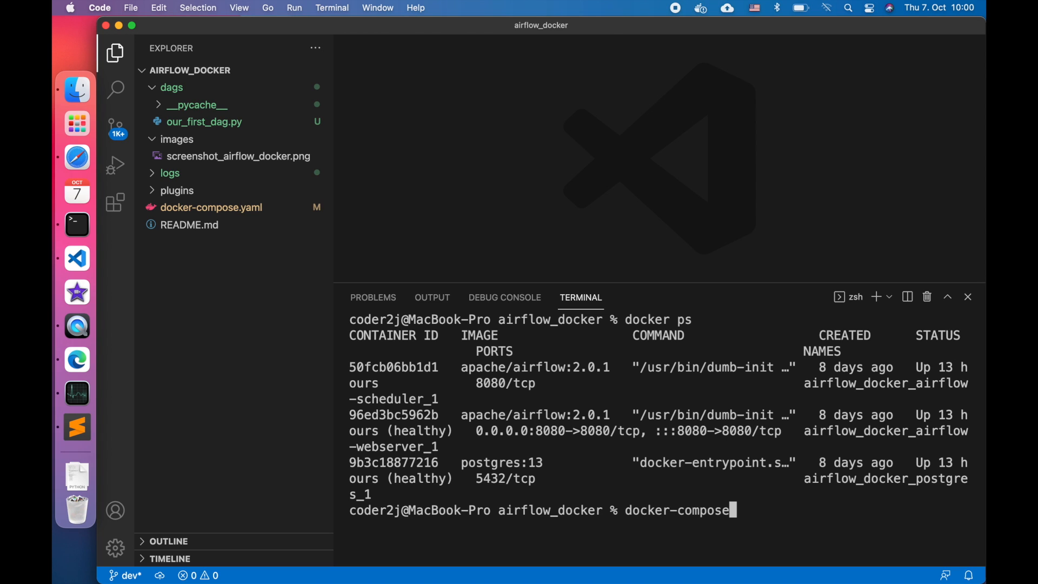
type("up -d")
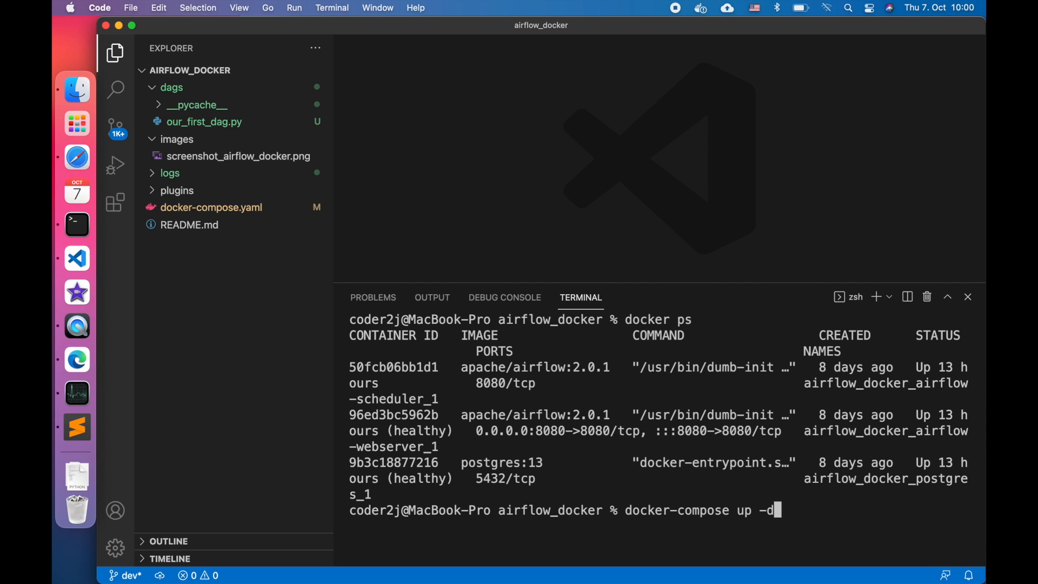
key("Backspace")
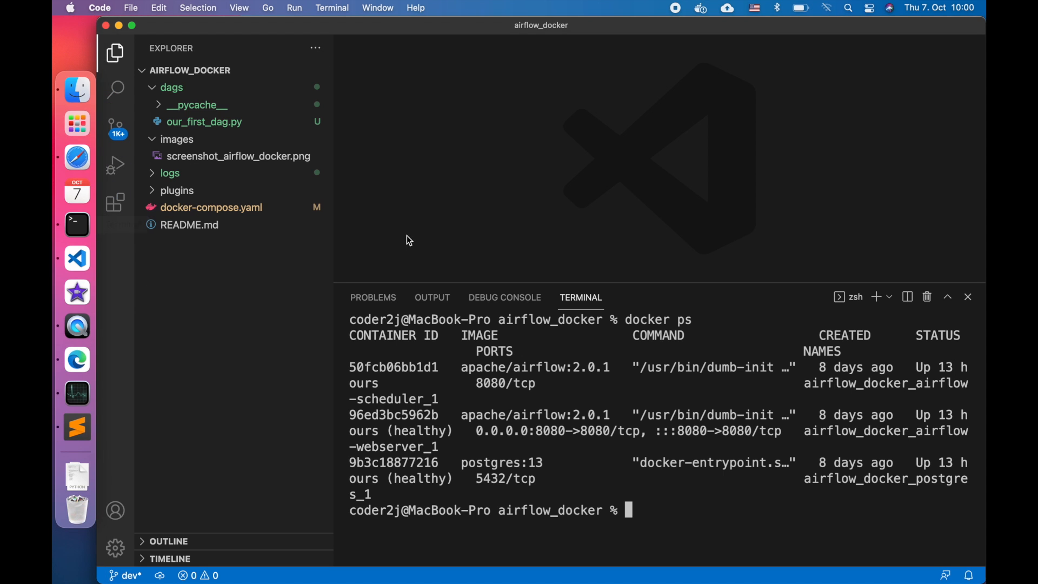
Create create_dag_with_python_operator.py inside the dags folder.
left_click(171, 87)
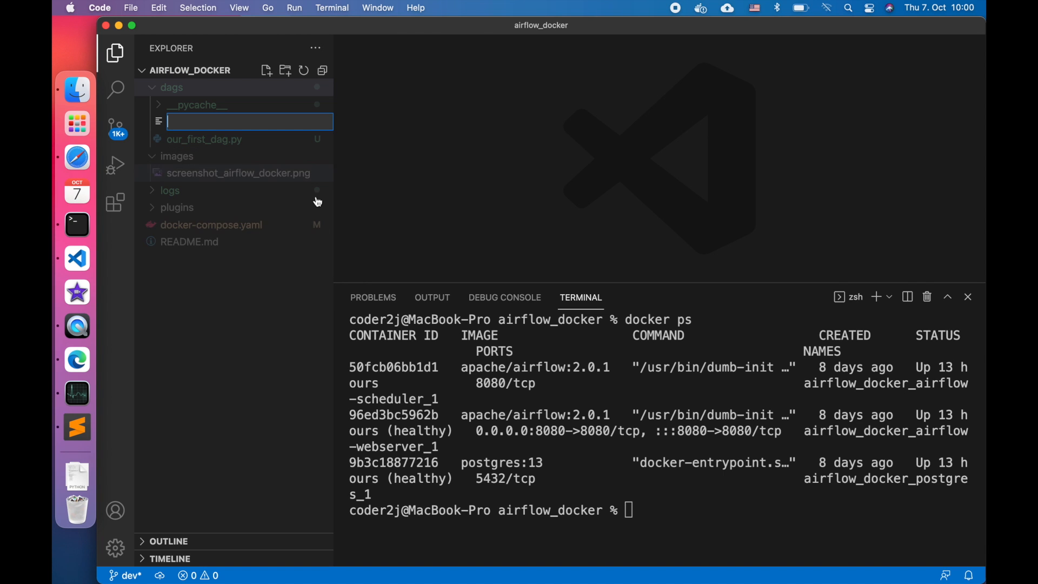
type("create_dag_with_")
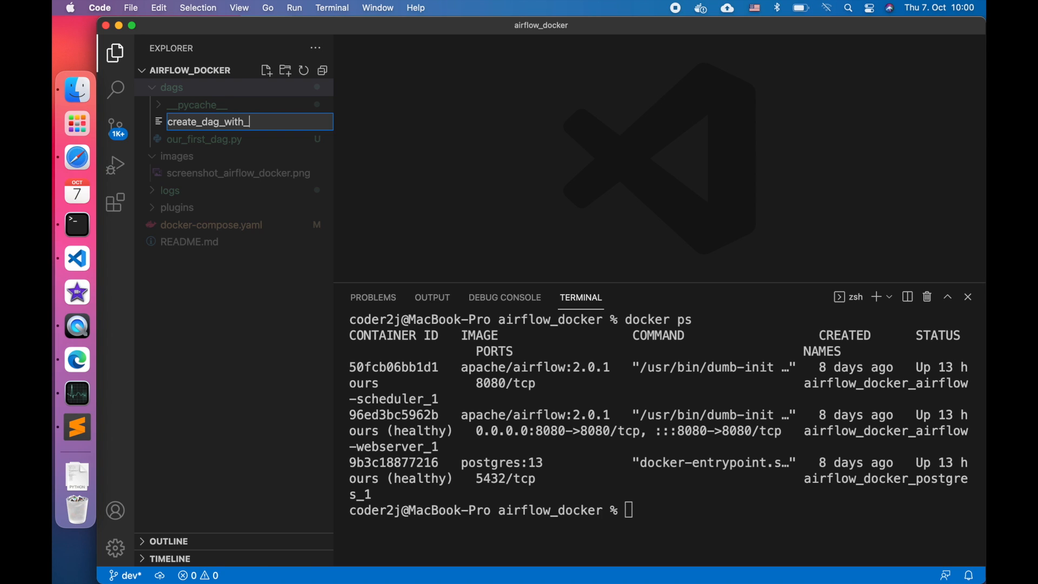
type("python_")
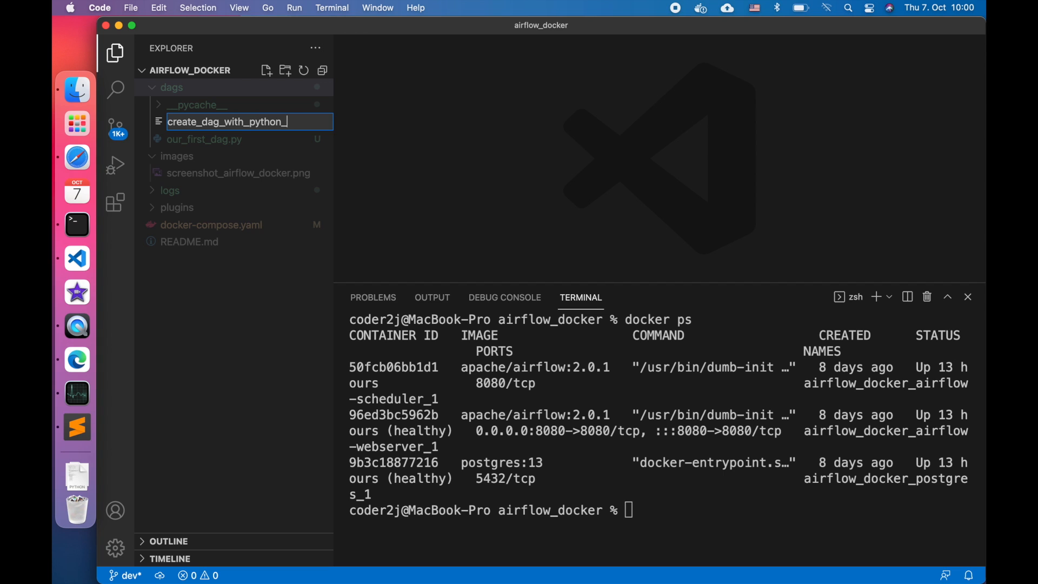
type("operator.py")
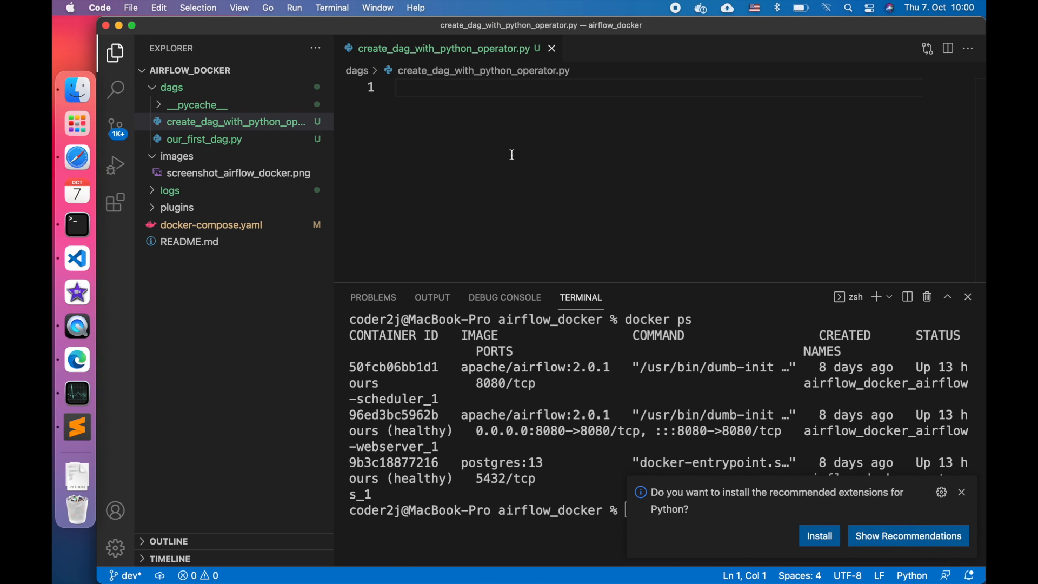
Import DAG and datetime, add default_args with retries, and start a with DAG(...) block.
type("from airflow")
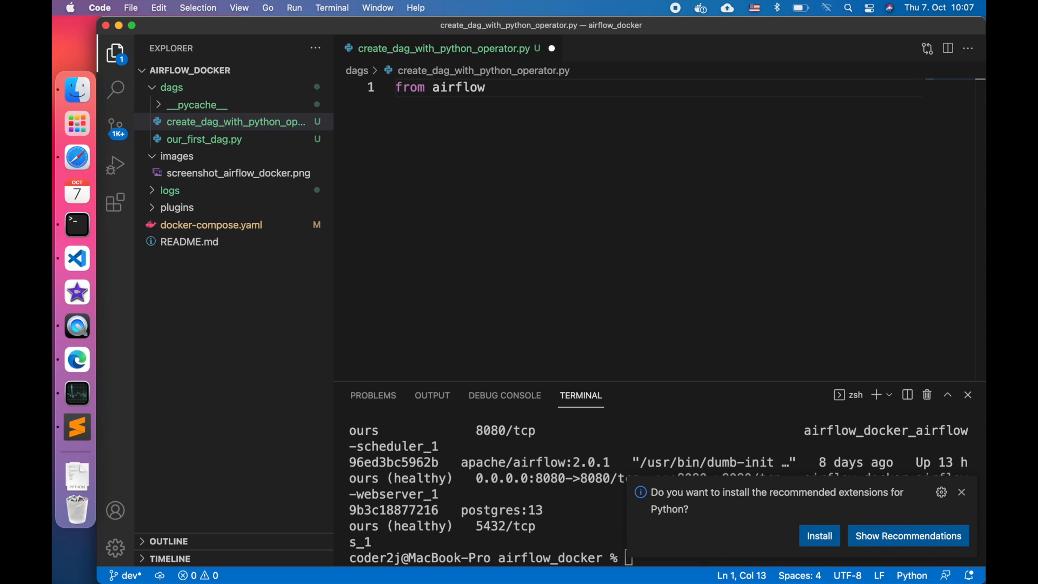
type("import DAG")
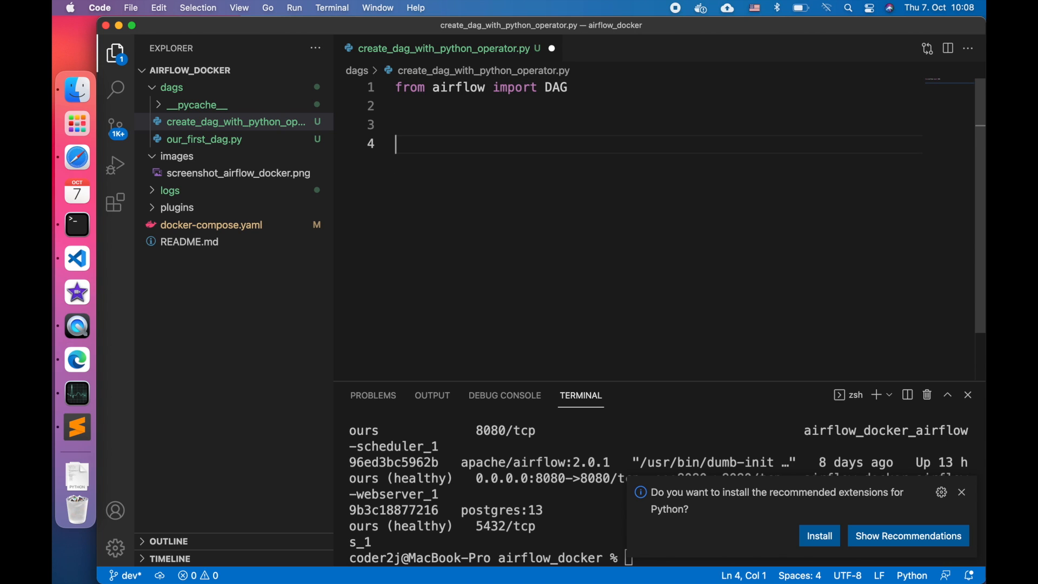
type("with DAG() as dag")
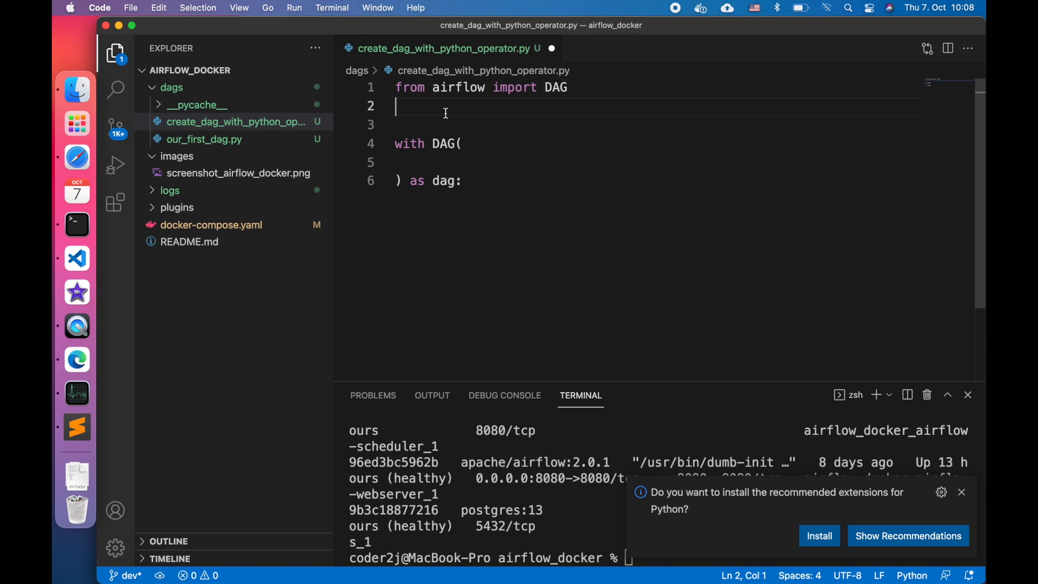
type("de")
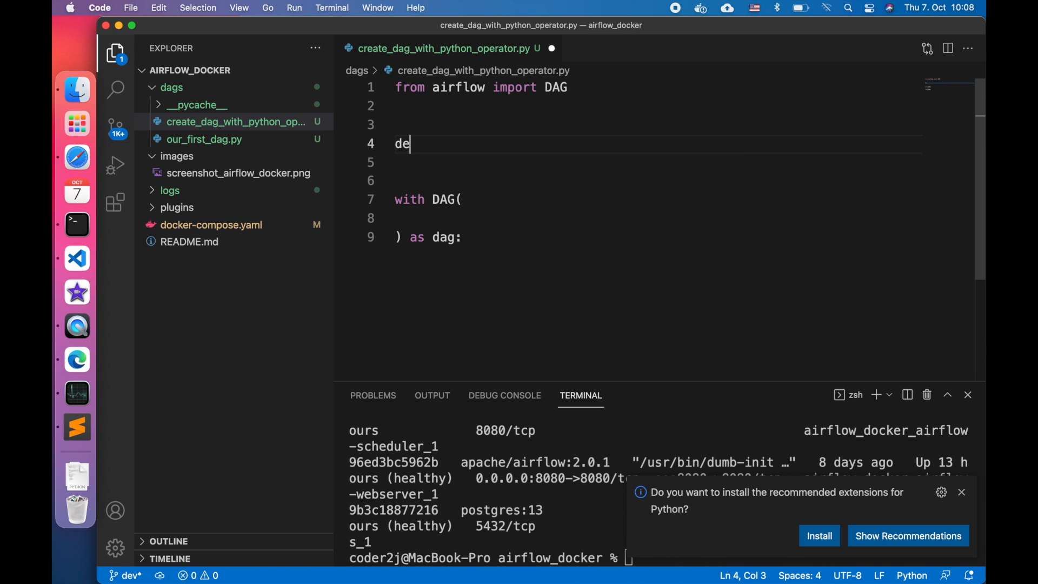
type("fault")
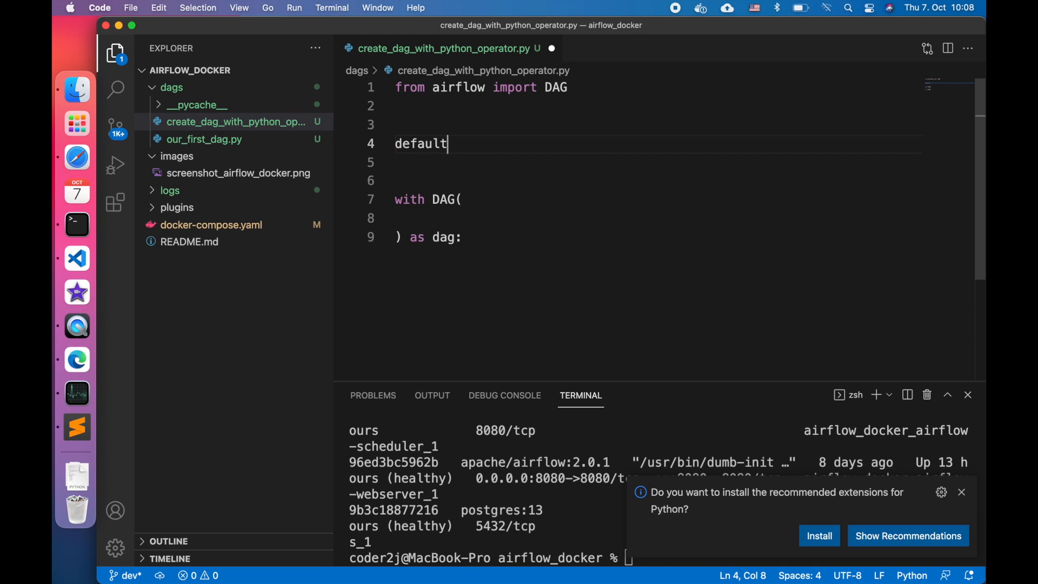
type("_args =")
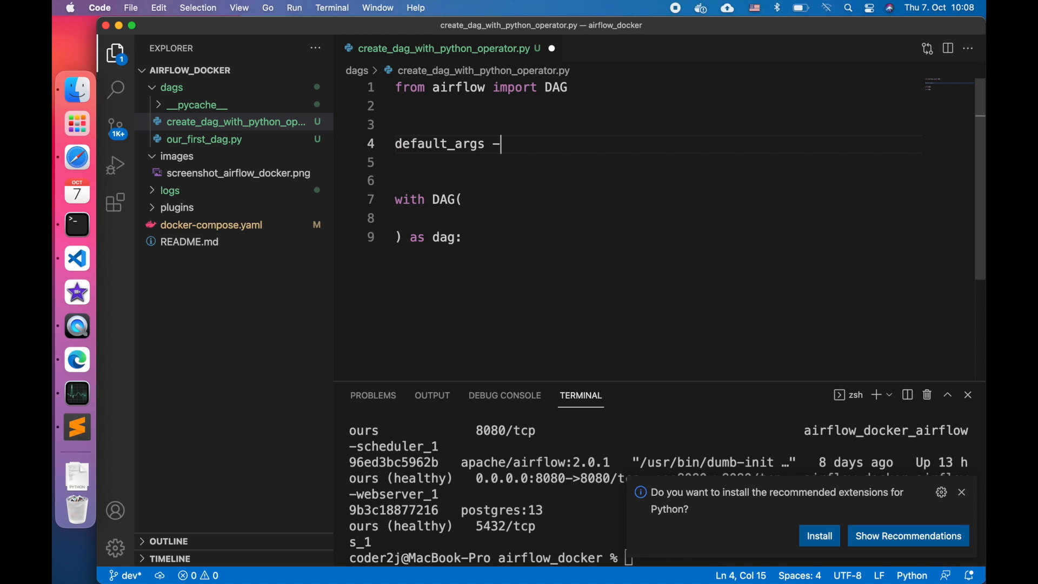
type("= {")
type("from")
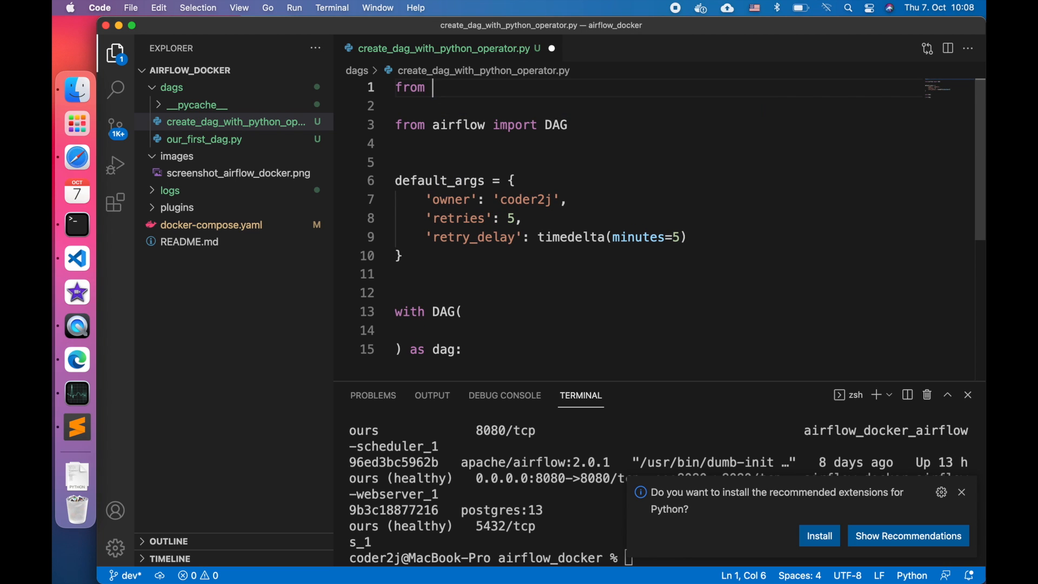
type("datetime impor")
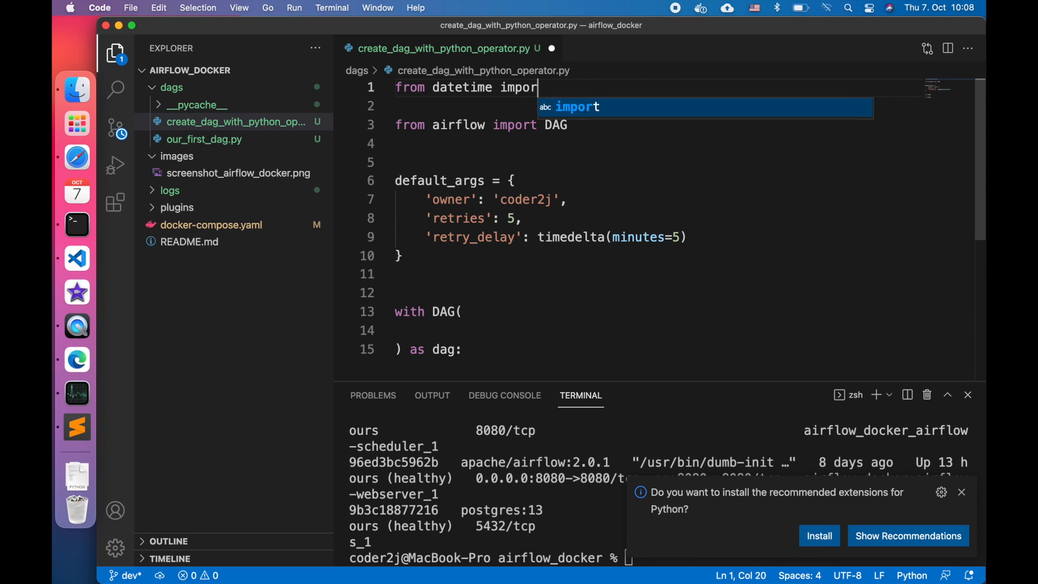
type("datetime, time")
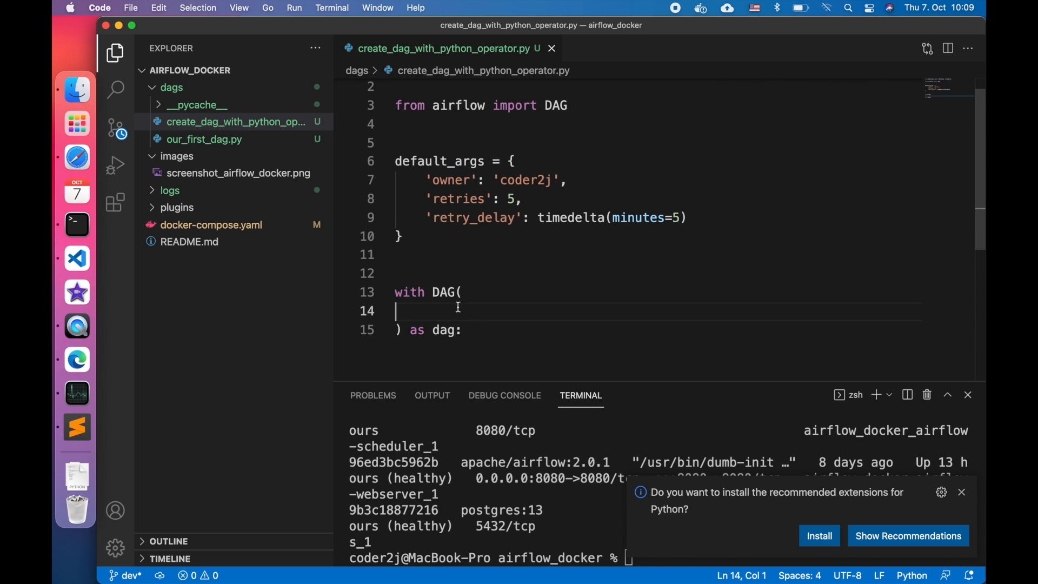
type("default_args=default_args,")
type("dag_id='ou")
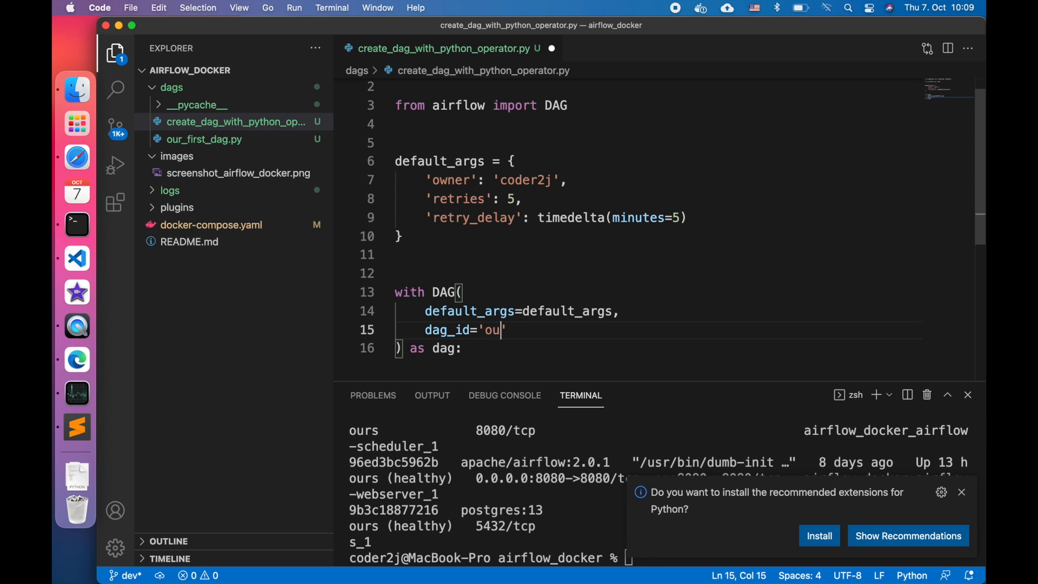
type("r_dag")
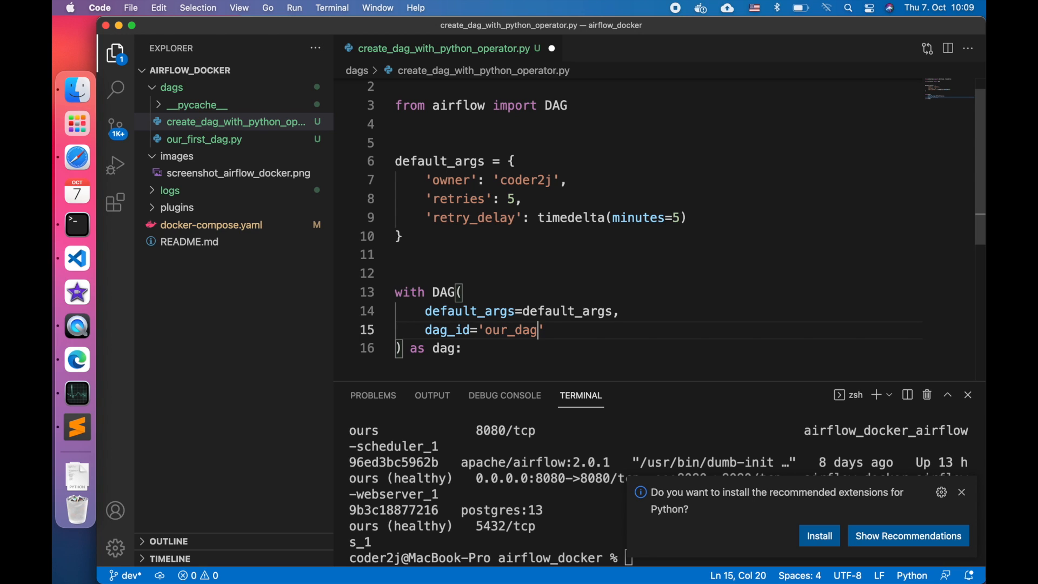
type("_with_python_operator_v01")
type("desc")
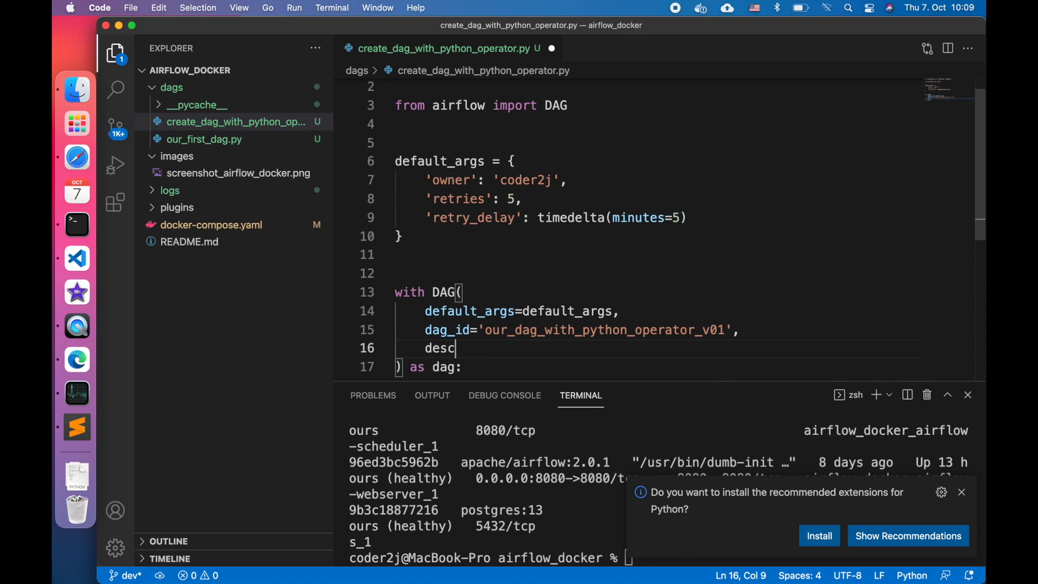
type("ription='Our")
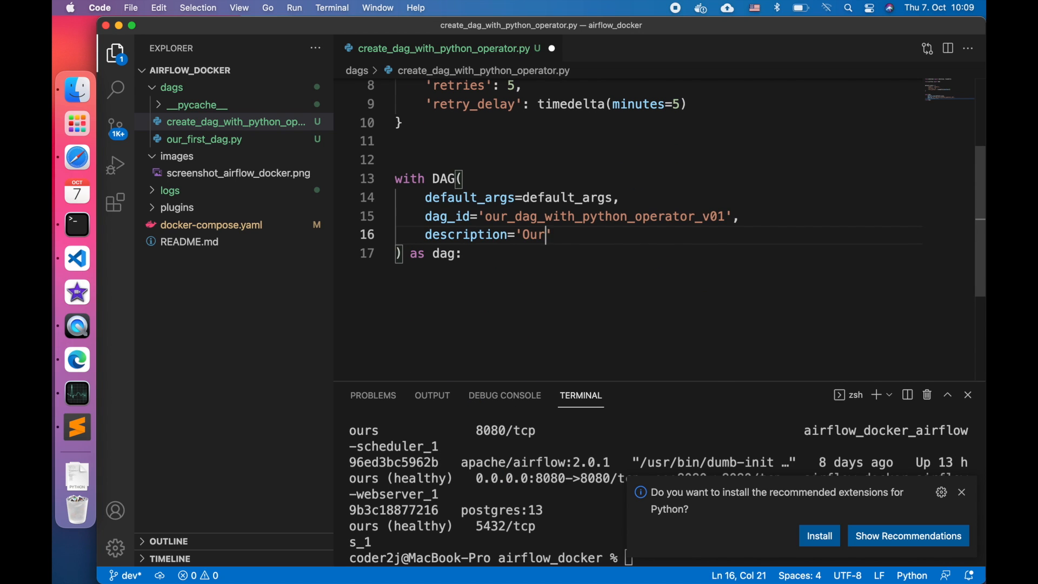
type("first dag using python")
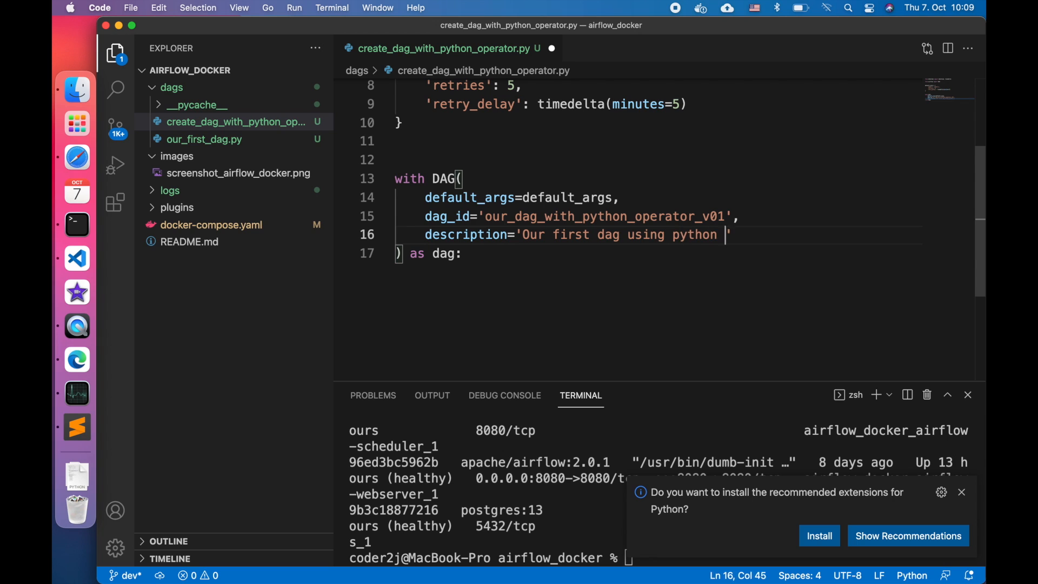
type("opeartor'")
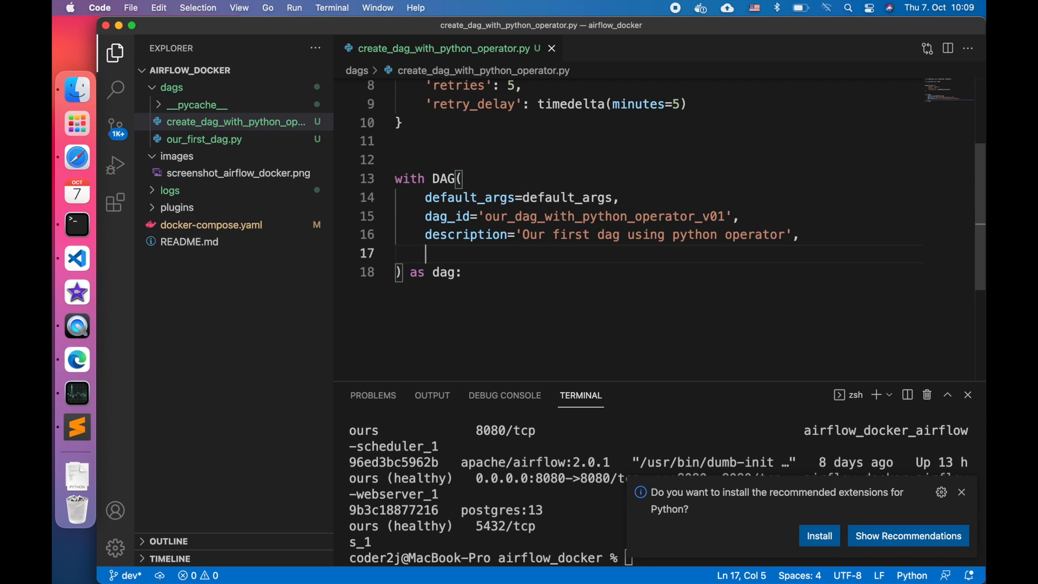
type("start_date=d")
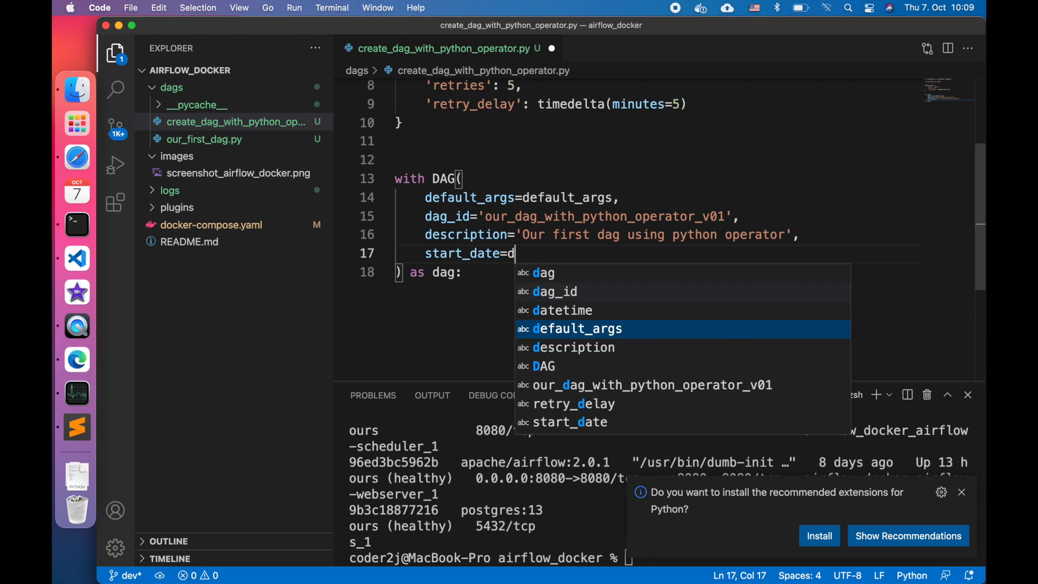
type("atetime(2021, 10, 6),")
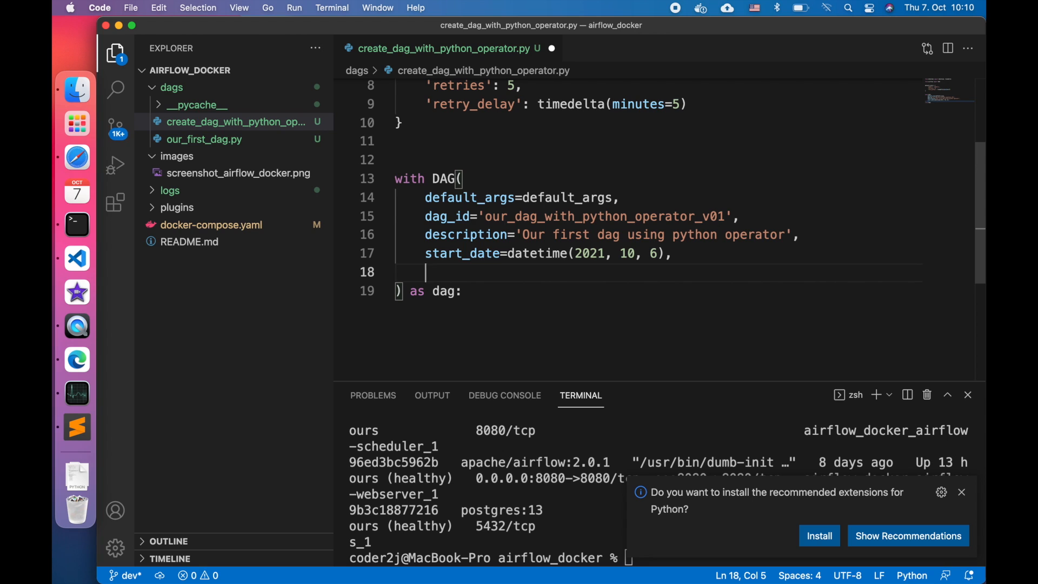
type("schedule")
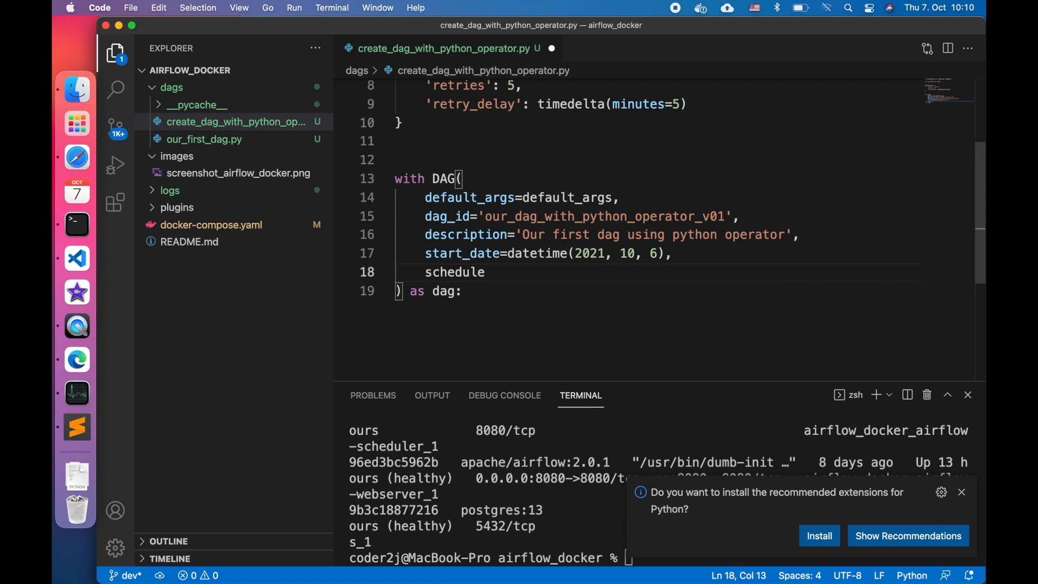
type("_interval='@'")
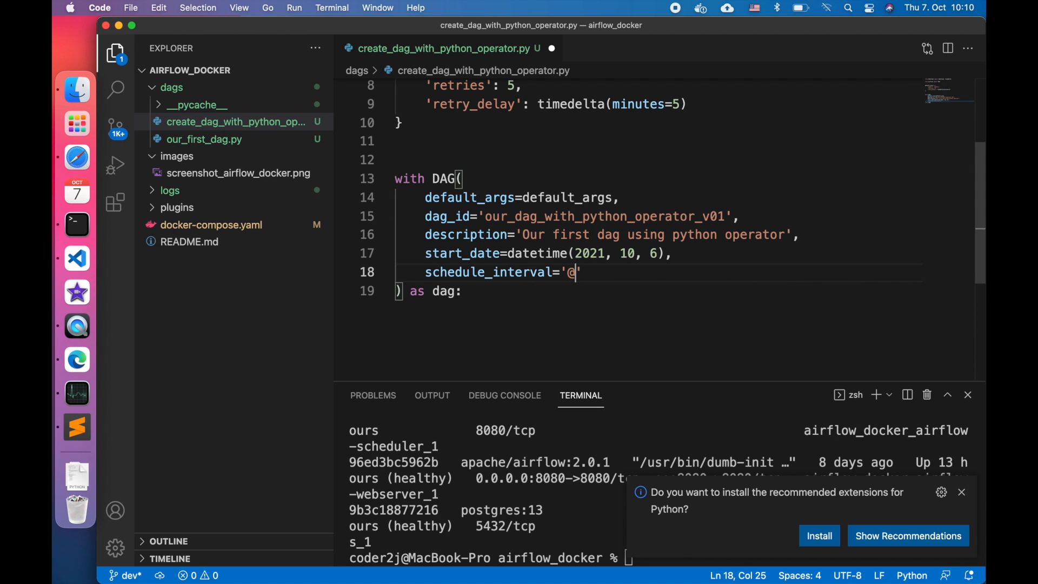
type("daily")
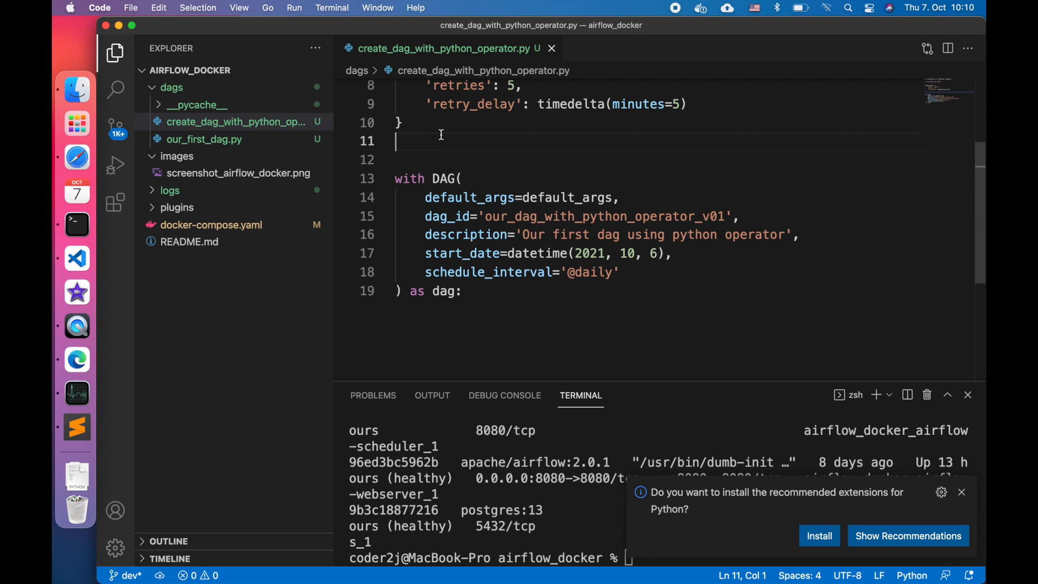
Add a greet function printing "Hello World!" above the DAG block and save.
key("enter")
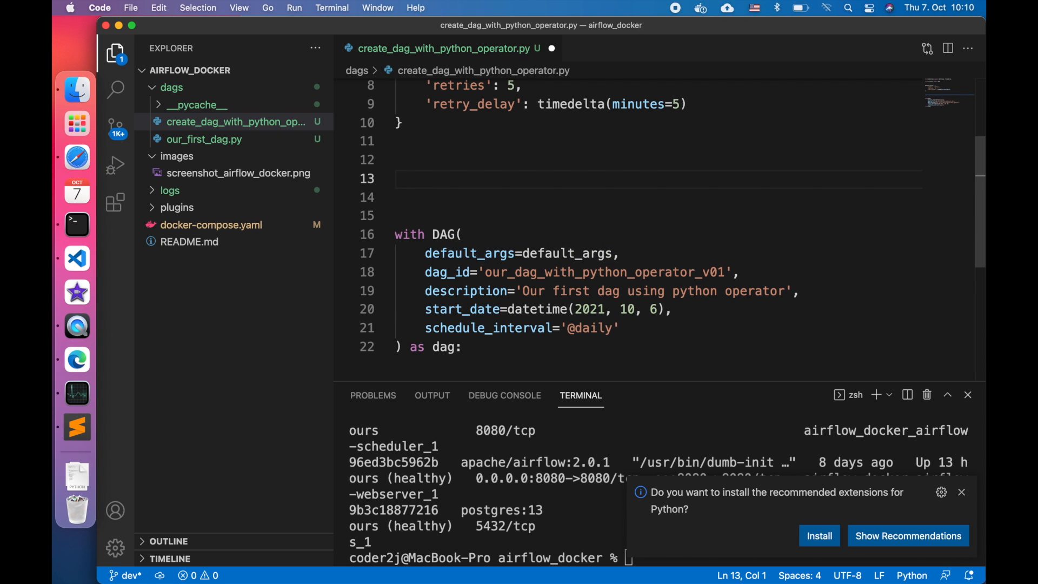
type("def")
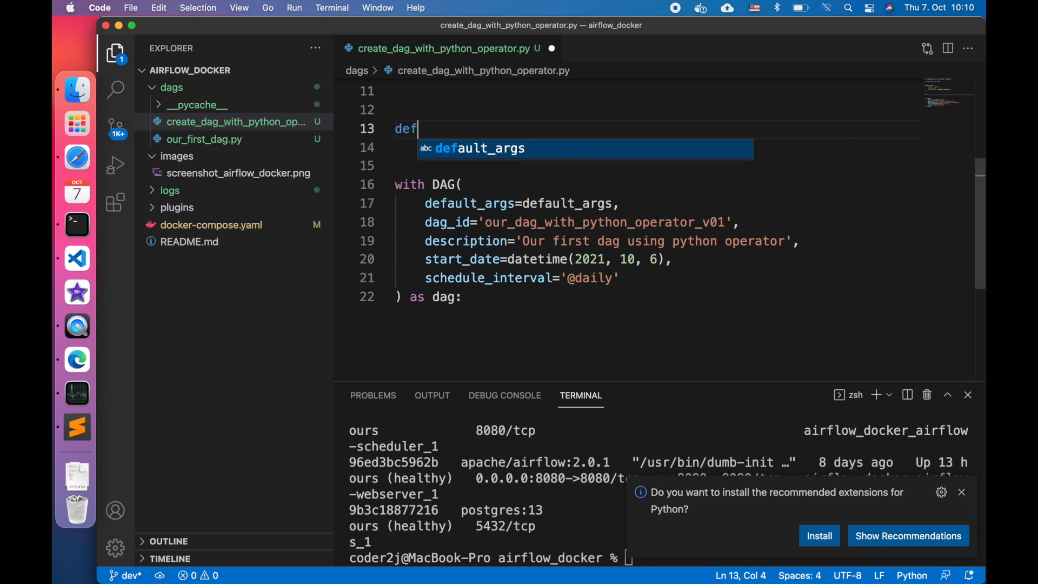
type("greet():")
left_click(657, 147)
type("print(\"")
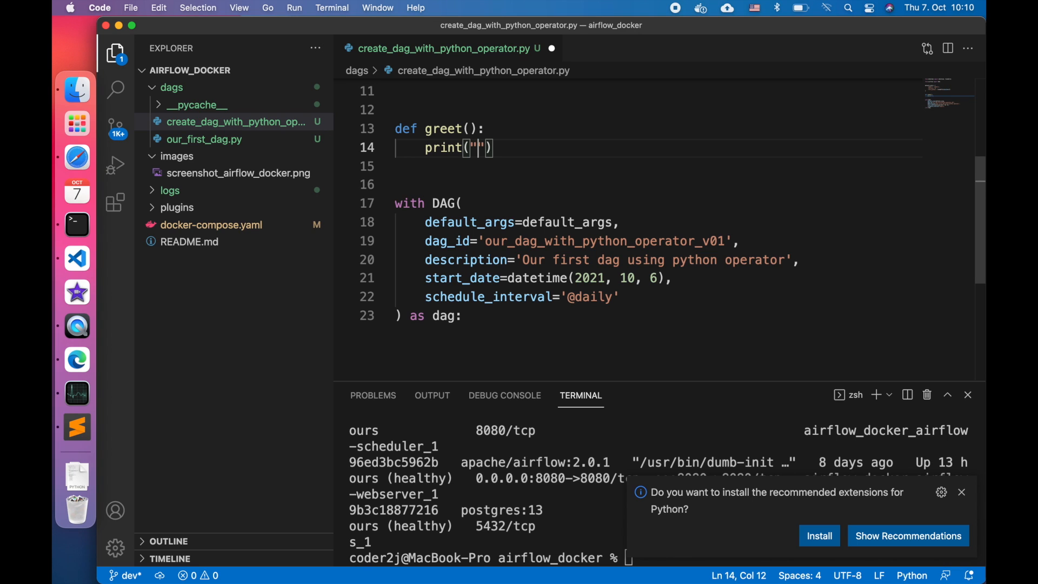
type("Hello Word")
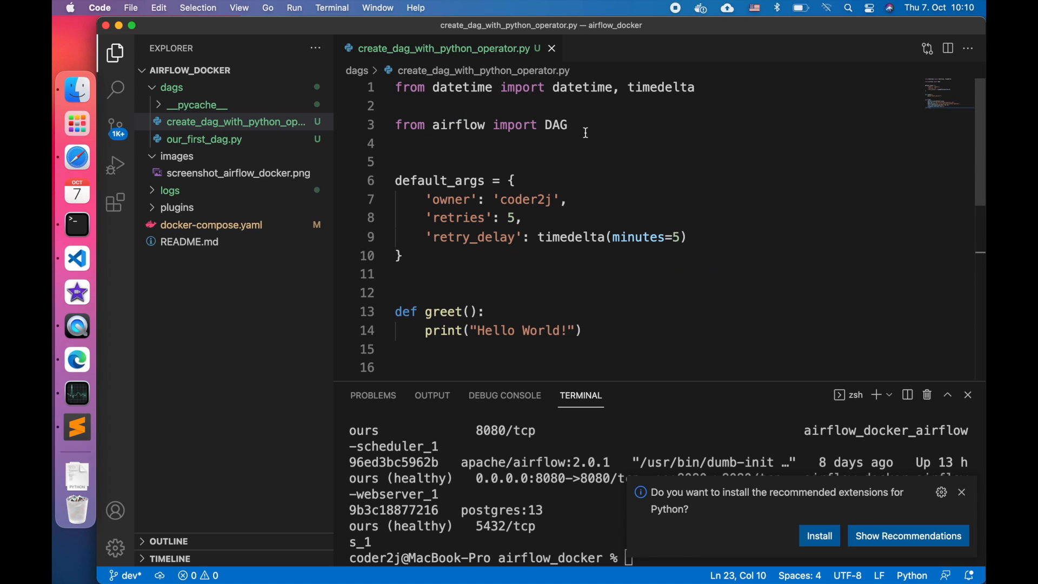
Import PythonOperator and add task1 with task_id 'greet' and python_callable=greet.
type("from airflow.")
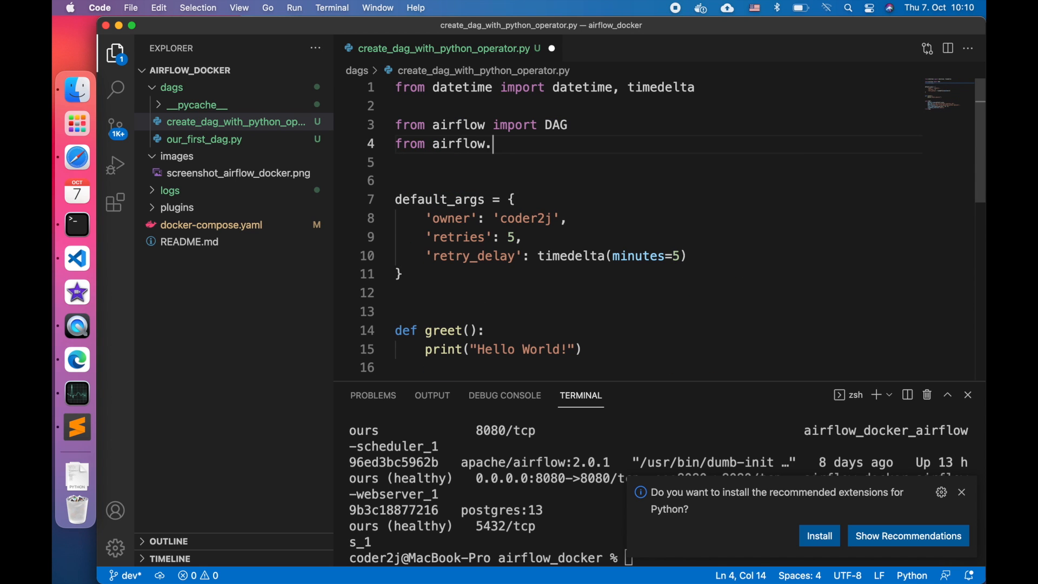
type("operators.python import")
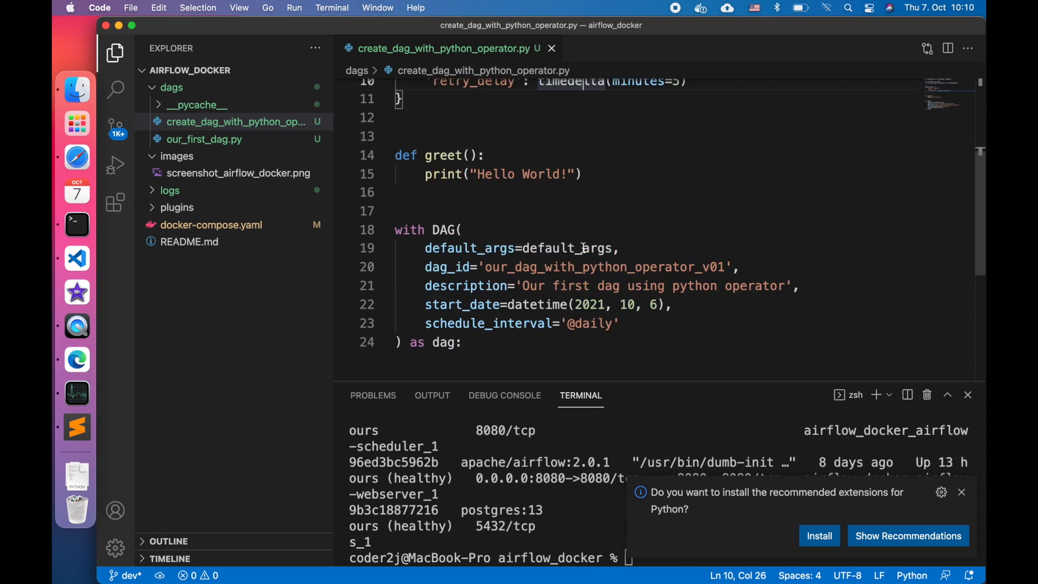
type("task1")
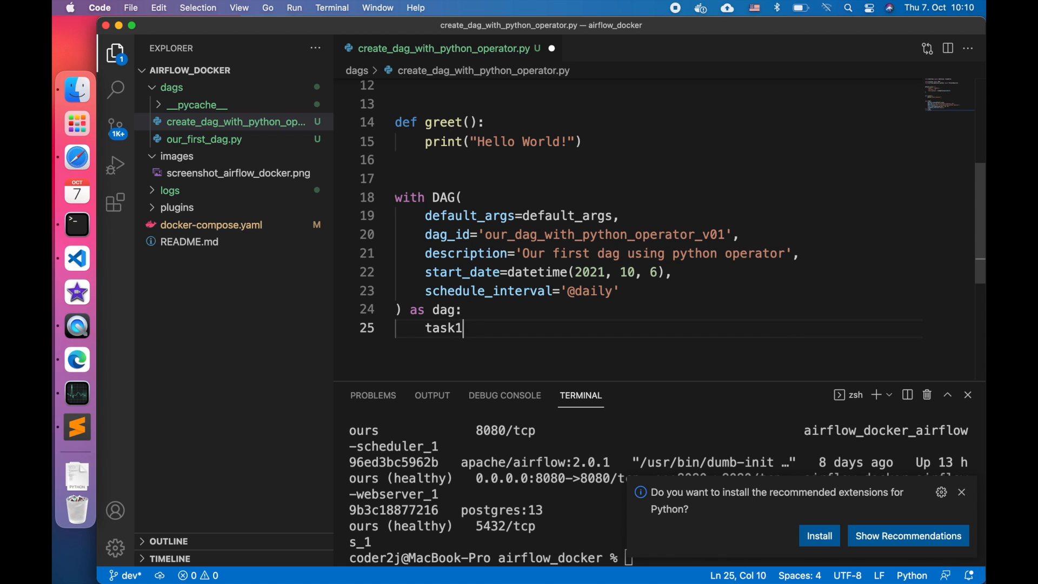
type("= PythonOperator(")
type("task_id='greet',")
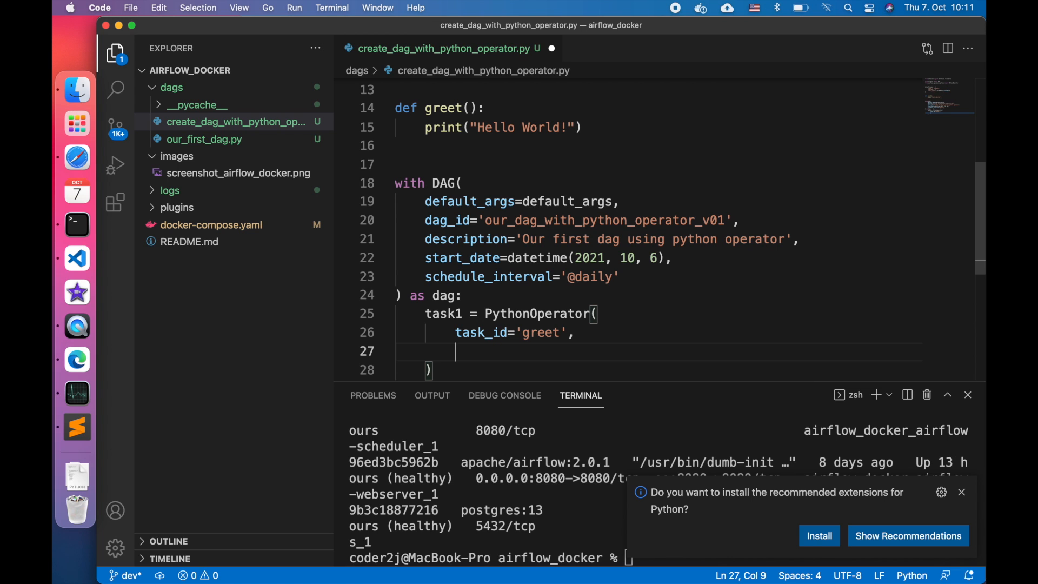
type("python_callable=greet")
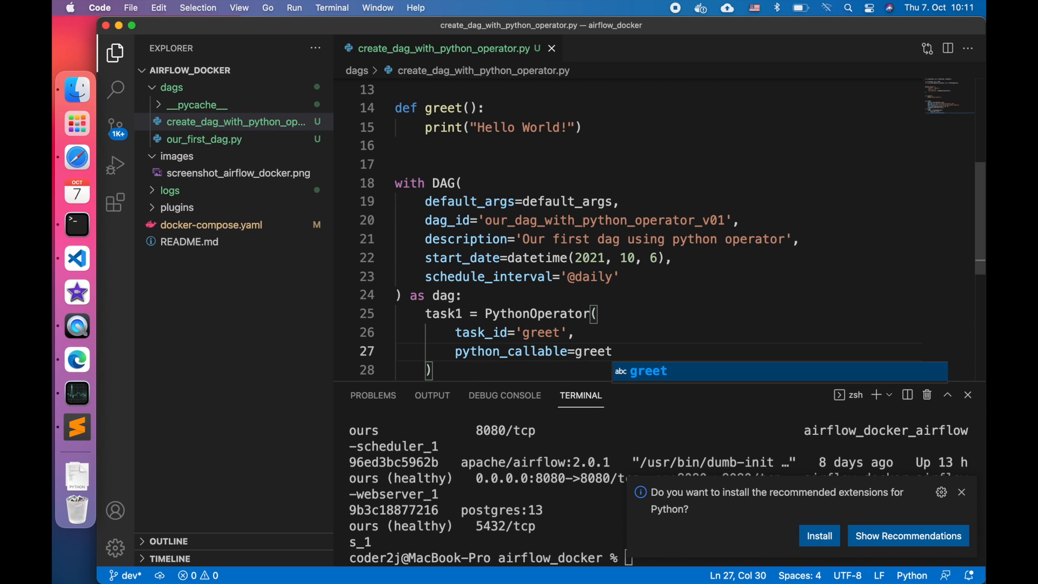
type("task1")
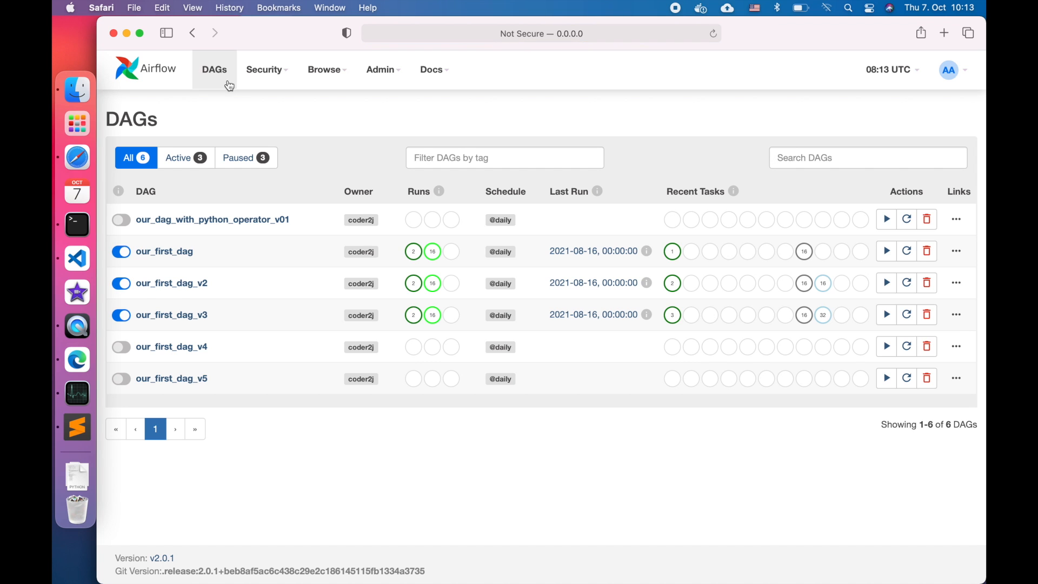
mouse_move(266, 207)
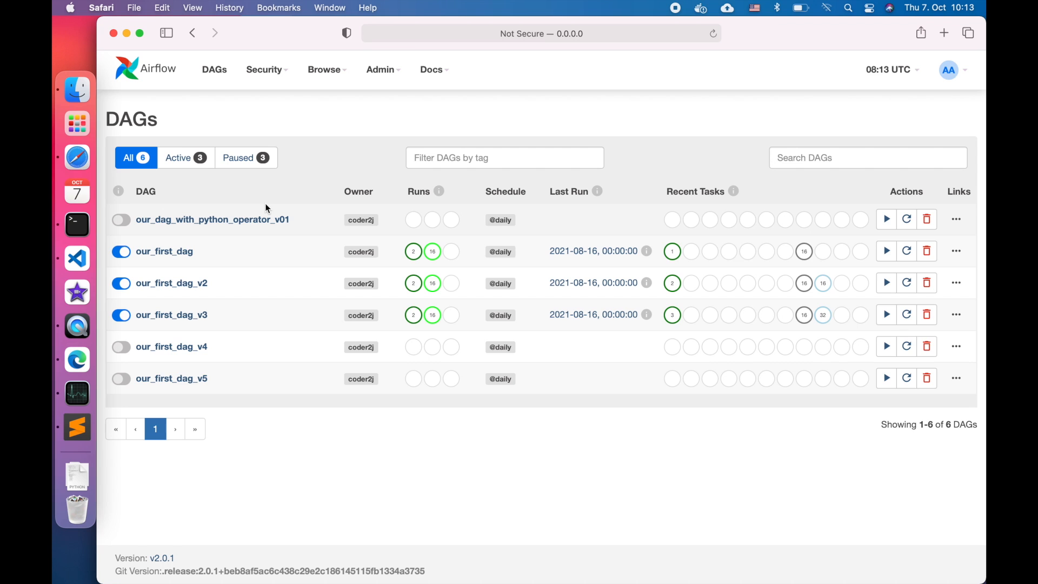
mouse_move(212, 220)
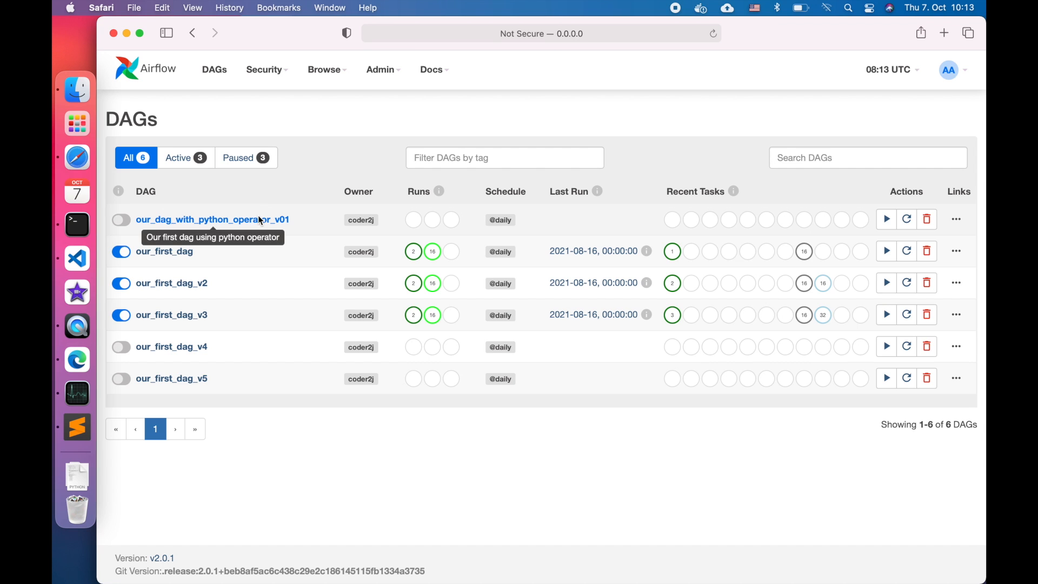
Inspect the v01 DAG's single greet task in Graph and Tree views, unpause it and refresh.
left_click(212, 219)
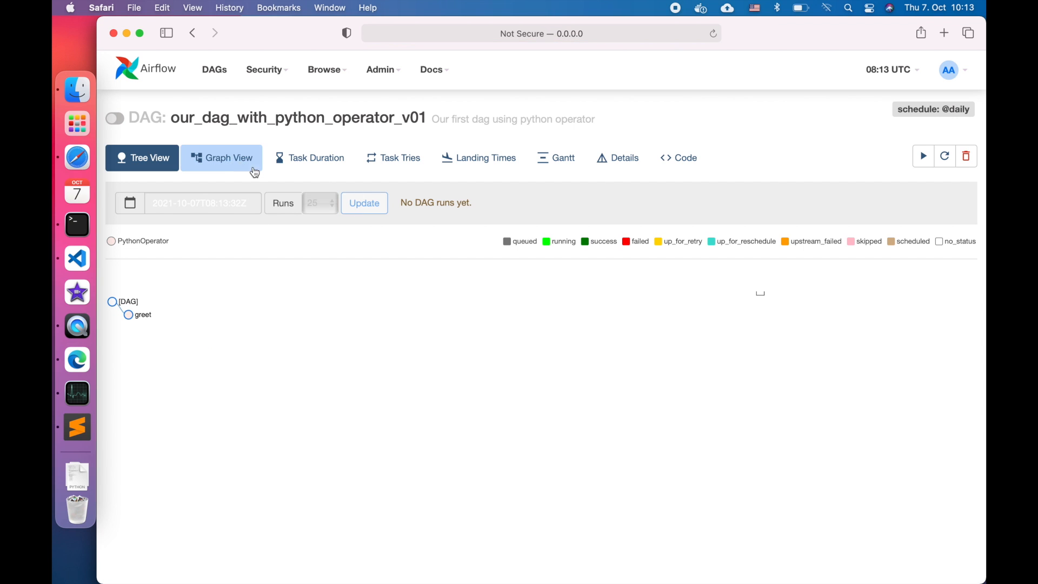
left_click(221, 158)
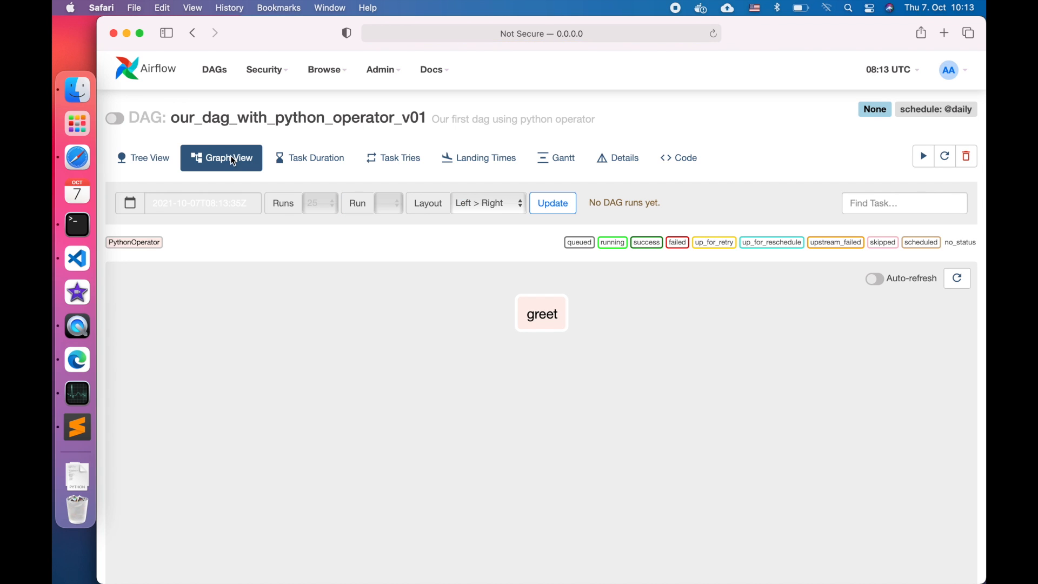
left_click(149, 158)
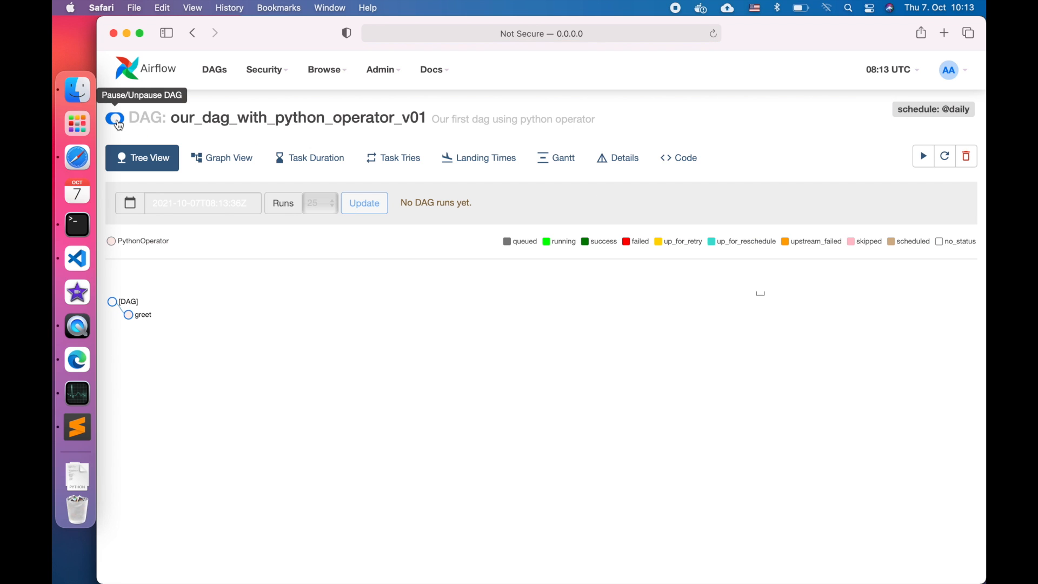
left_click(114, 118)
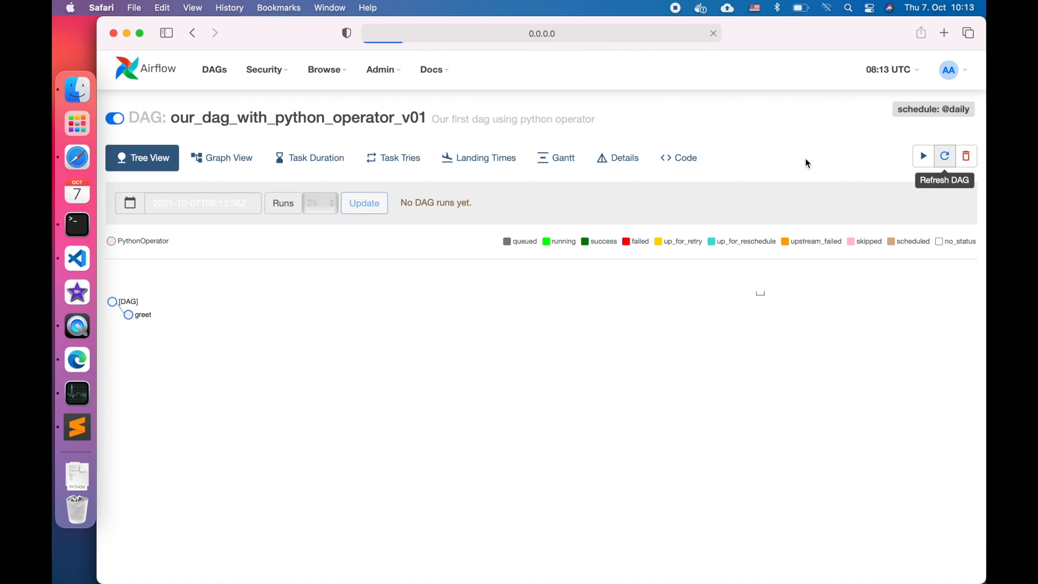
left_click(945, 156)
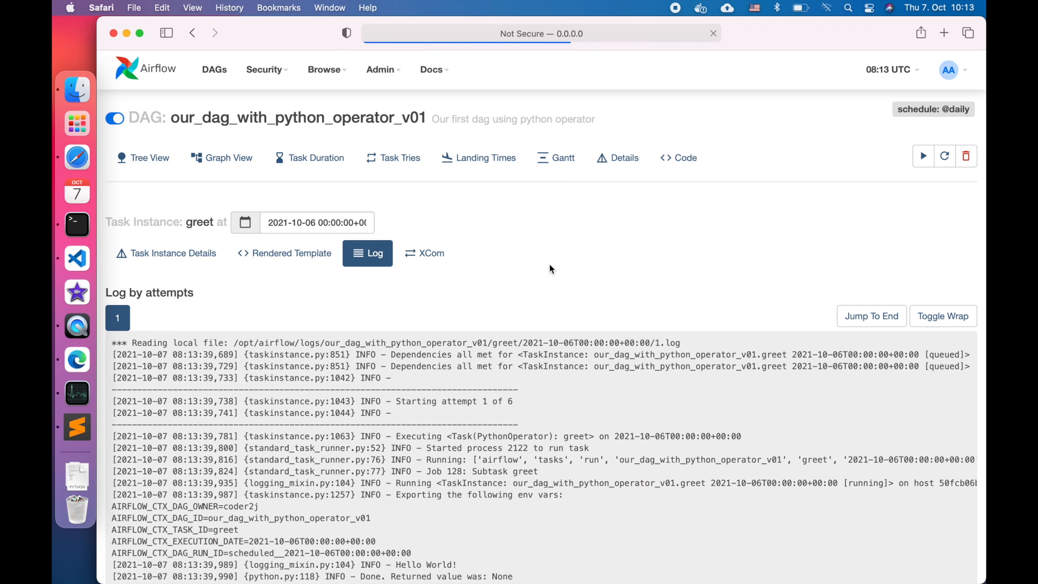
Highlight the INFO - Hello World! line in the greet task's log.
scroll("down", 3)
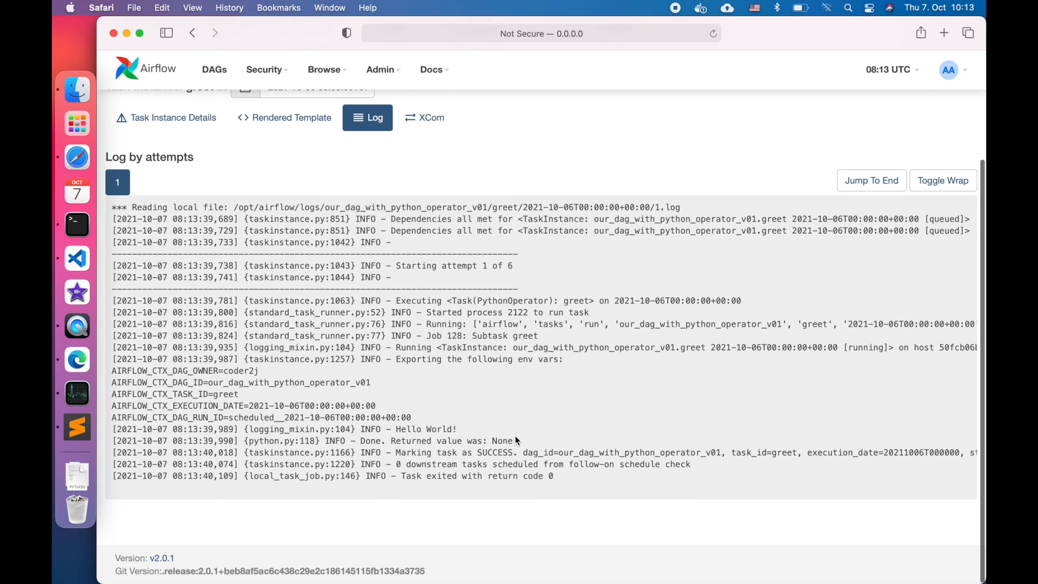
mouse_move(360, 431)
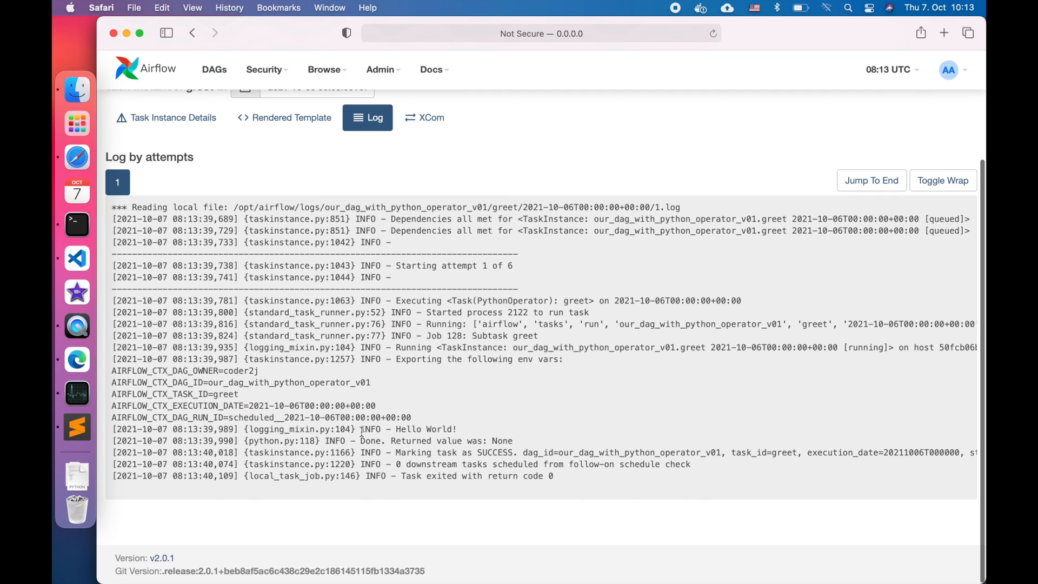
double_click(409, 429)
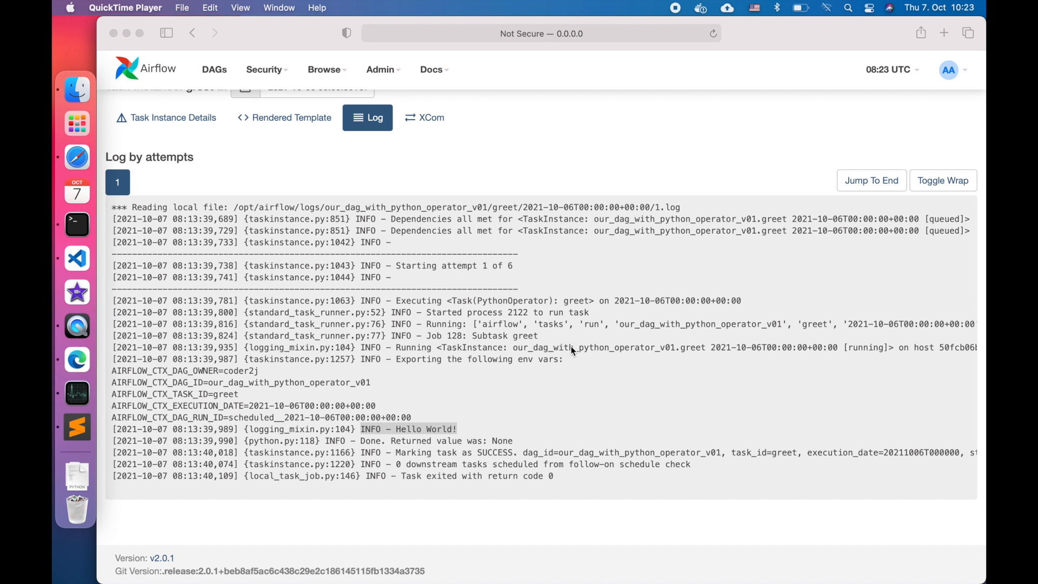
mouse_move(76, 259)
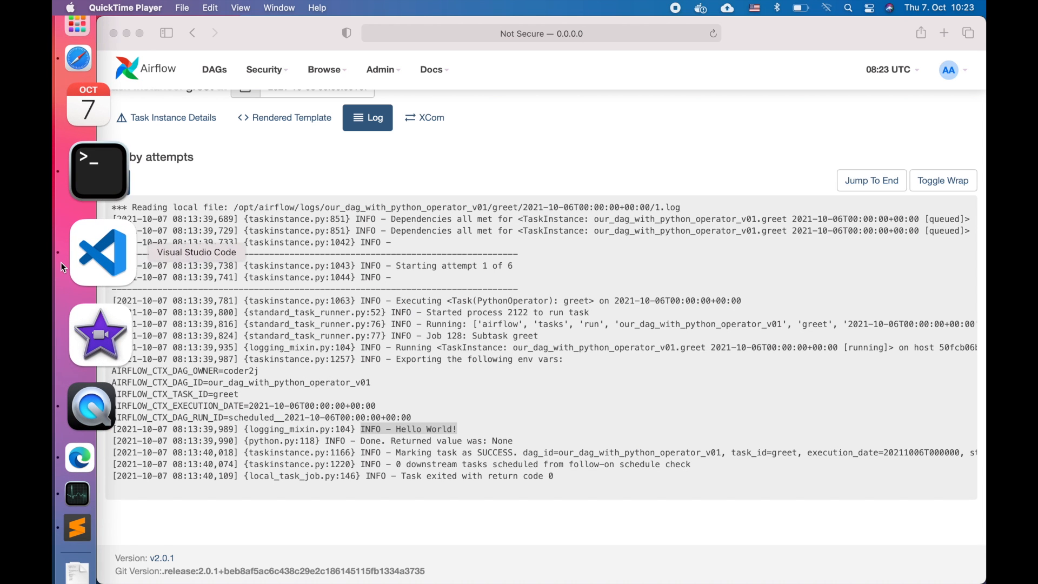
Change greet to take name and age and print an f-string including {name} and {age}.
left_click(103, 252)
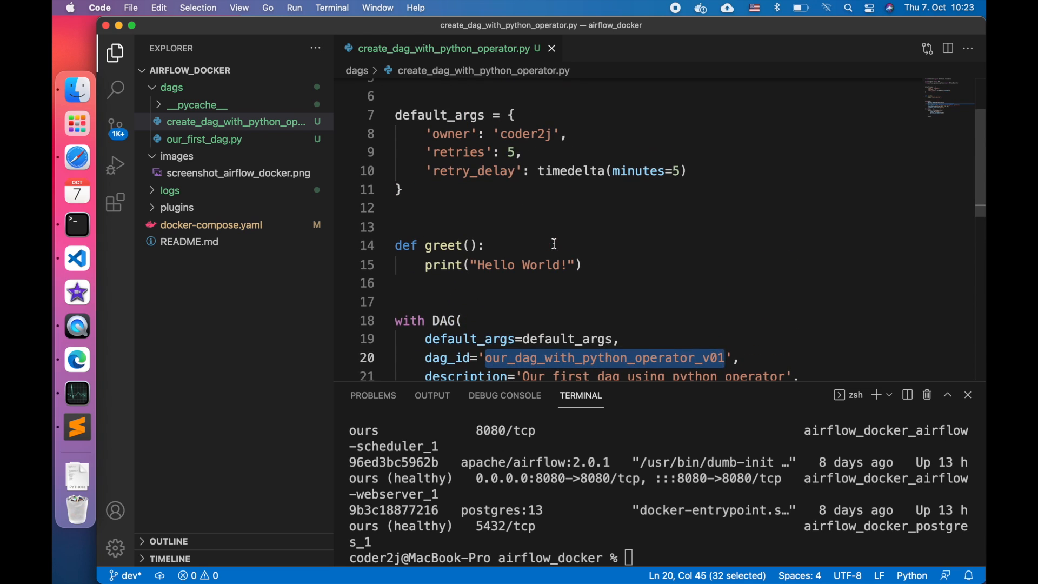
type("n")
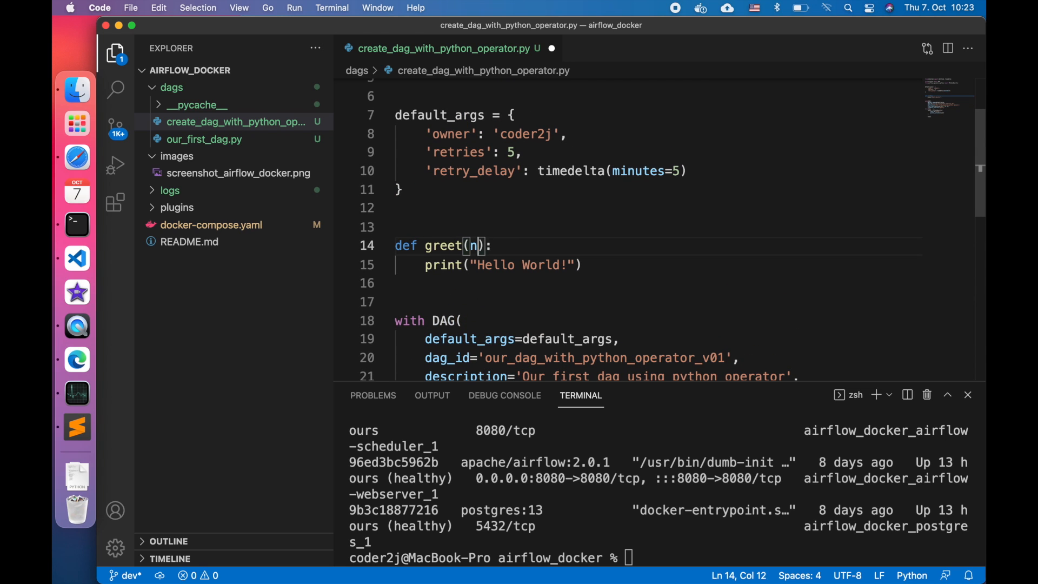
type("ame, age")
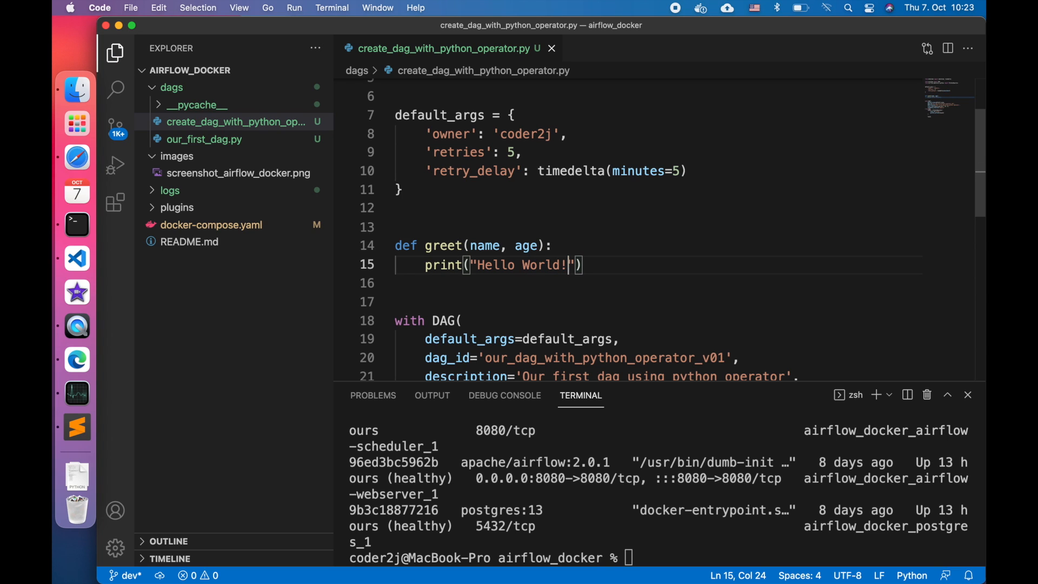
type("f\"Hello World! My name is {}")
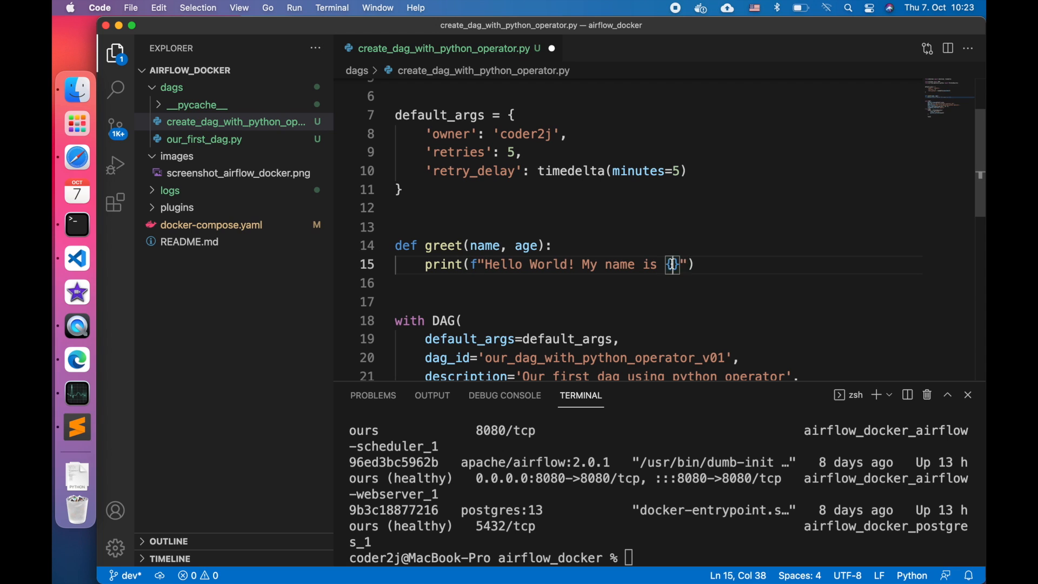
type("{name}, and I am {ag")
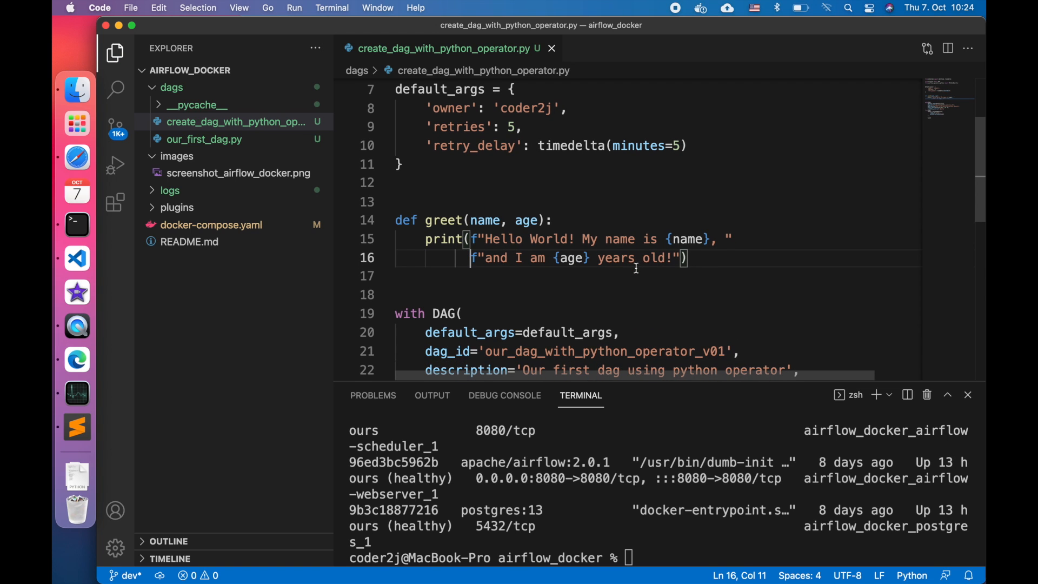
scroll("down", 3)
type("python_callable=greet,")
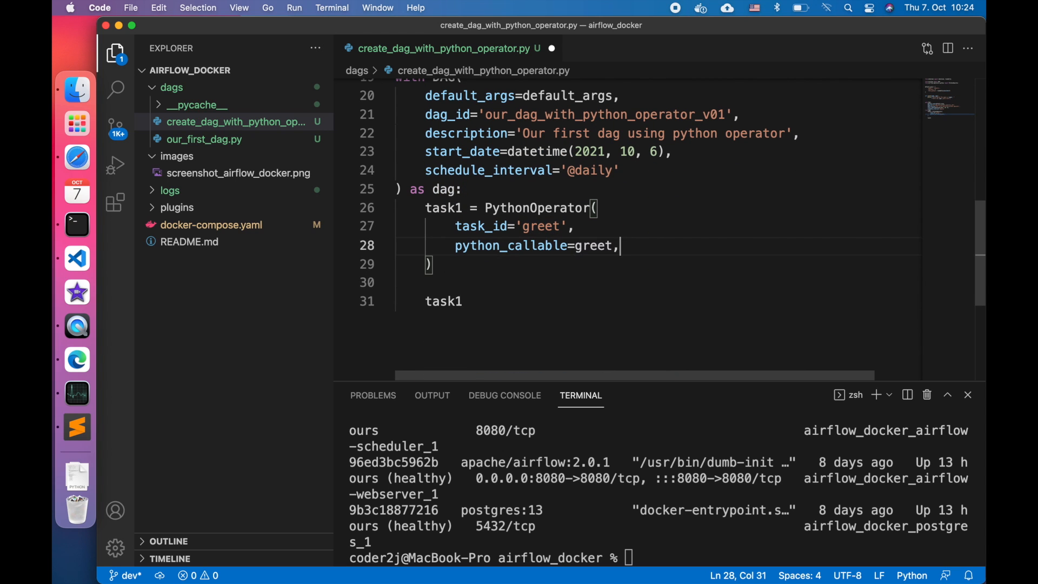
Add op_kwargs={'name': 'Tom', 'age': 20} to the greet PythonOperator and save.
type("op")
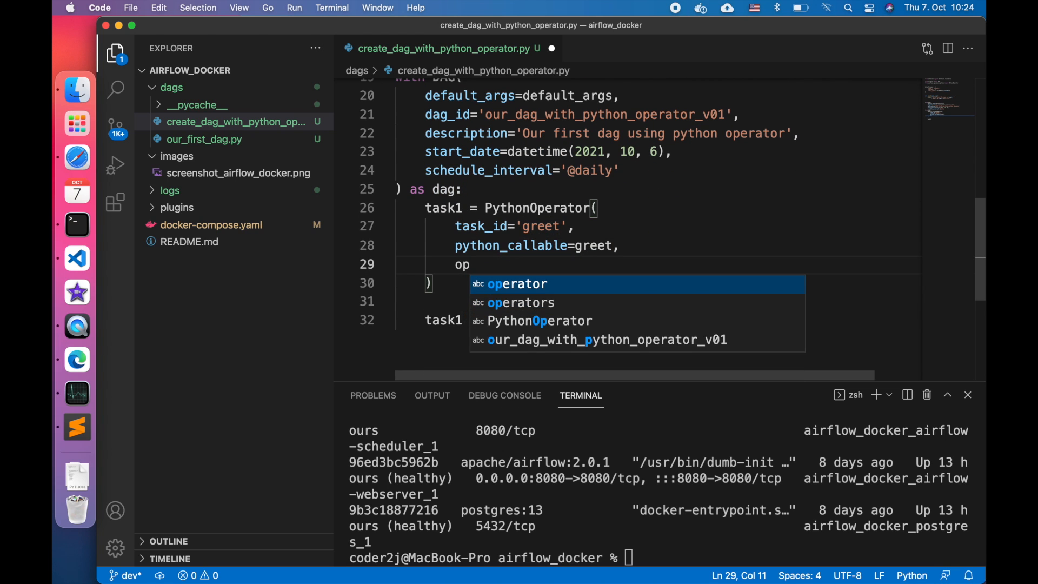
type("_kwargs")
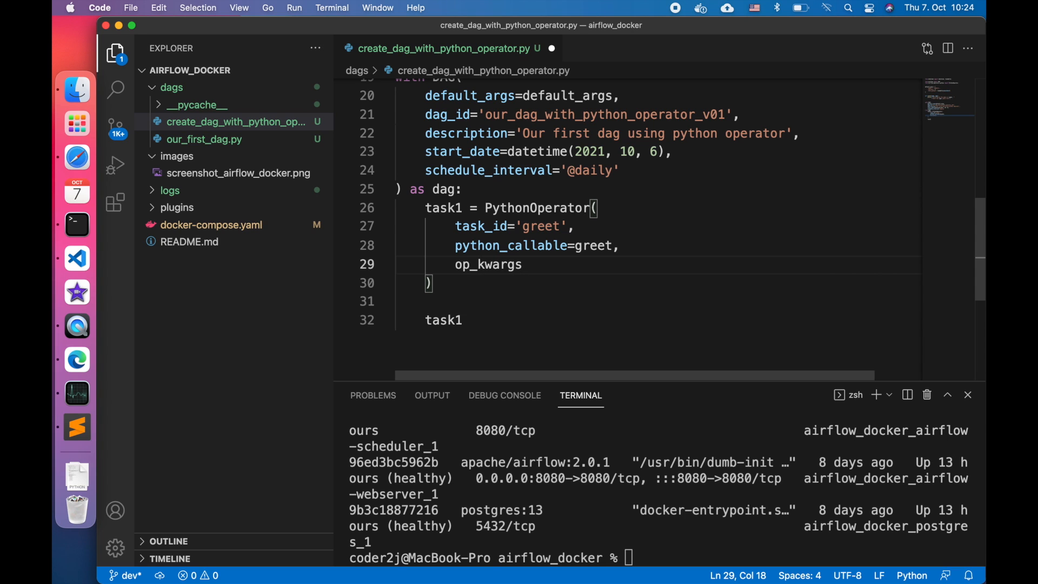
type("=")
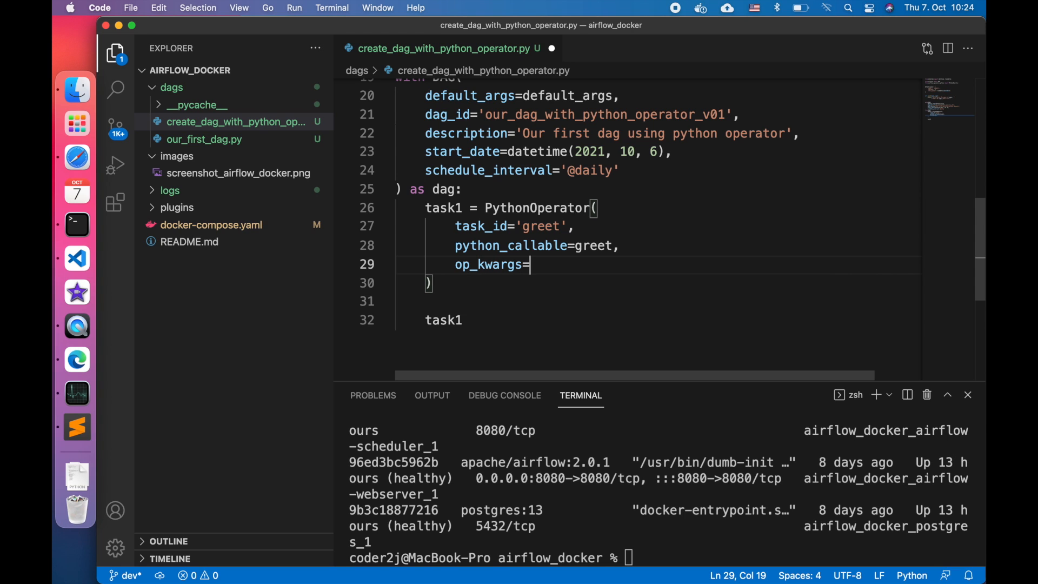
type("{}")
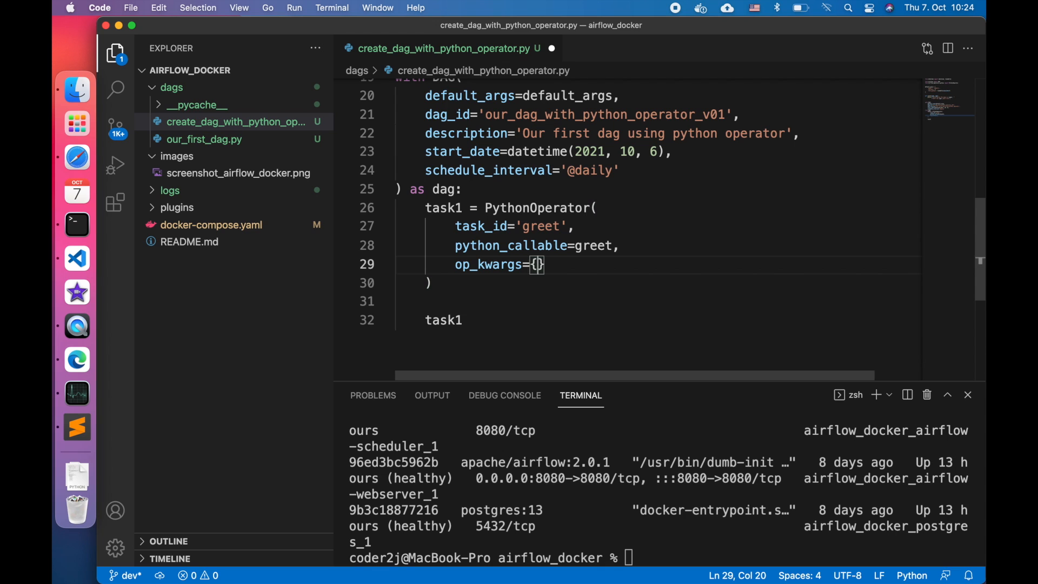
type("'name'")
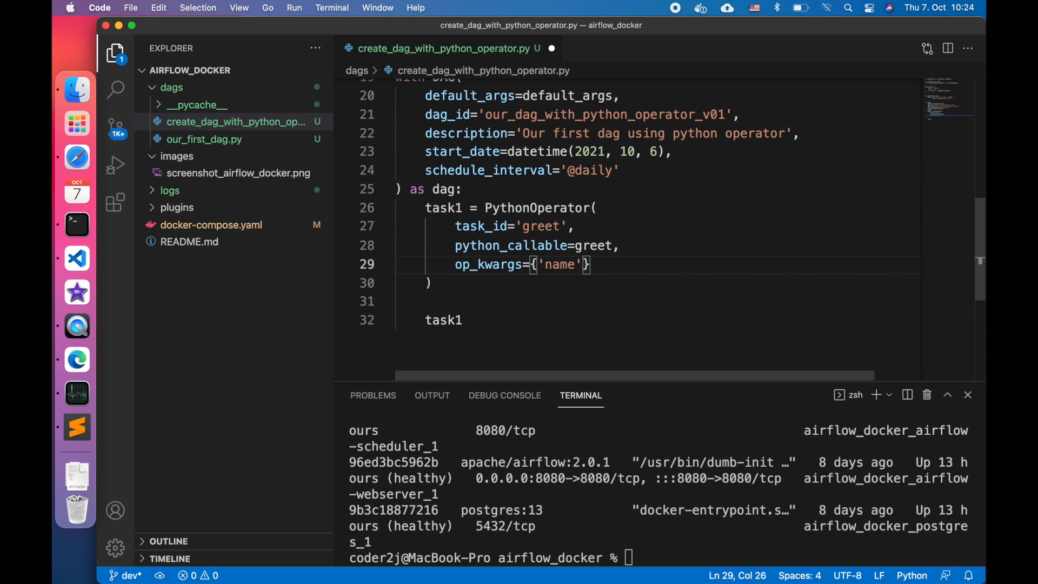
type(": 'Tom', '")
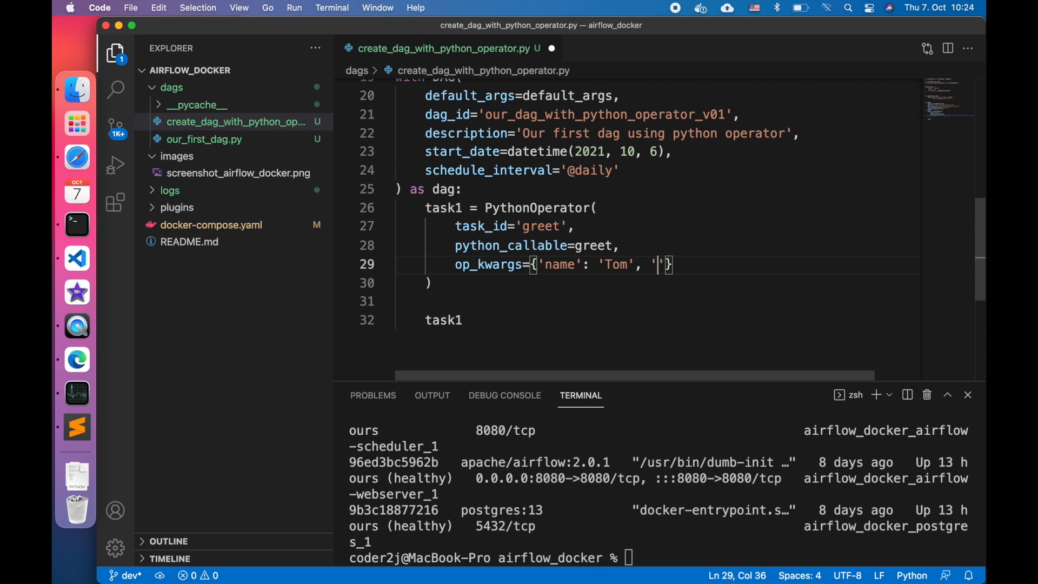
type("age': 20")
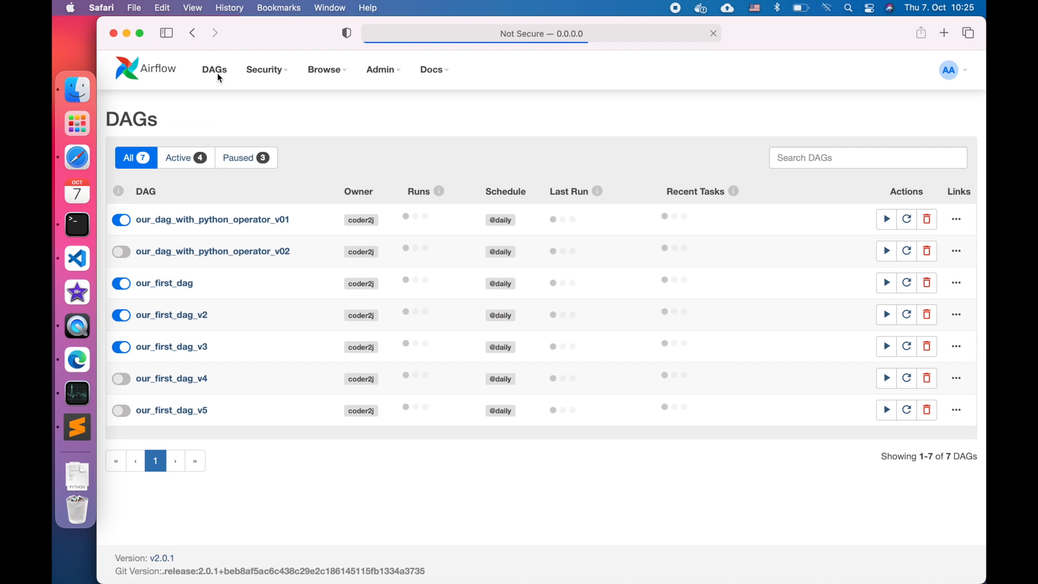
Show the greet task's log for our_dag_with_python_operator_v02.
left_click(212, 251)
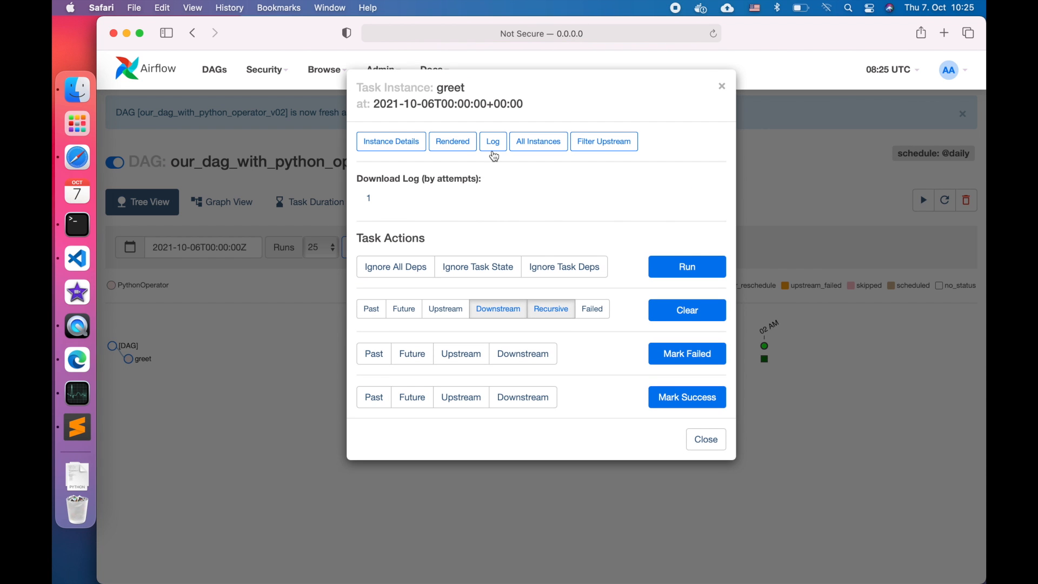
left_click(494, 140)
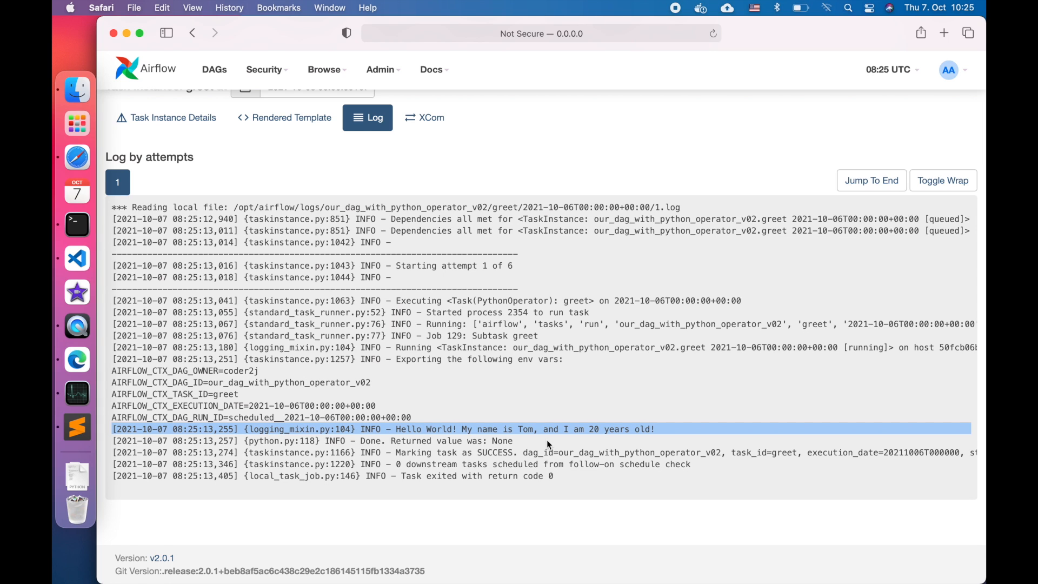
mouse_move(677, 16)
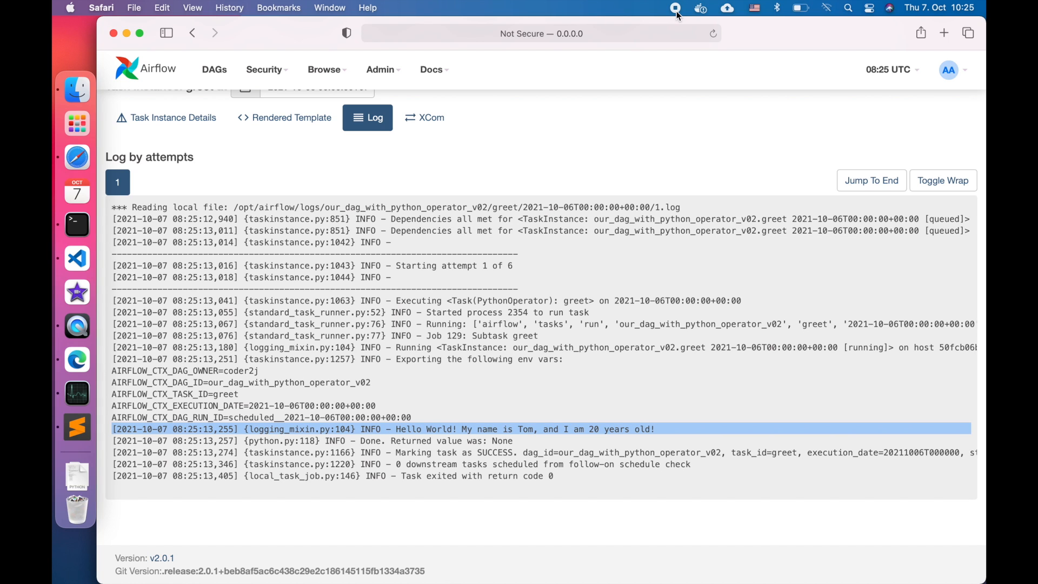
mouse_move(471, 429)
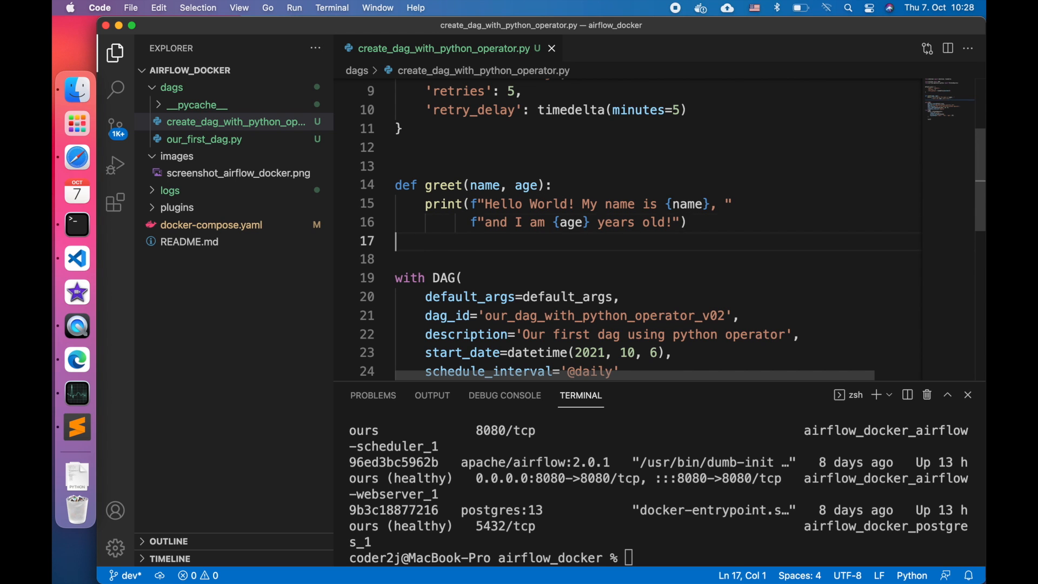
Define get_name() returning 'Jerry' above the DAG block and start a task2 line.
key("enter")
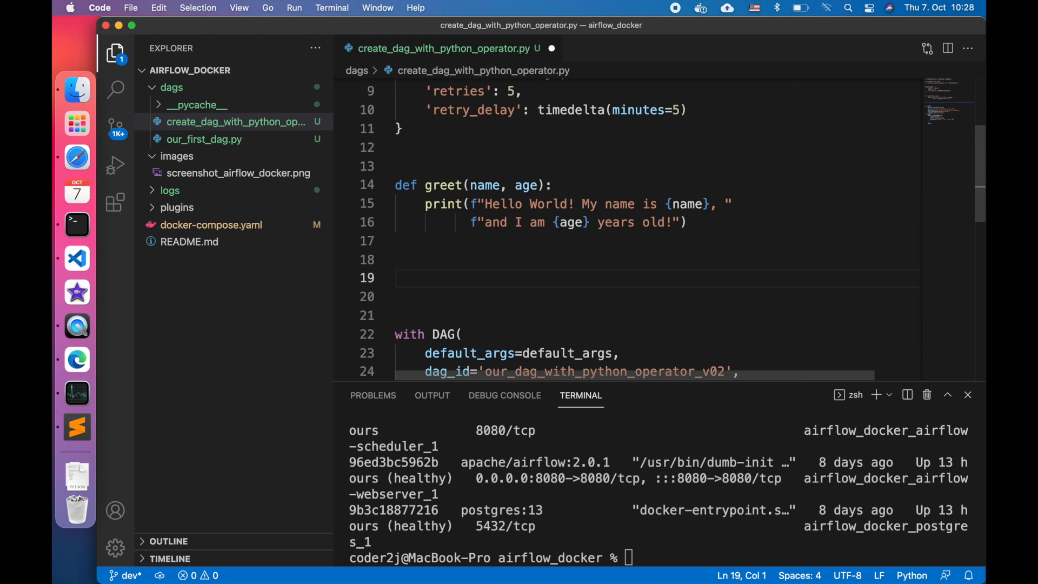
type("def get")
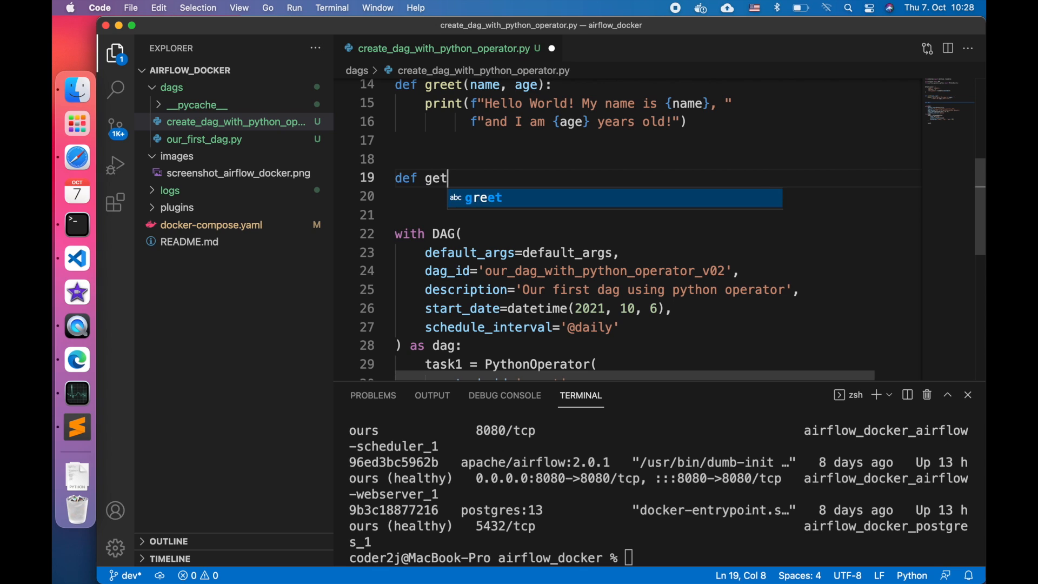
type("_name():")
left_click(657, 196)
type("return 'J")
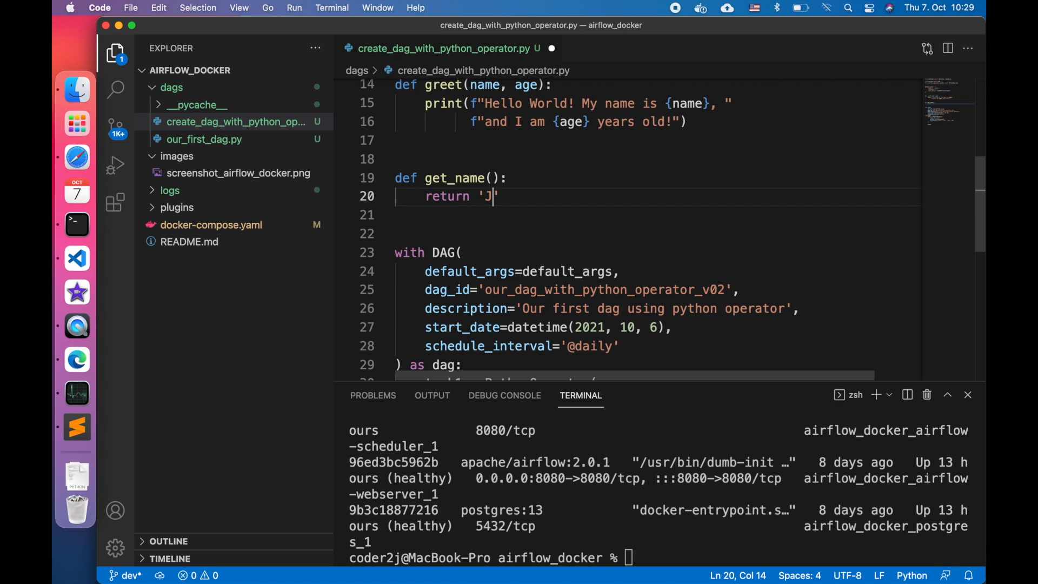
type("erry")
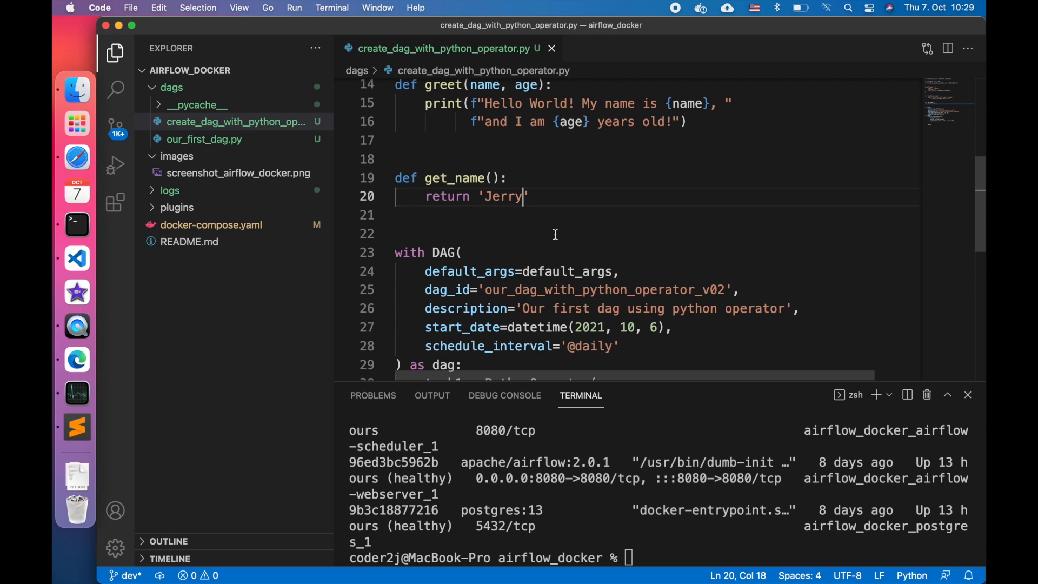
scroll("down", 3)
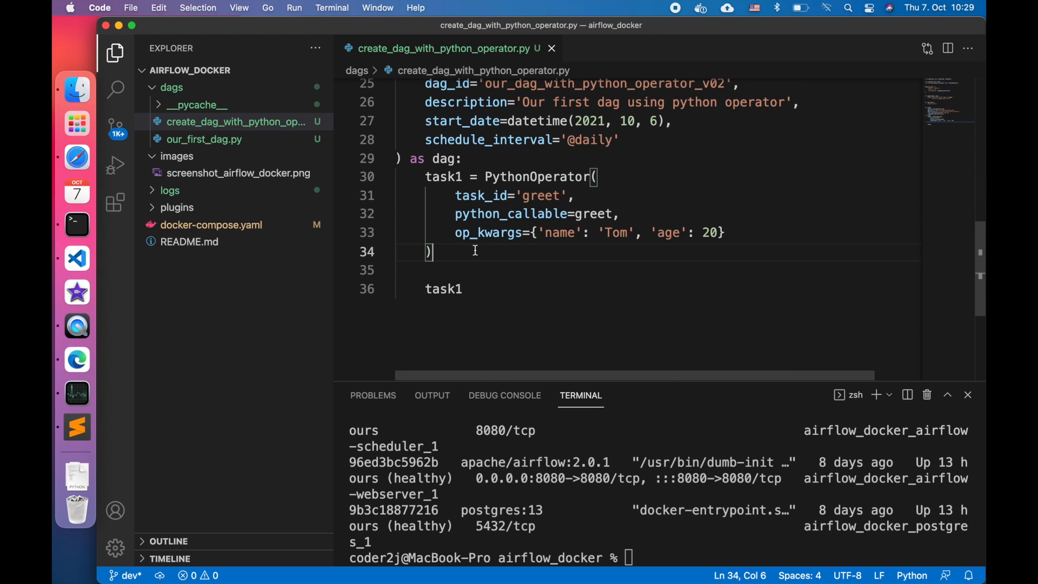
type("task2 = Pyt")
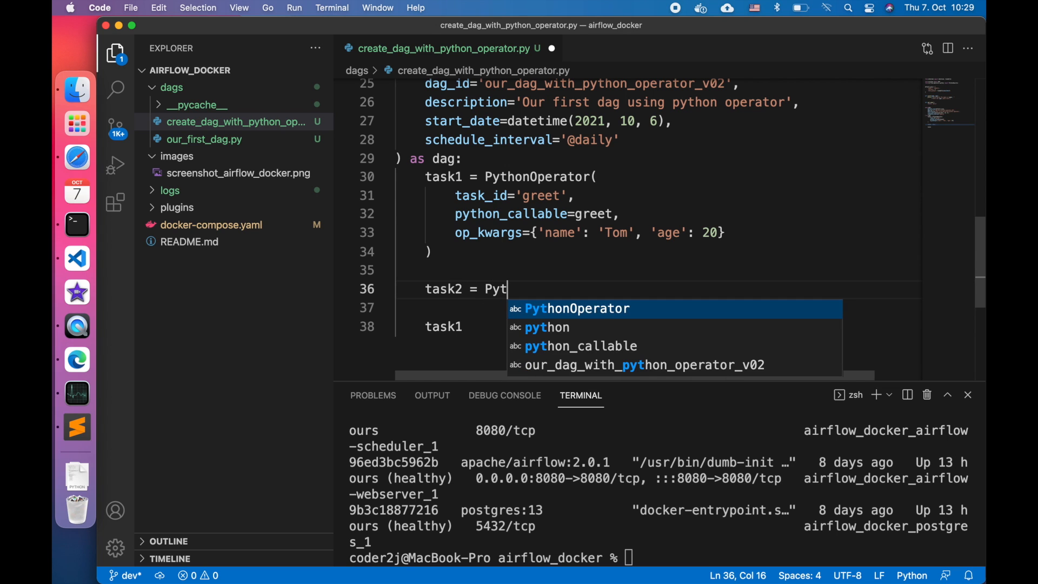
Define task2 as a PythonOperator with task_id 'get_name' and python_callable get_name.
key("Enter")
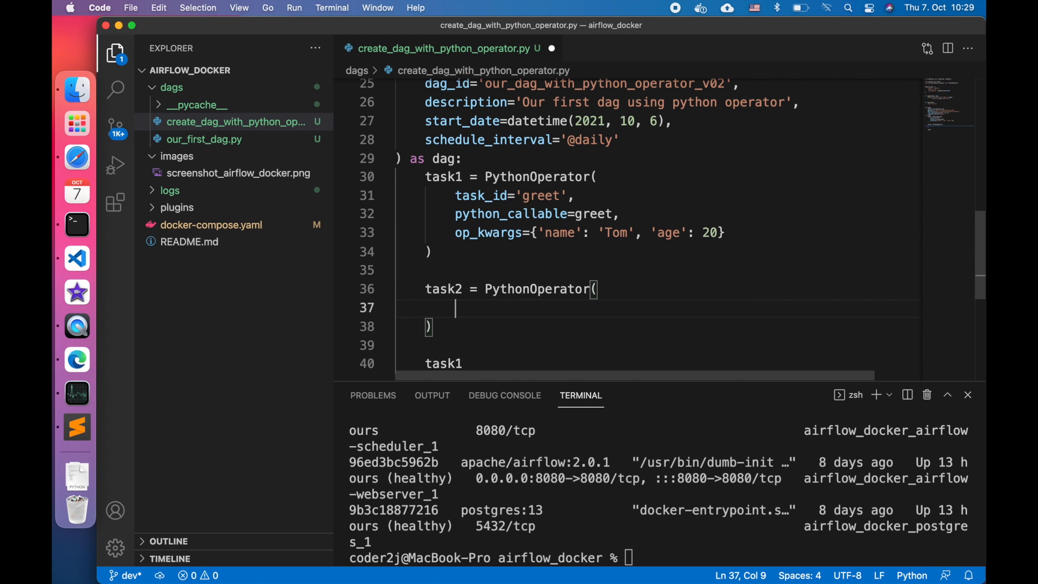
type("task_id")
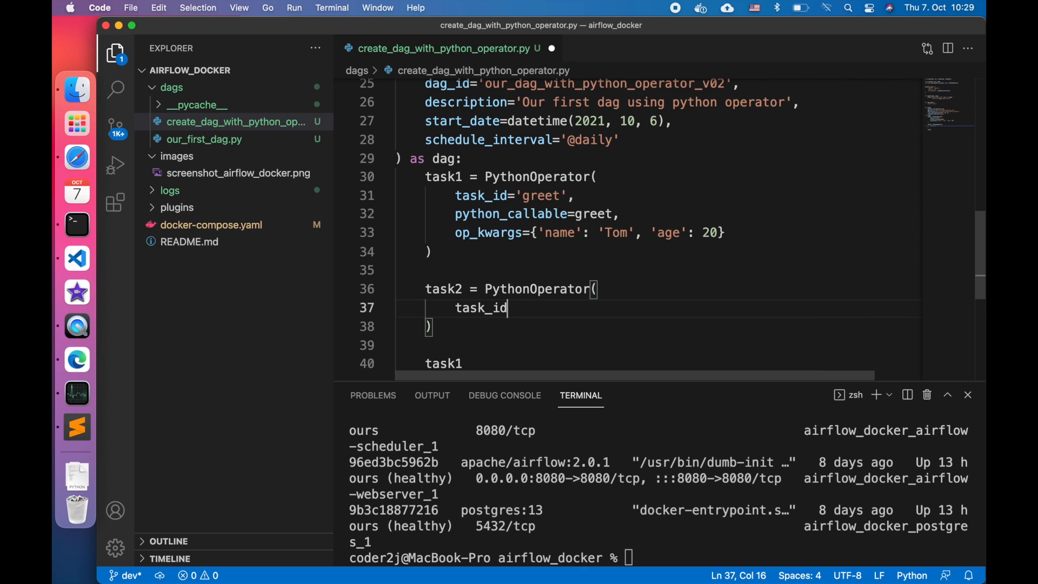
type("='get_nam'")
type("p")
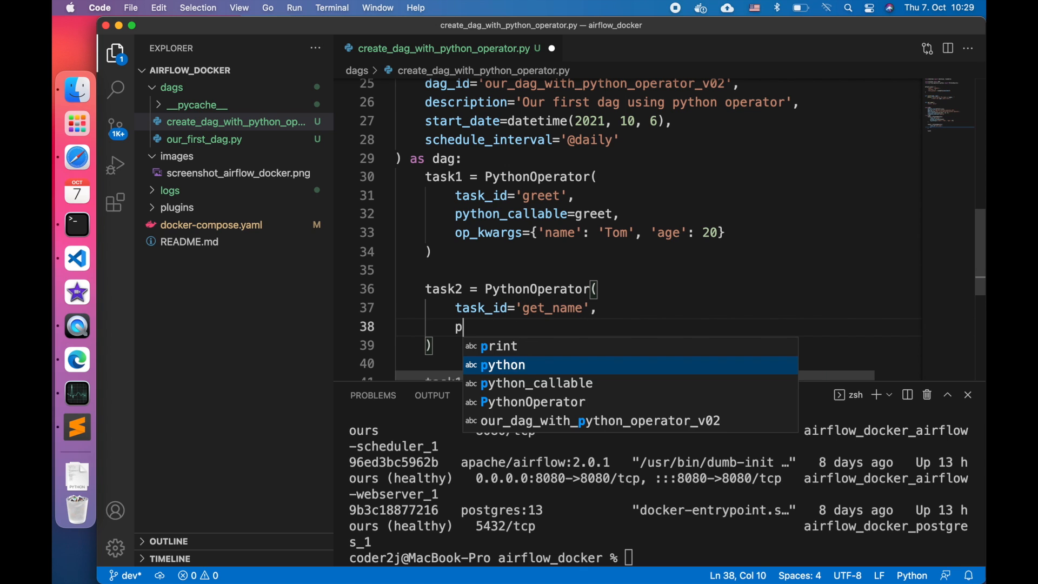
type("ython_callable=")
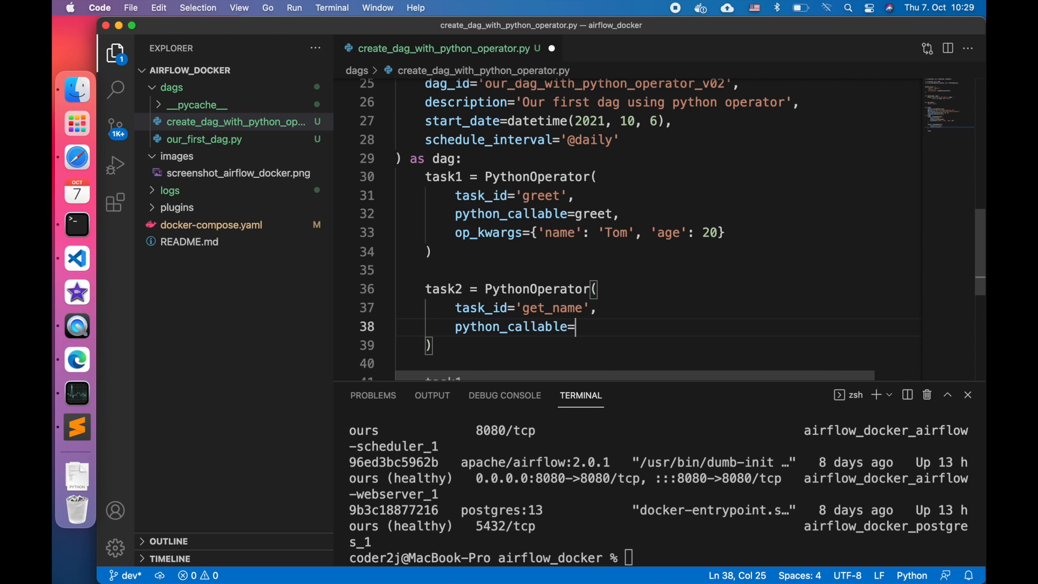
type("get_name")
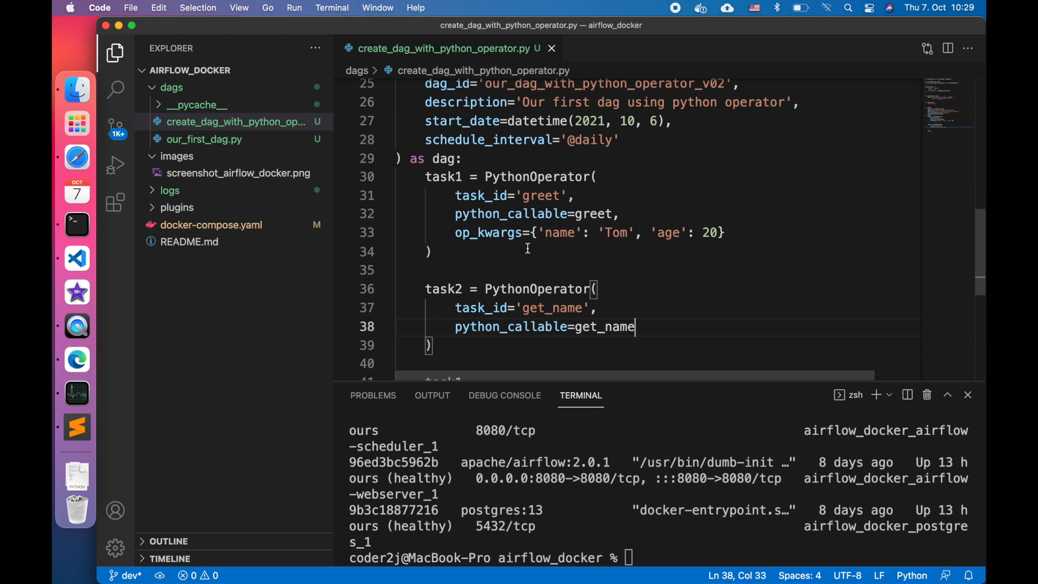
Run task2 instead of task1, comment out the task1 block, and bump the DAG id to v03.
scroll("down", 3)
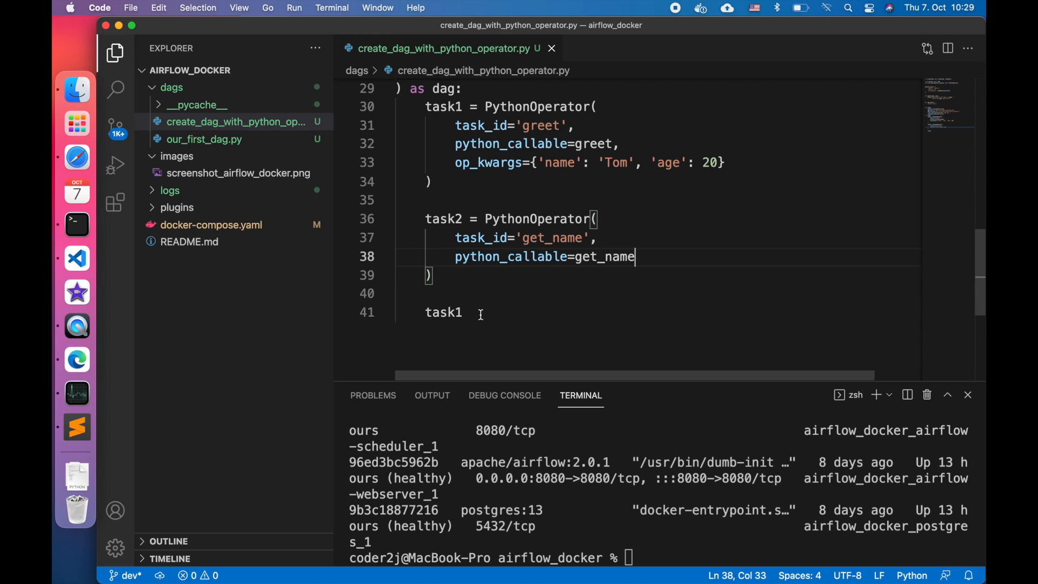
type("2")
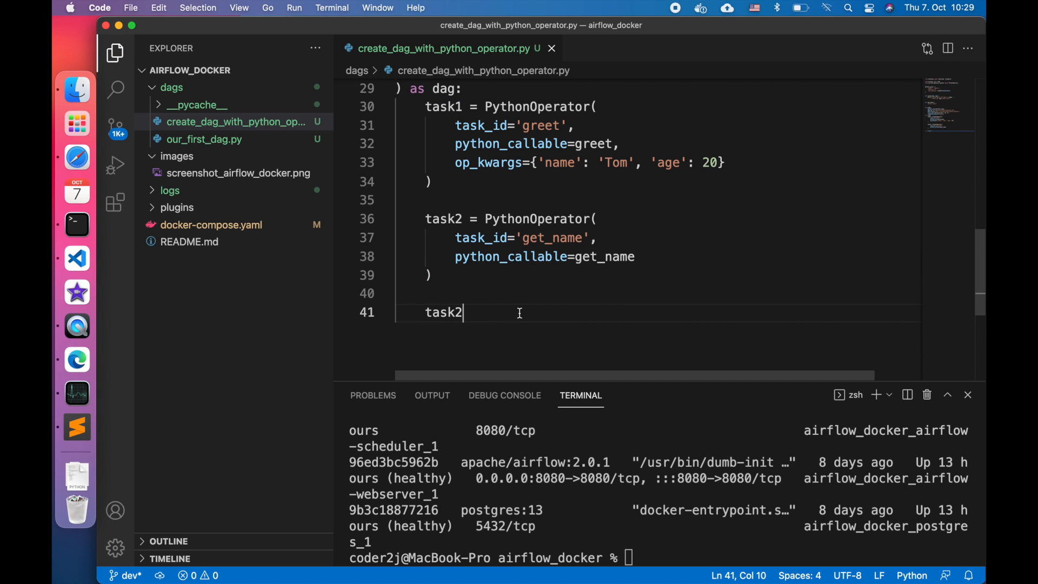
left_click_drag(464, 312, 426, 107)
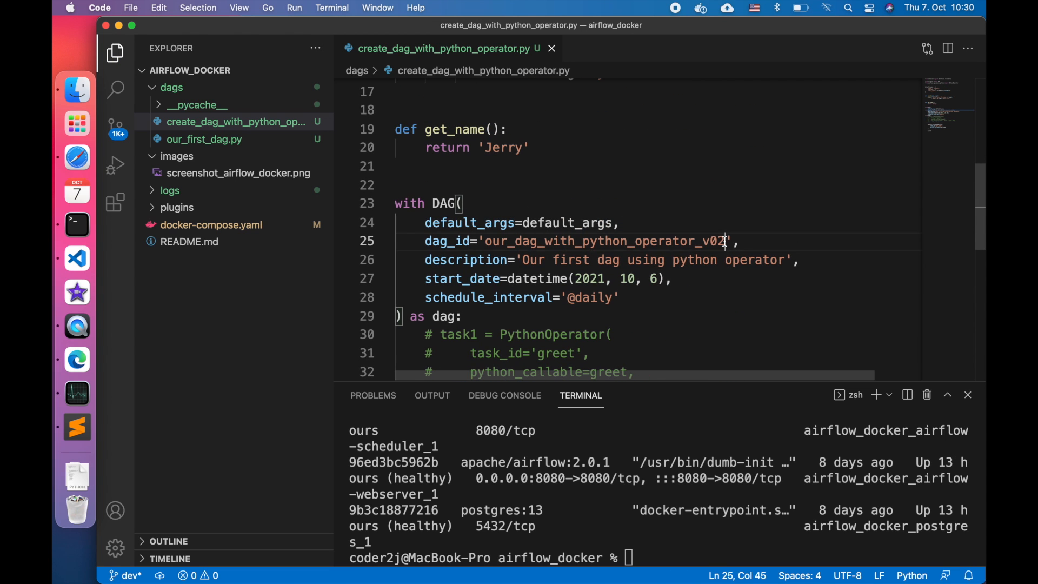
type("3")
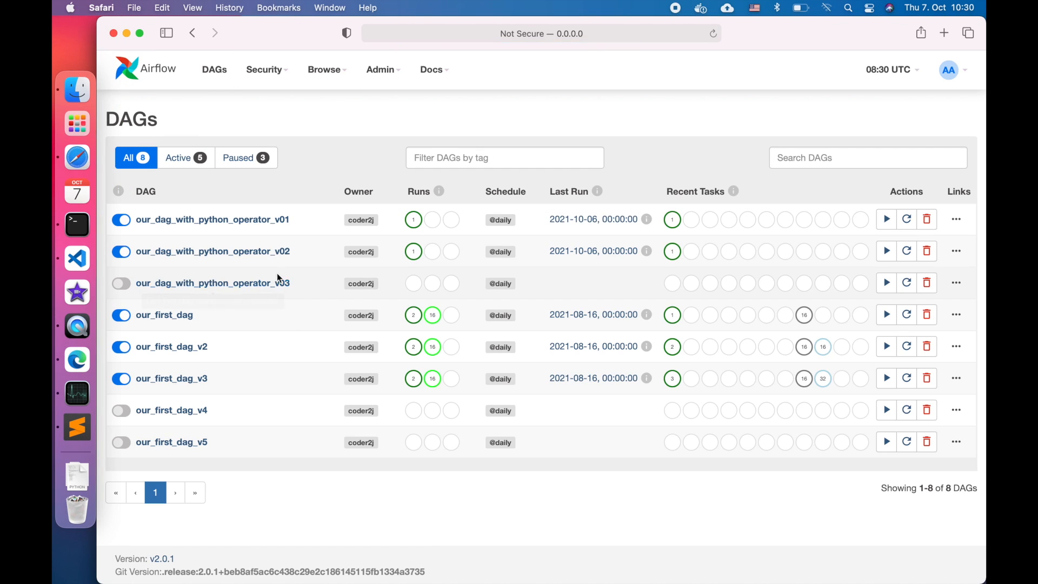
Open our_dag_with_python_operator_v03 and its get_name task log showing 'Returned value was: Jerry'.
left_click(212, 283)
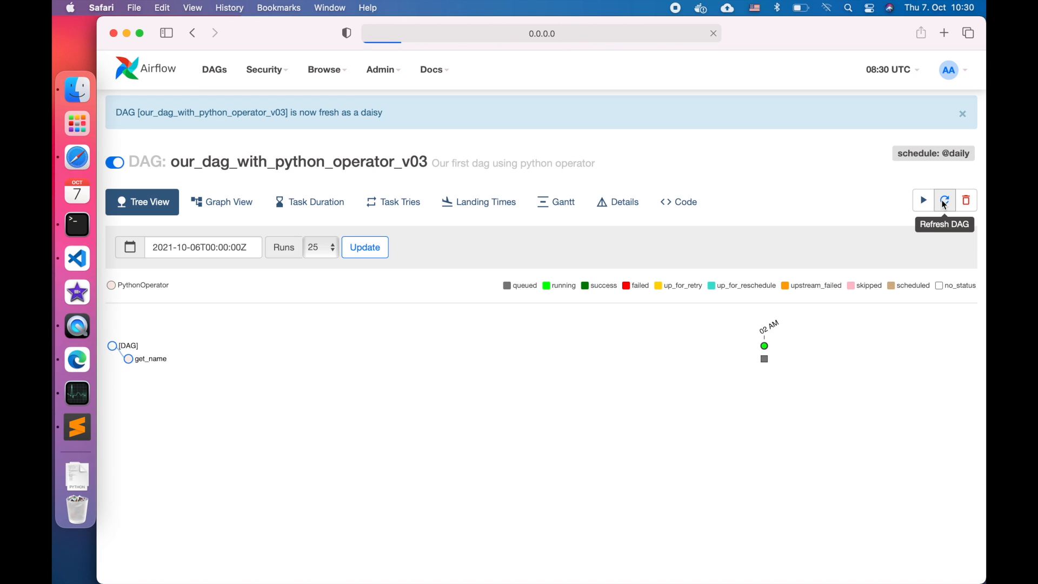
left_click(129, 358)
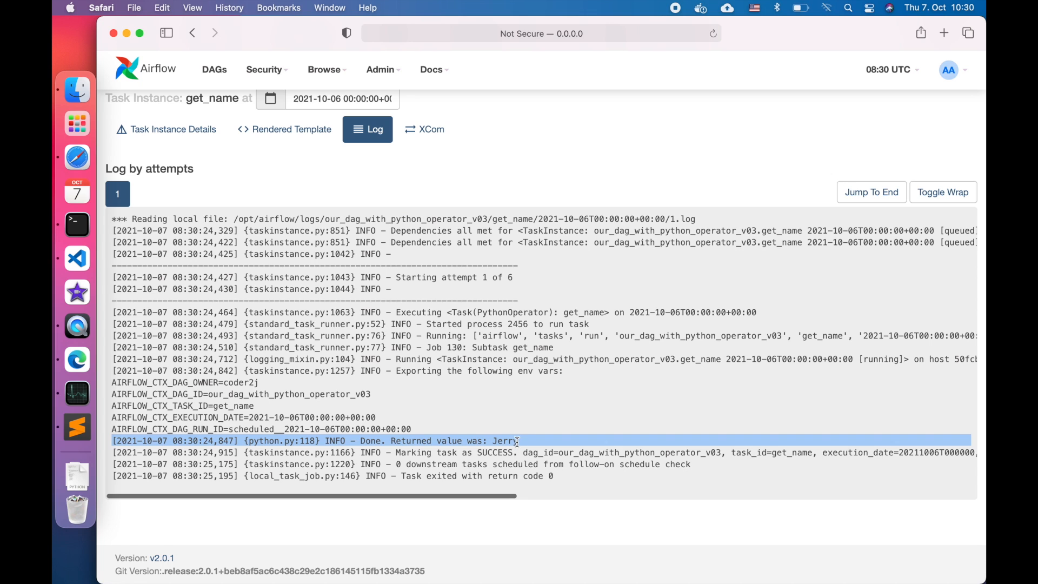
mouse_move(516, 442)
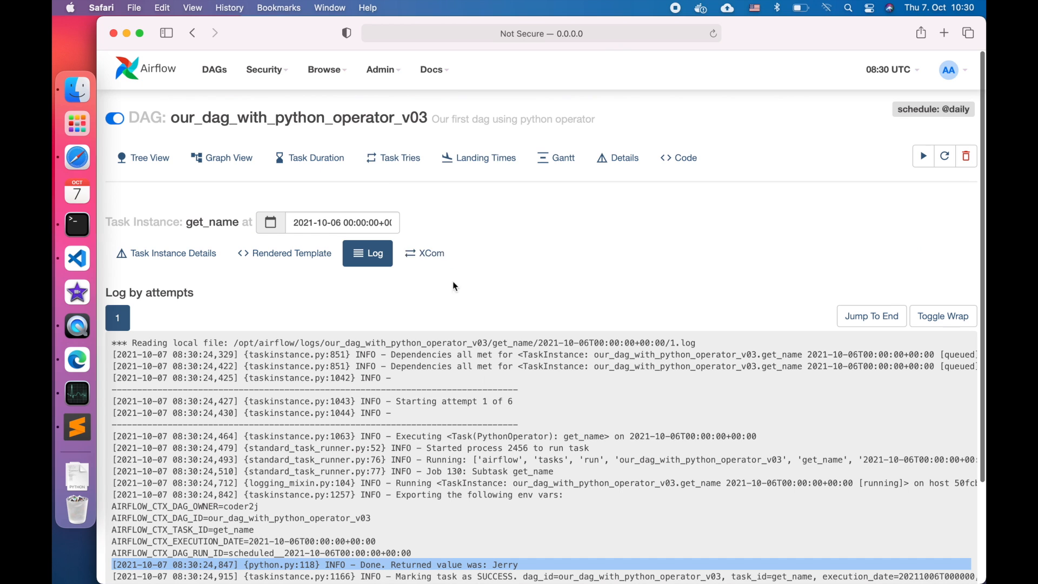
Show Admin > XComs and highlight get_name's return_value 'Jerry'.
left_click(380, 69)
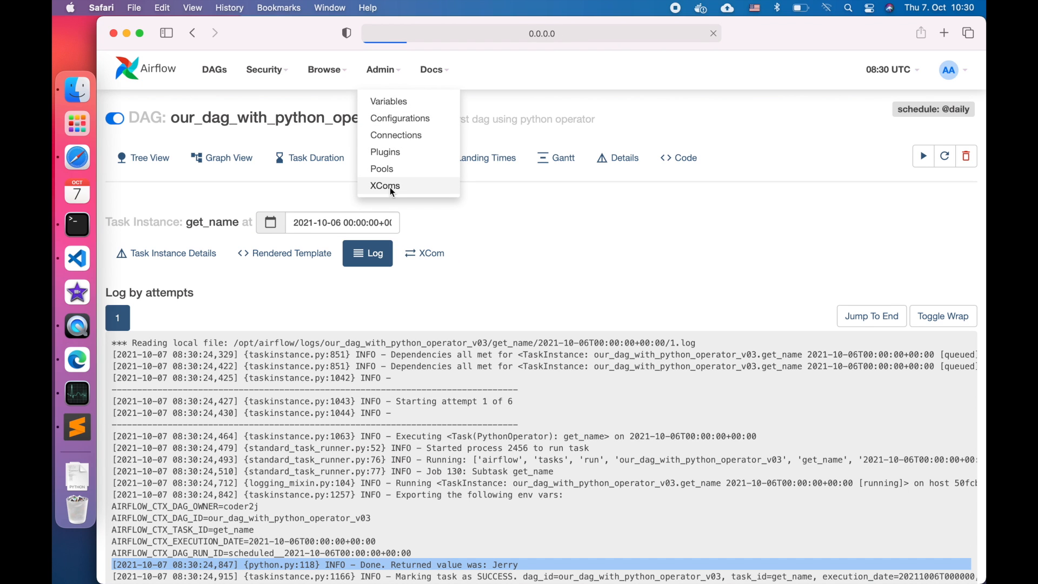
left_click(385, 185)
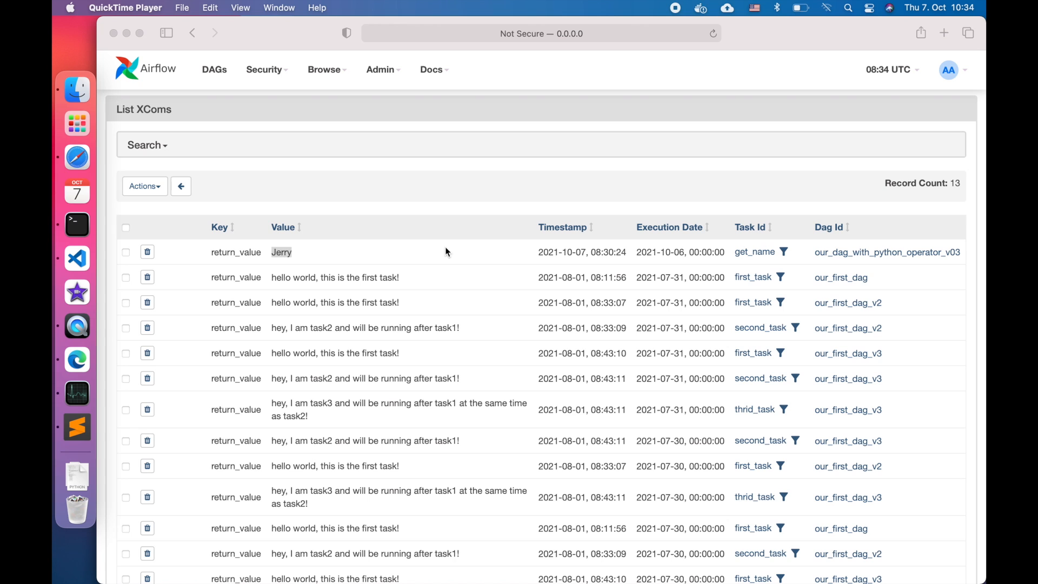
left_click(88, 259)
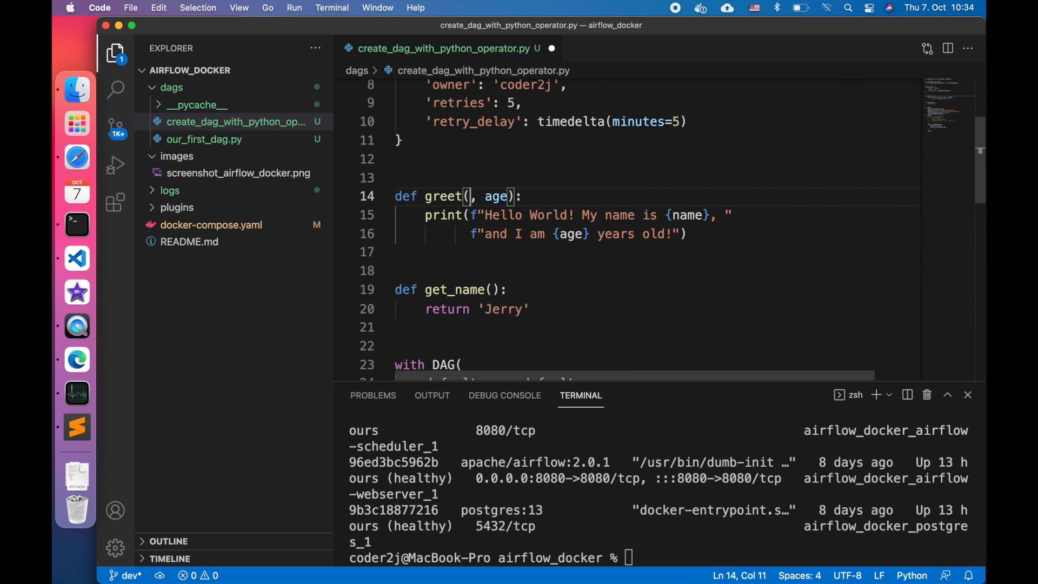
Change greet to take (age, ti) and set name = ti.xcoms_pull(task_ids='get_name').
type("age,")
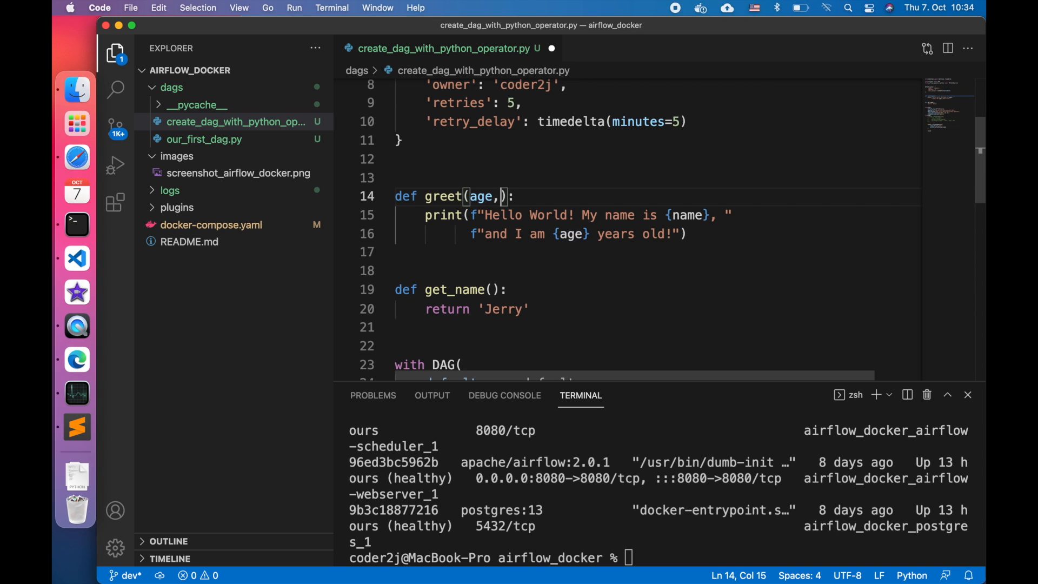
type("ti")
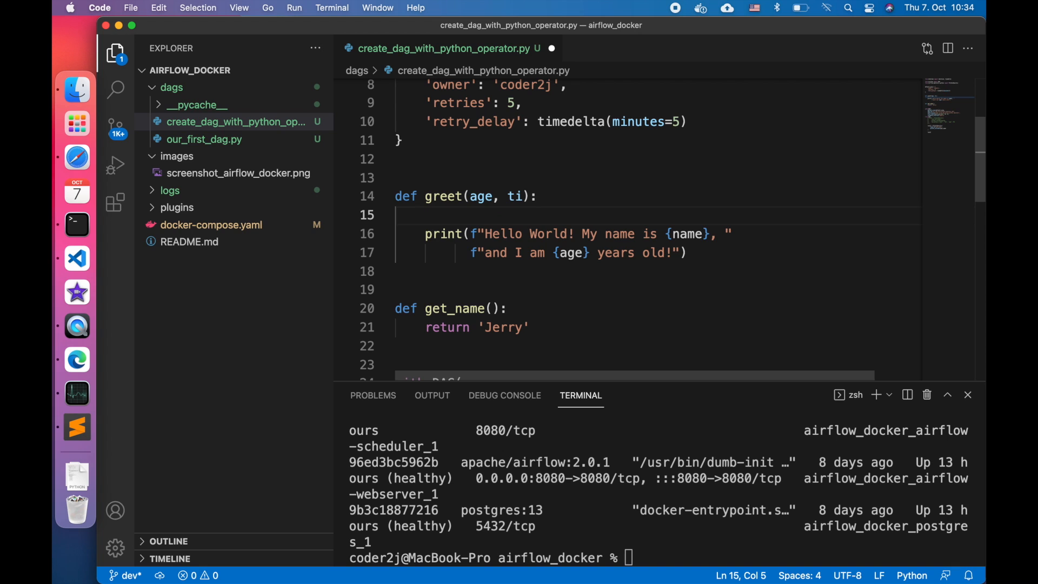
type("name")
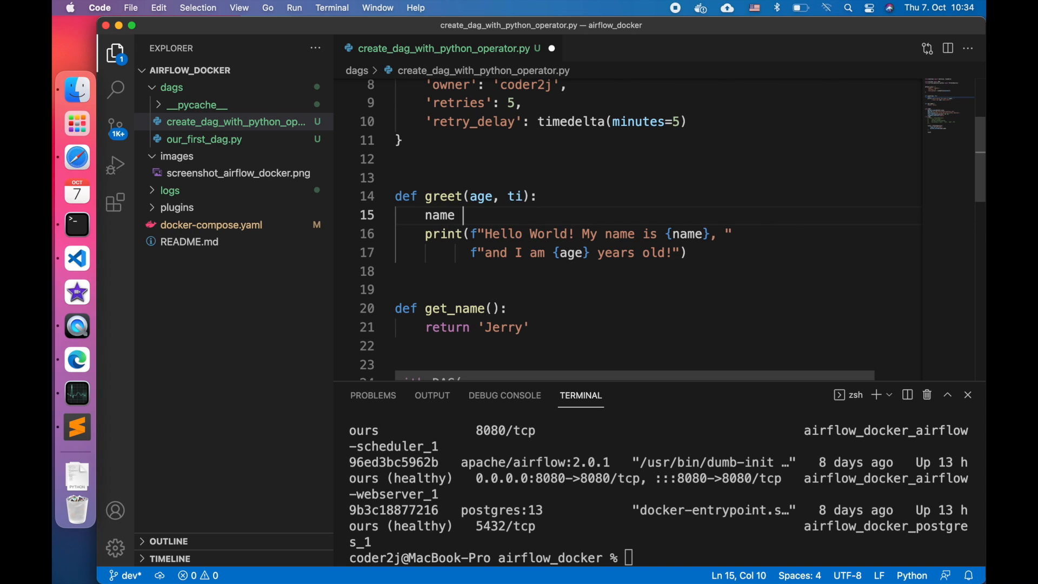
type("= ti.")
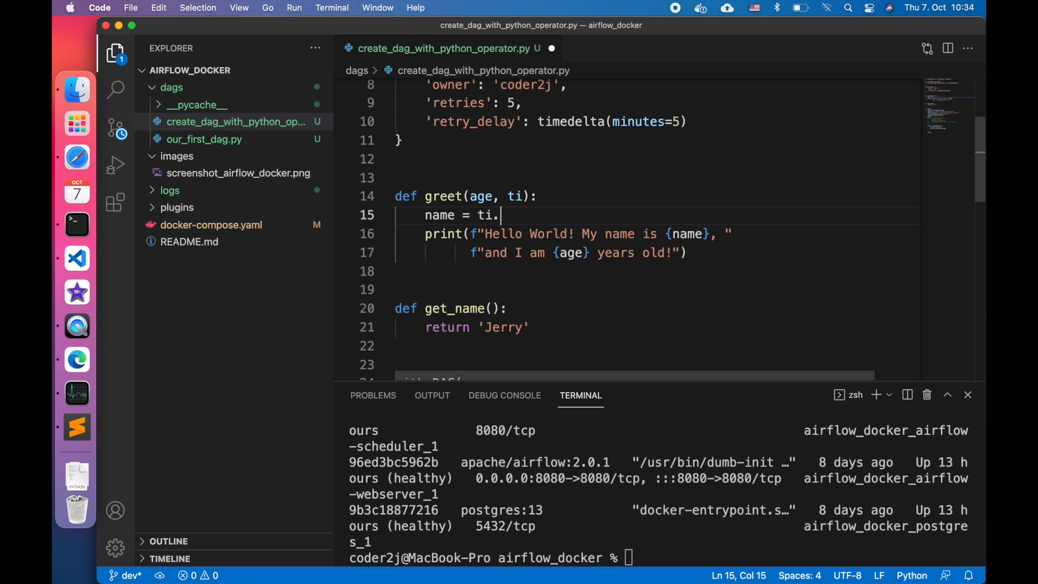
type("xcoms")
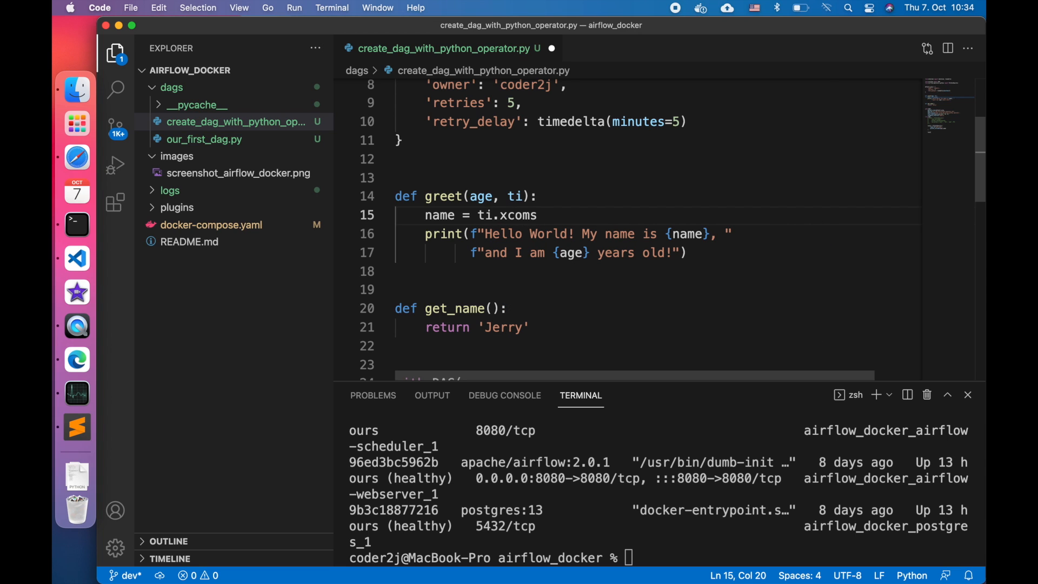
type("_")
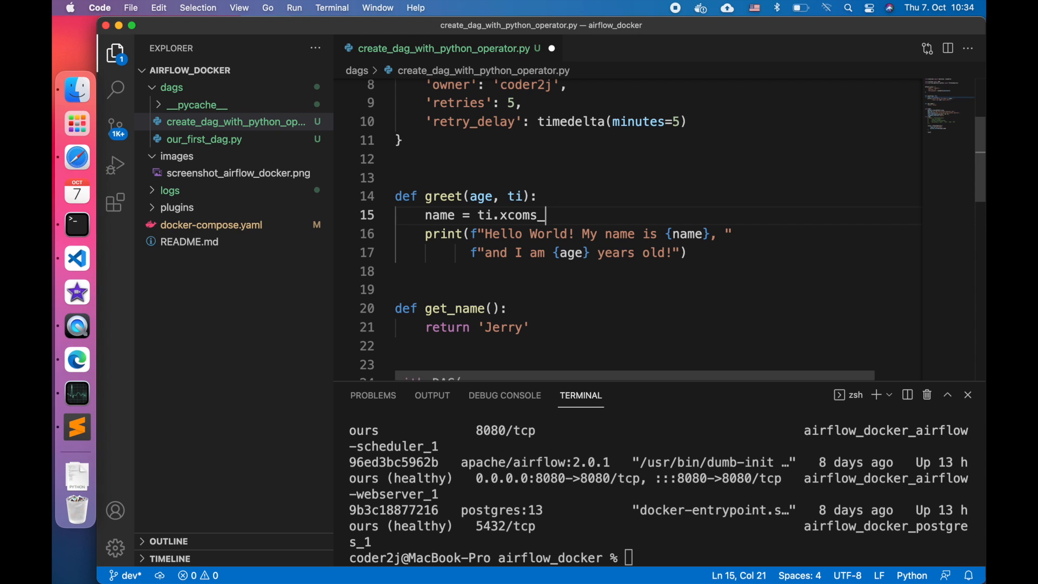
type("pull()")
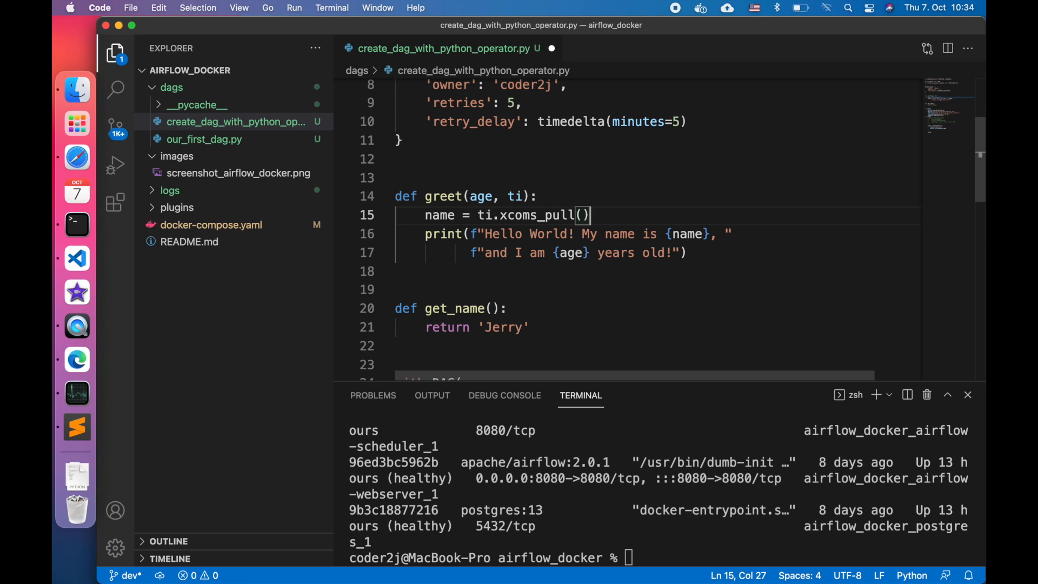
type("tasks")
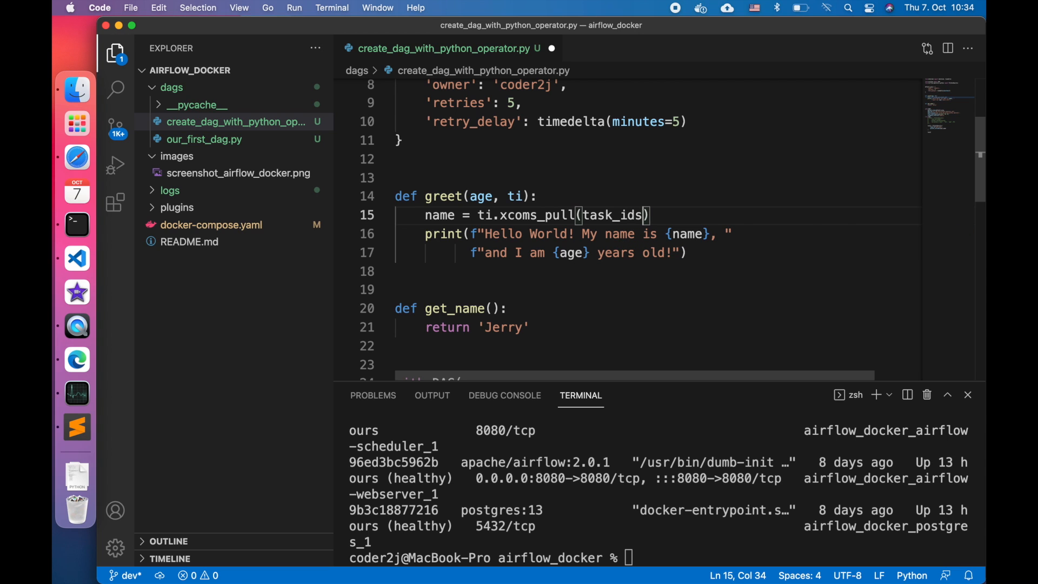
type("='get'")
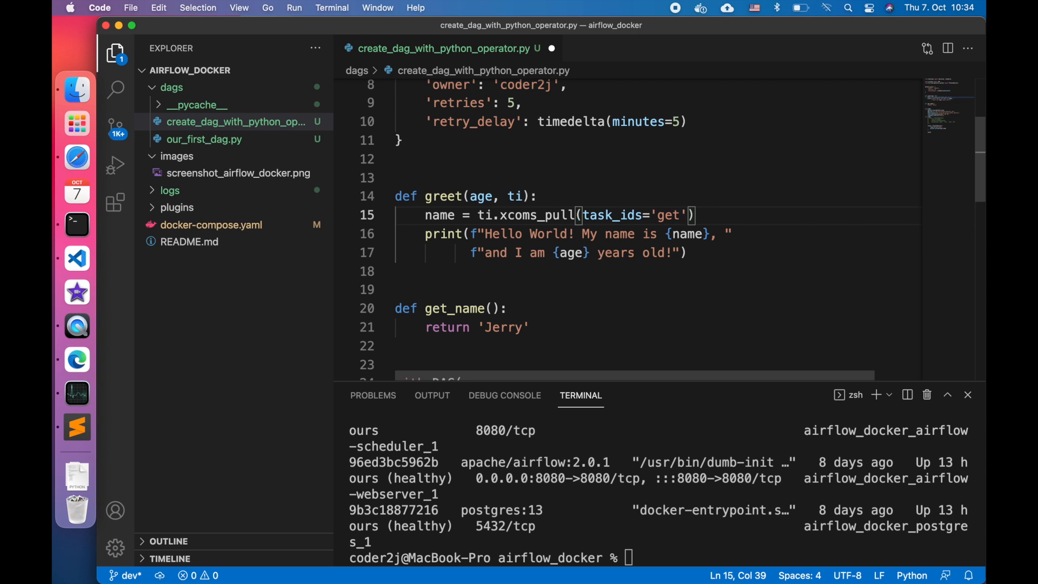
type("_name")
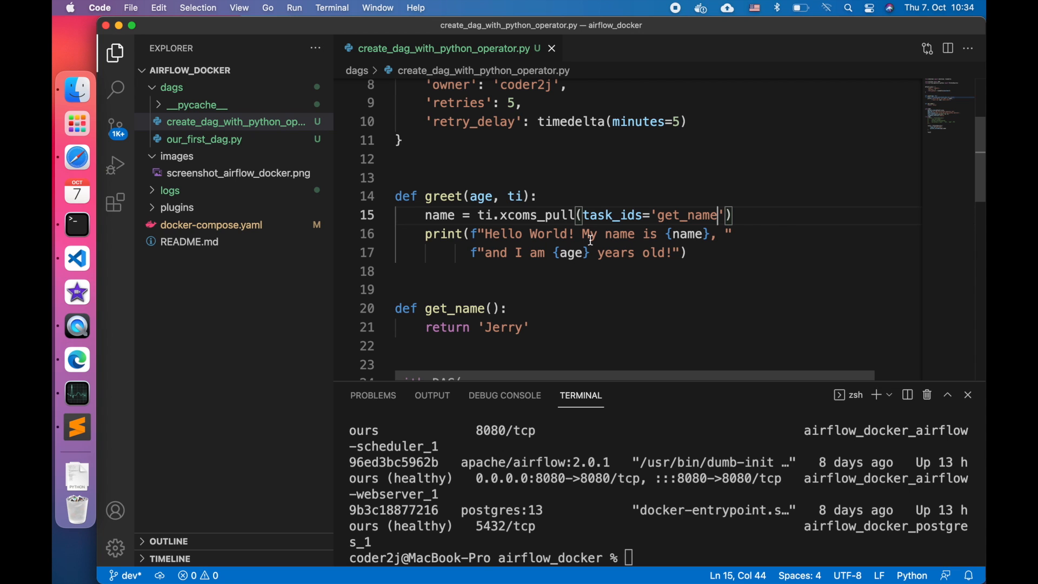
Add the dependency task2 >> task1 and rename the DAG id to v04.
scroll("down", 3)
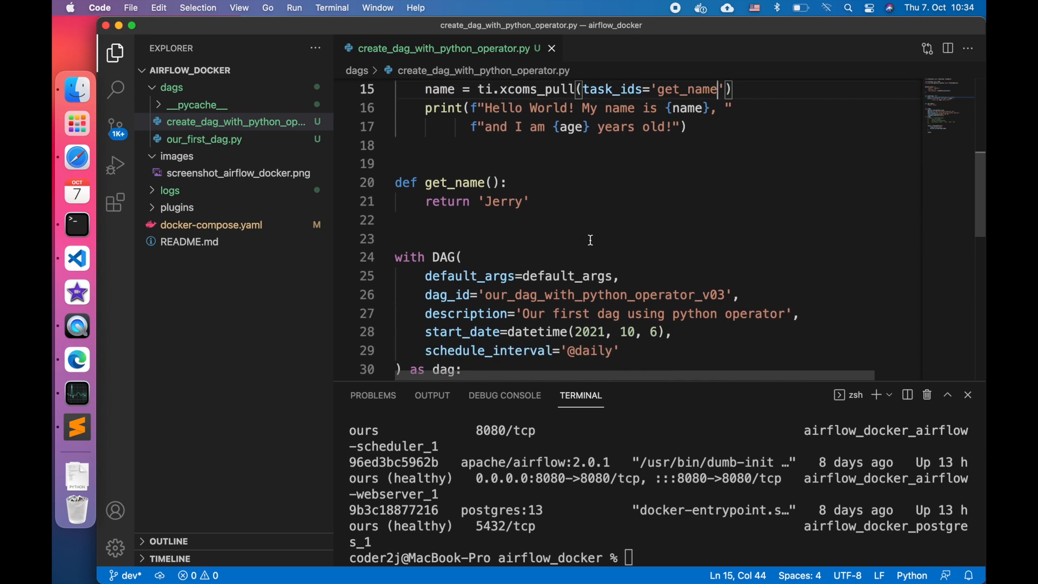
scroll("down", 3)
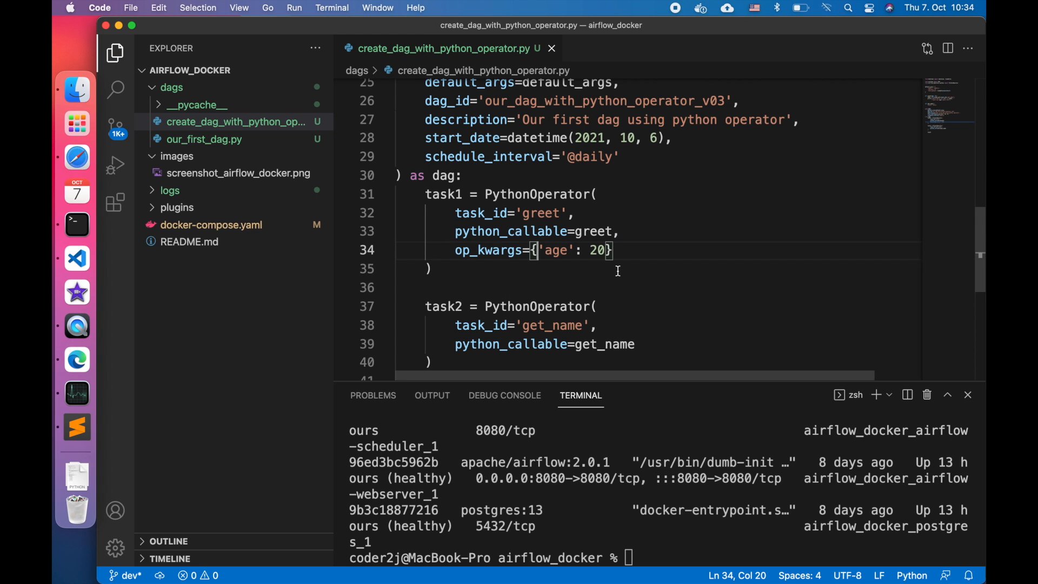
type("task2")
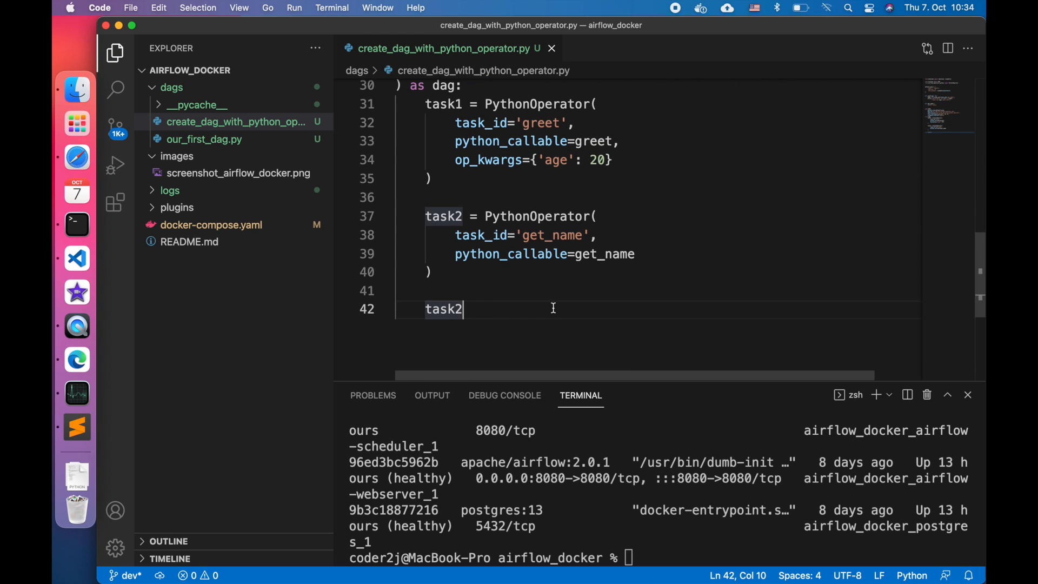
type(">> ta")
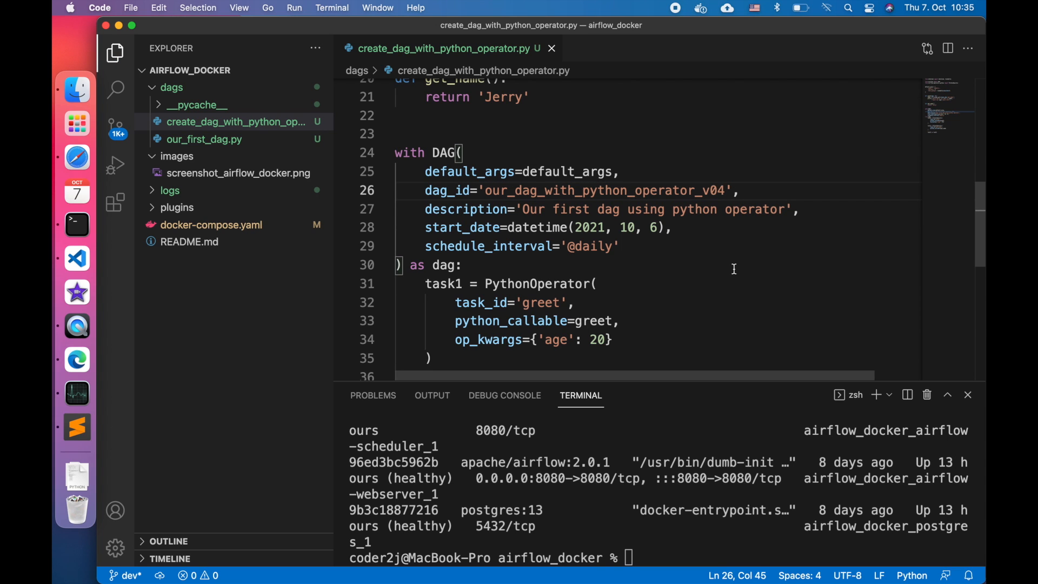
scroll("down", 3)
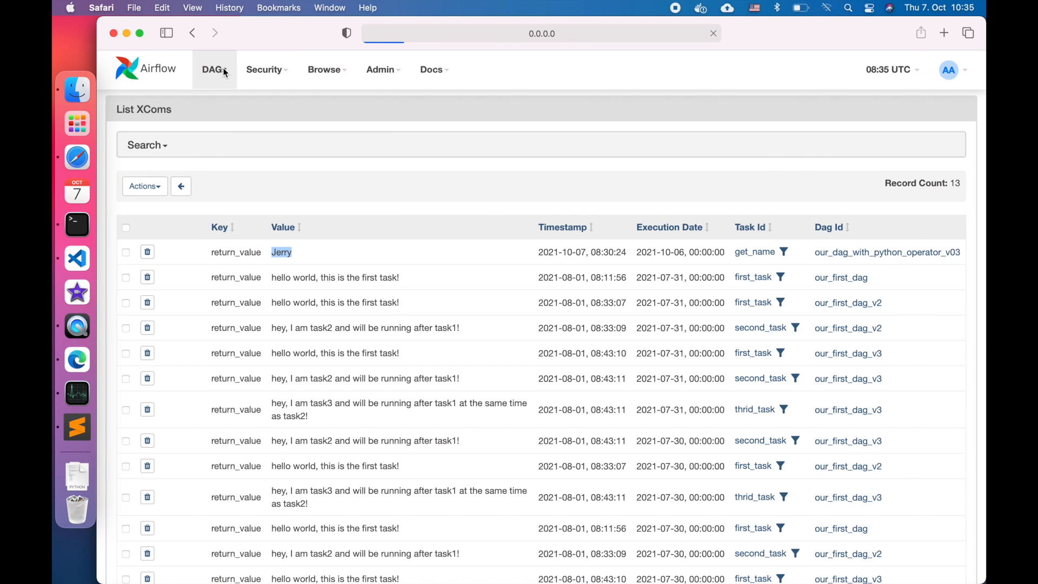
Open v04's greet task log and highlight the AttributeError: TaskInstance has no attribute 'xcoms_pull'.
left_click(213, 69)
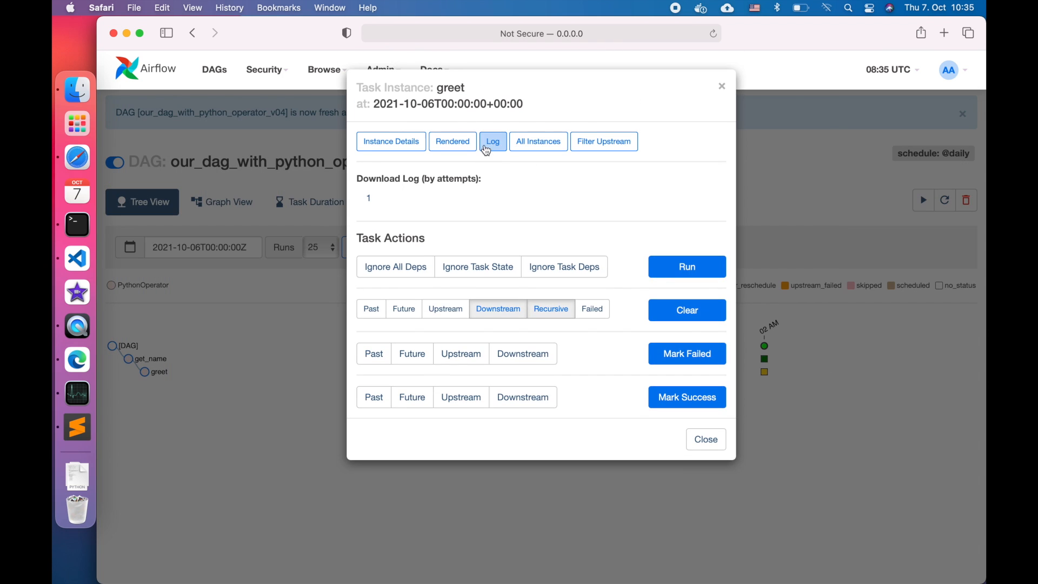
left_click(493, 140)
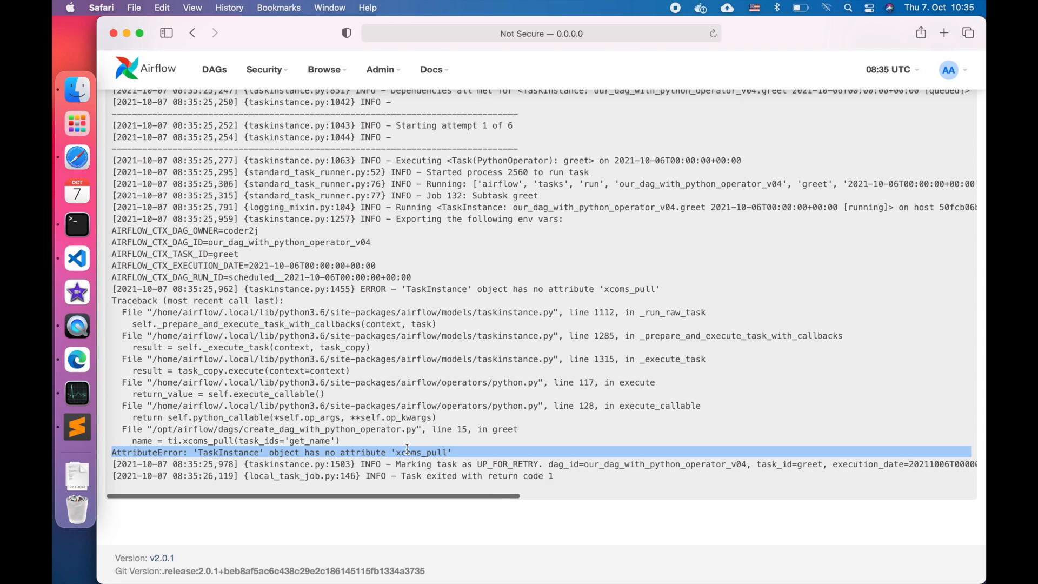
left_click(84, 257)
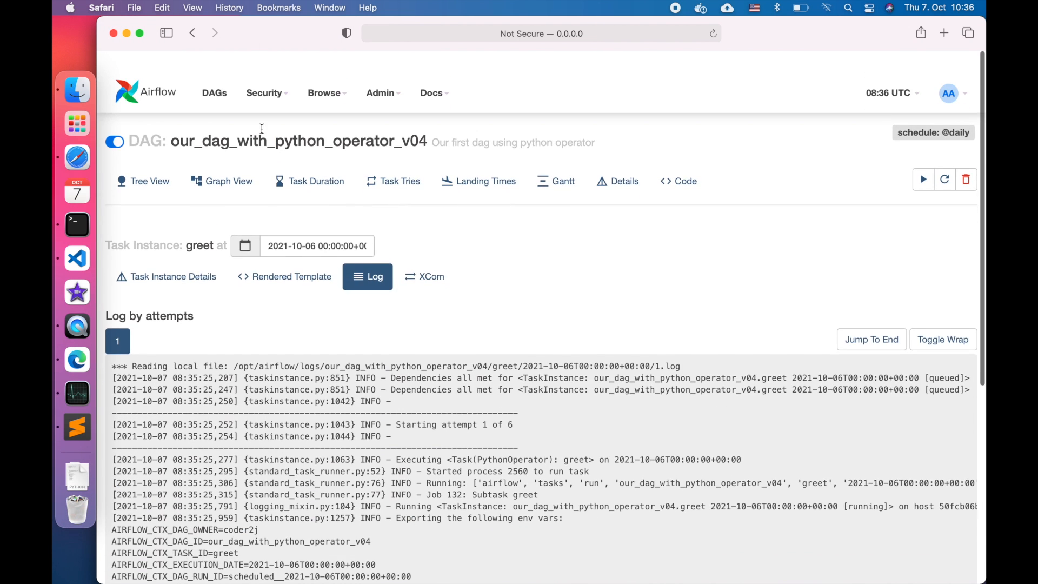
Clear the failed v04 greet task, confirm, and refresh so its second attempt logs the Jerry greeting.
left_click(214, 93)
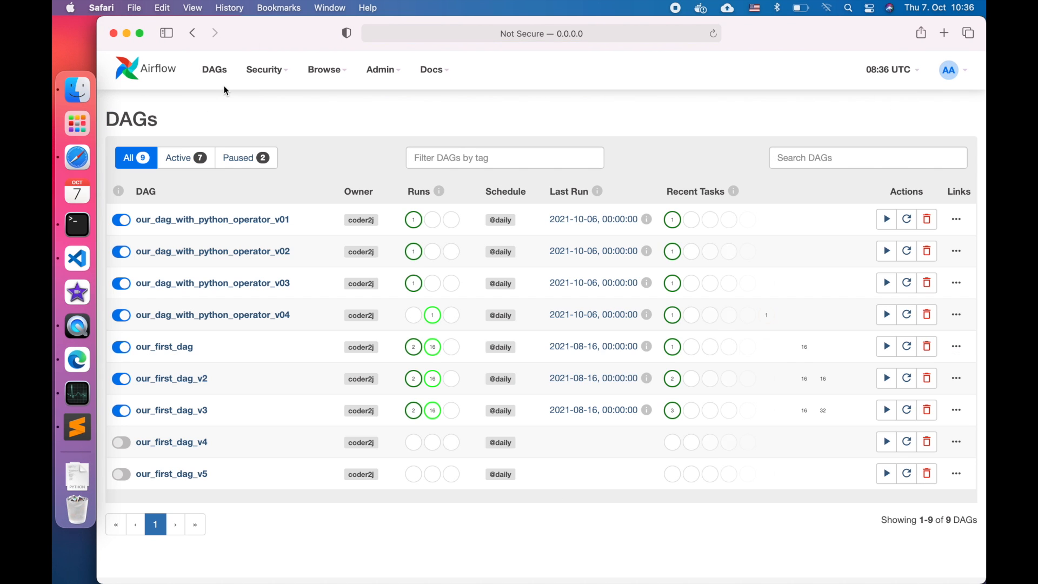
mouse_move(212, 315)
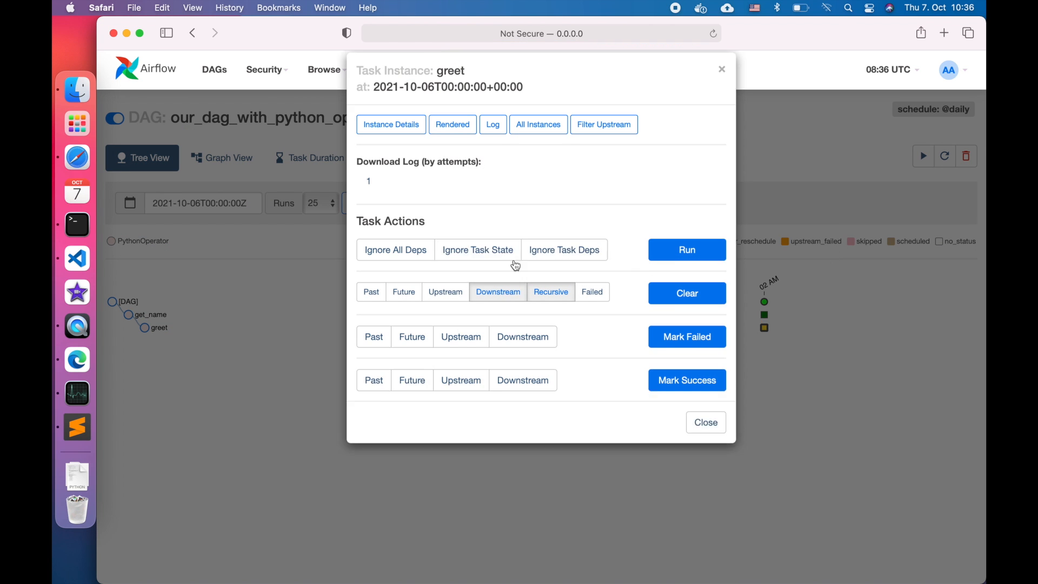
left_click(685, 293)
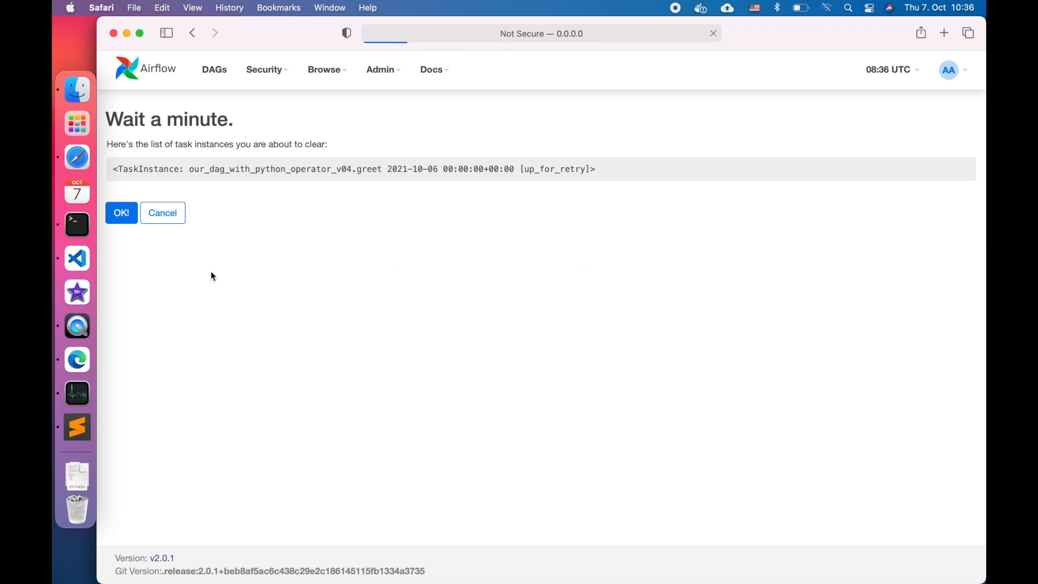
left_click(120, 213)
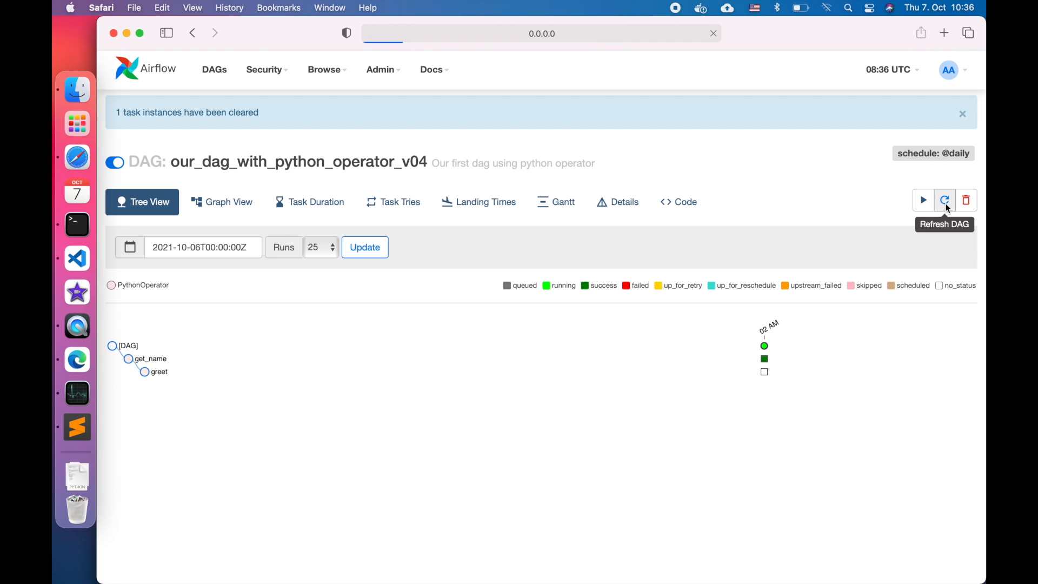
left_click(945, 200)
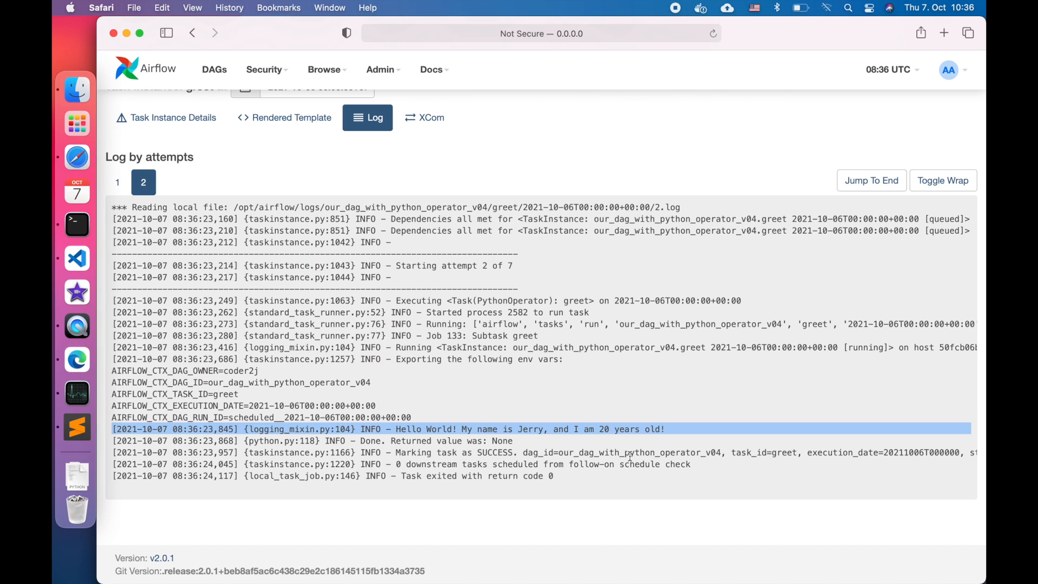
mouse_move(573, 448)
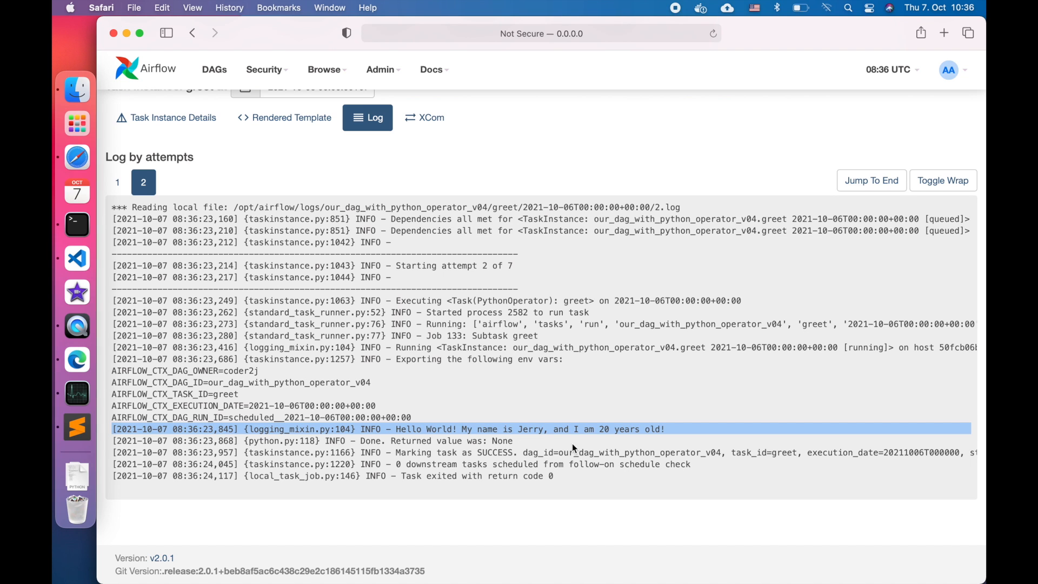
mouse_move(539, 443)
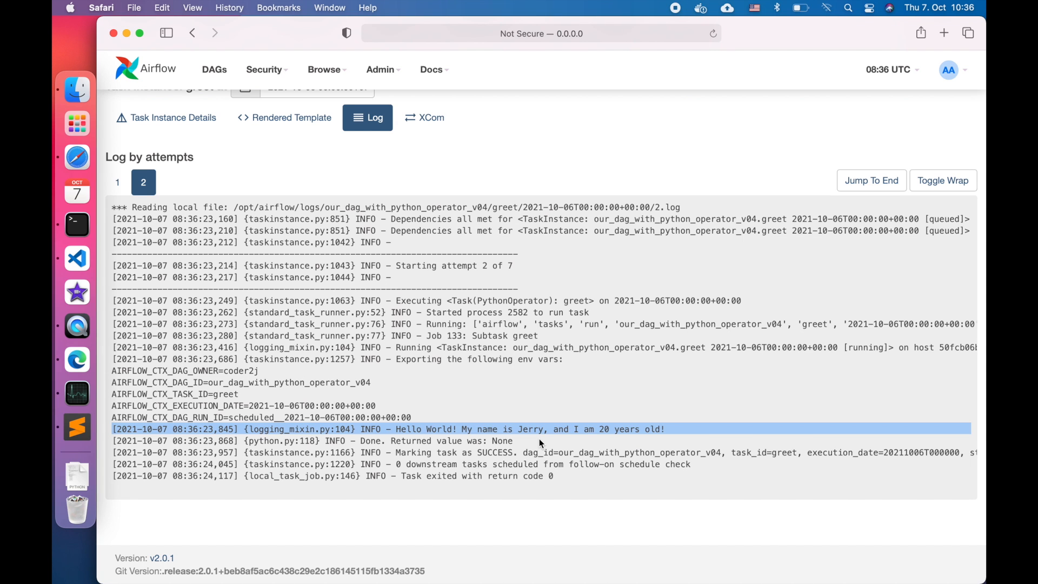
Review Admin > XComs showing get_name's 'Jerry' values for v03 and v04, then return to the DAG file.
left_click(380, 69)
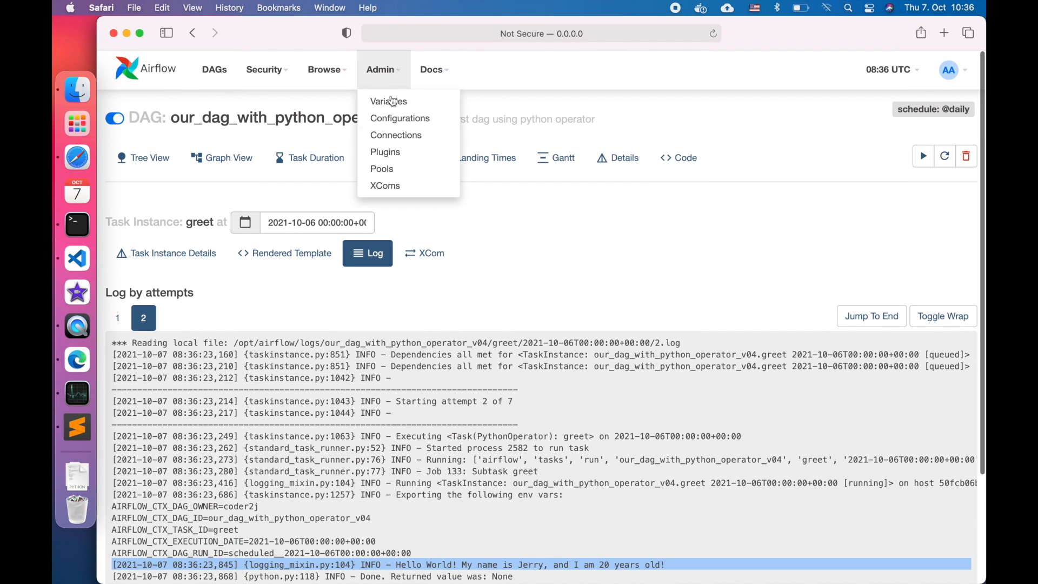
left_click(385, 185)
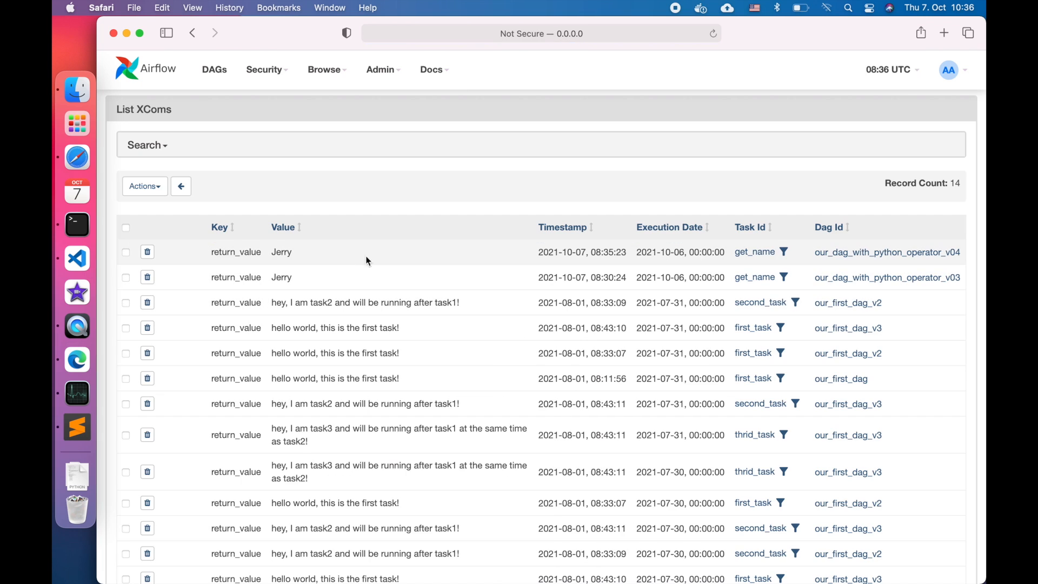
double_click(236, 252)
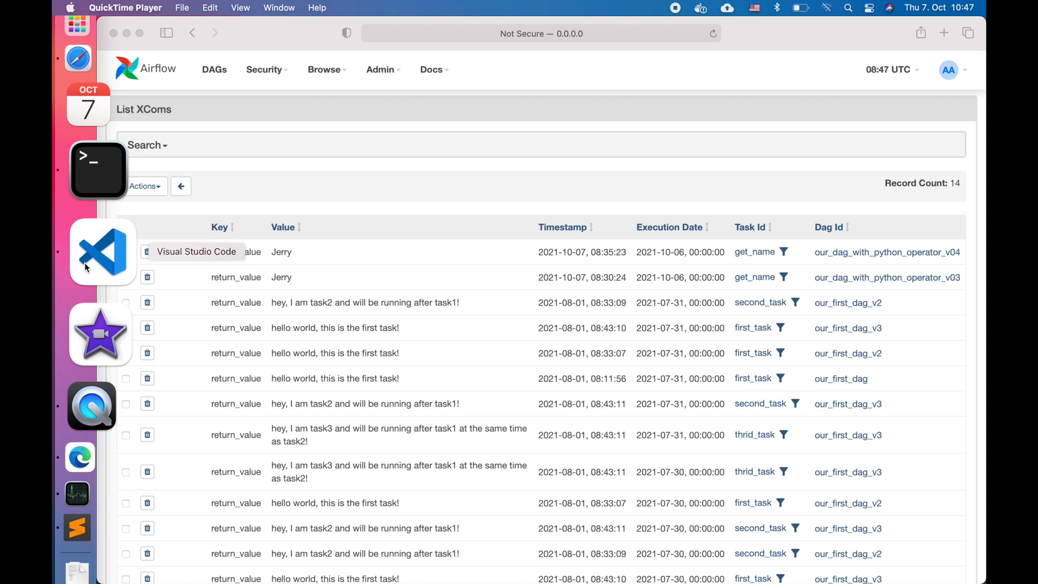
left_click(102, 258)
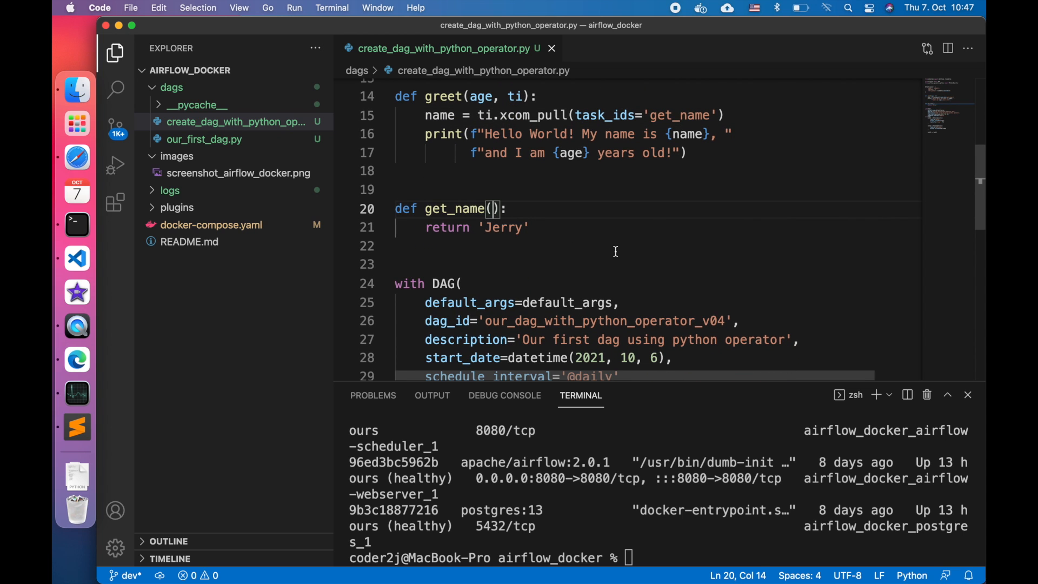
Make get_name(ti) push XComs first_name='Jerry' and last_name='Fridman' instead of returning.
type("ti")
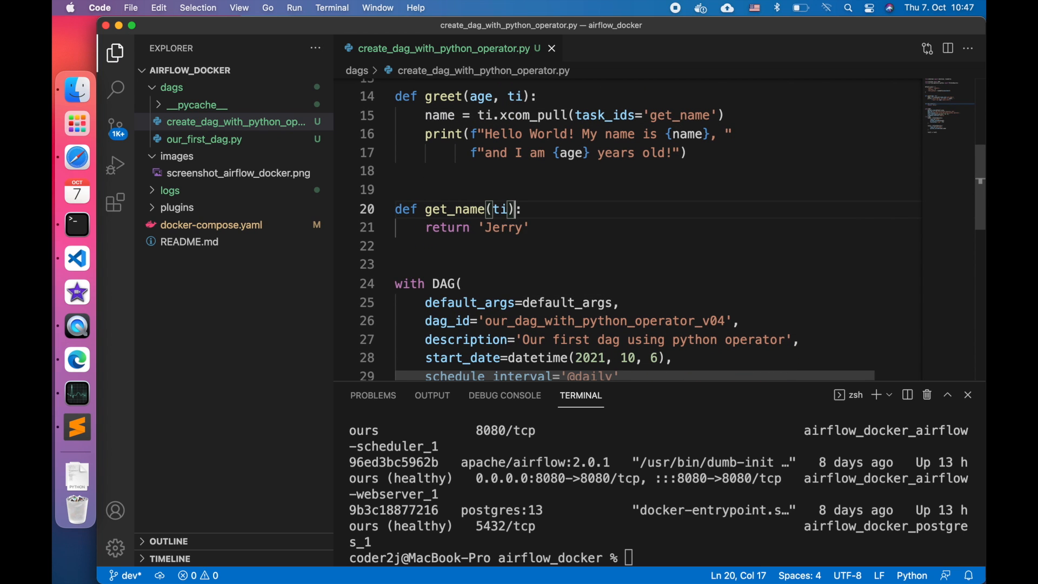
key("Backspace")
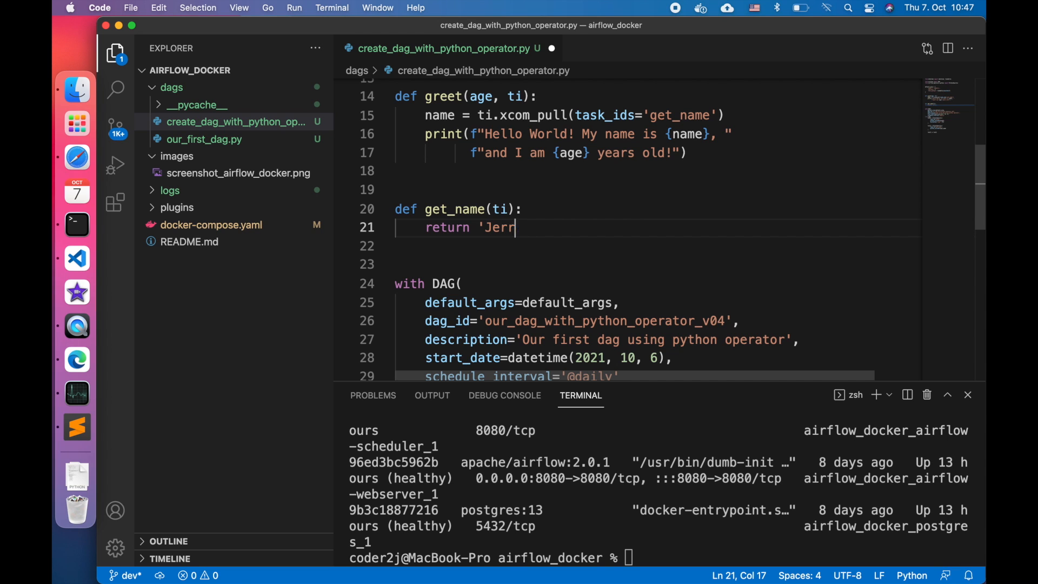
key("cmd+backspace")
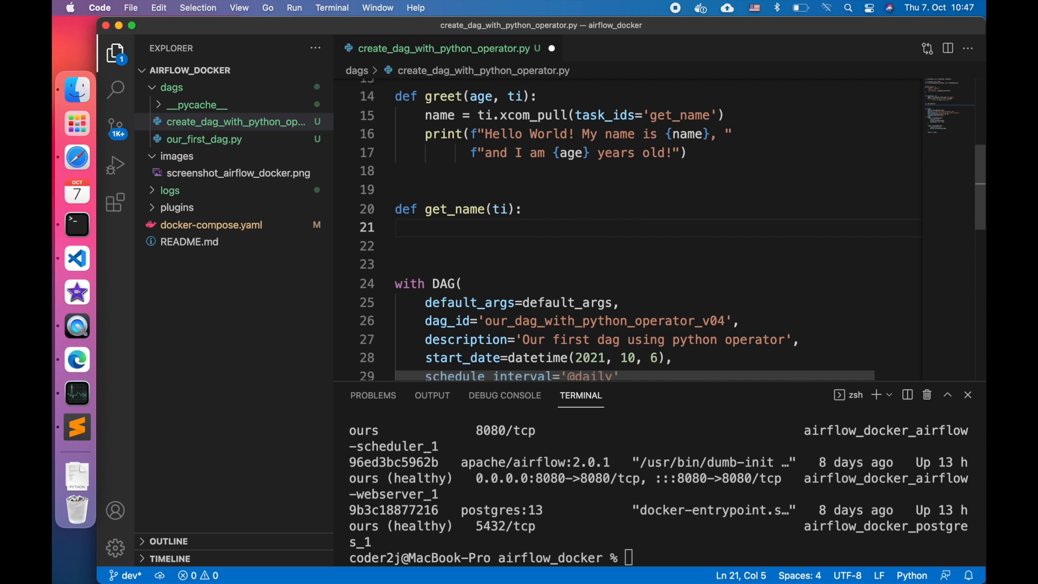
type("ti.")
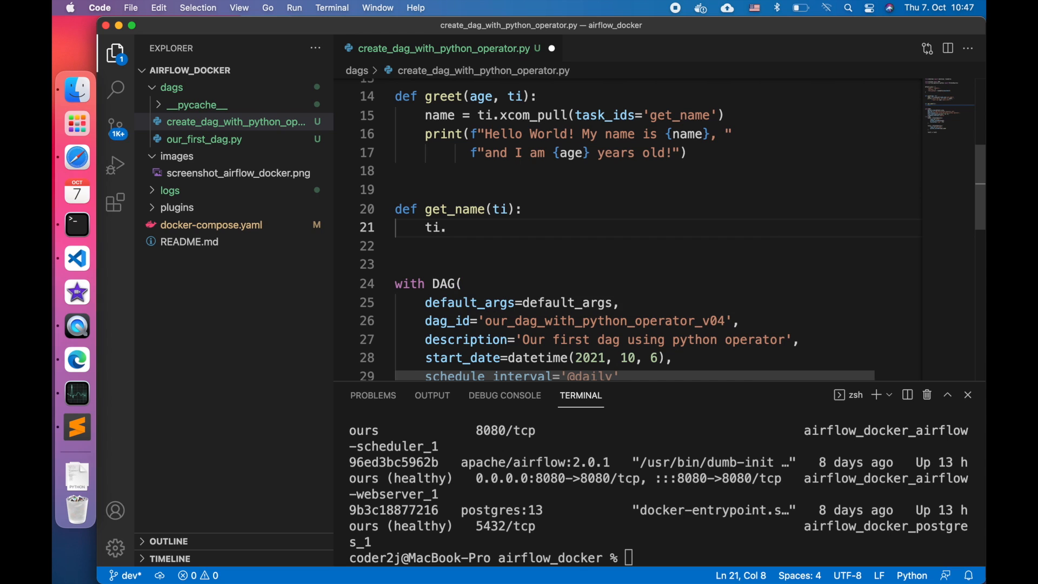
type("xcom_p")
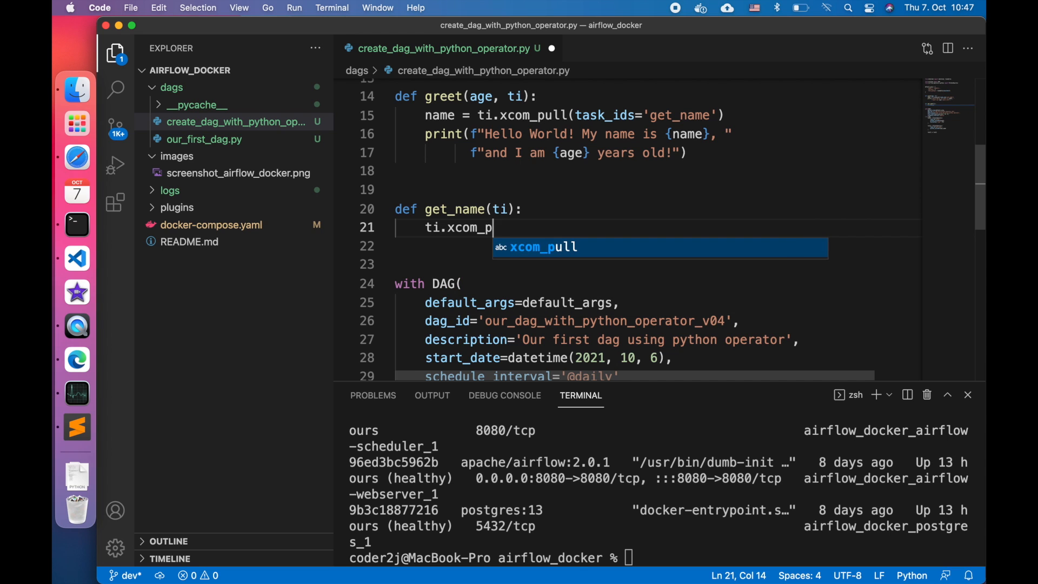
type("ush()")
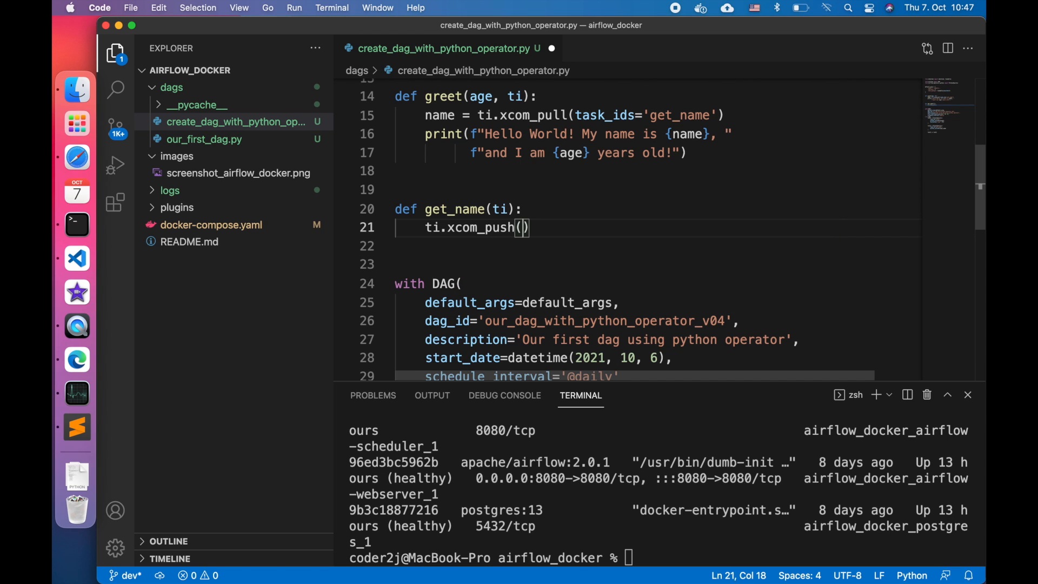
type("key='first'")
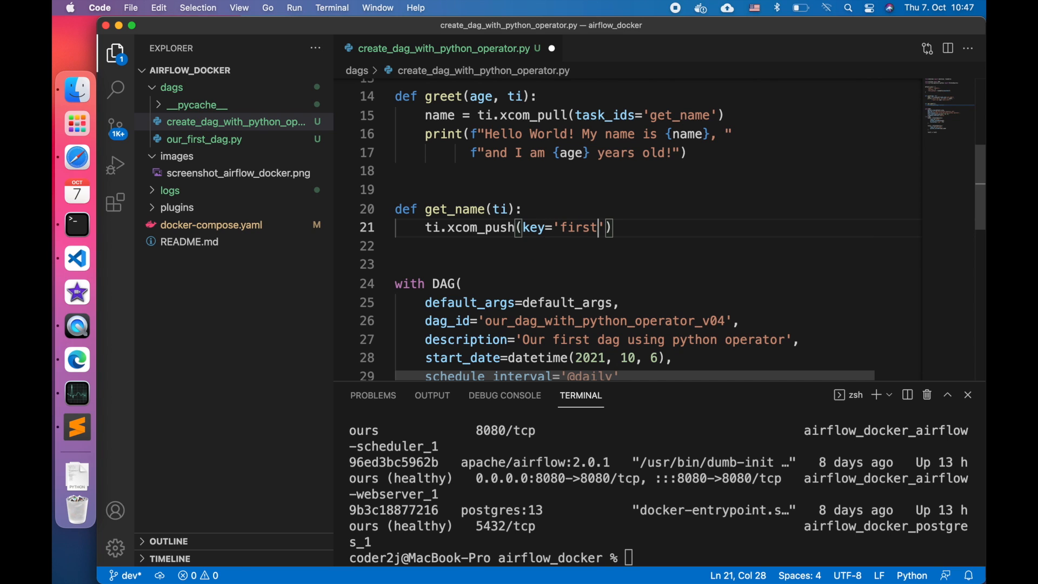
type("_name', value='")
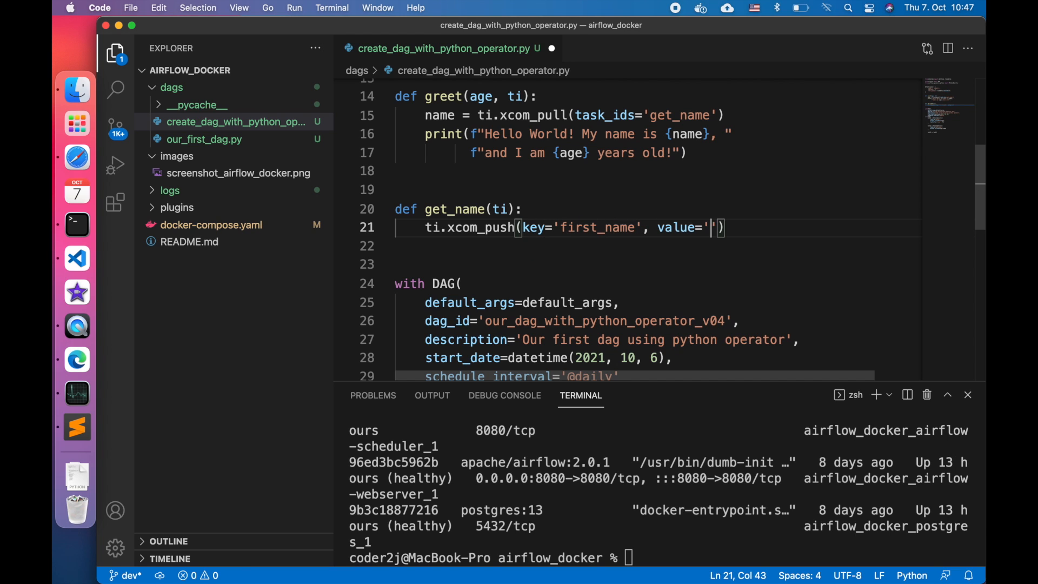
type("Jerry')")
left_click(658, 245)
type("ti.xcom_push(key")
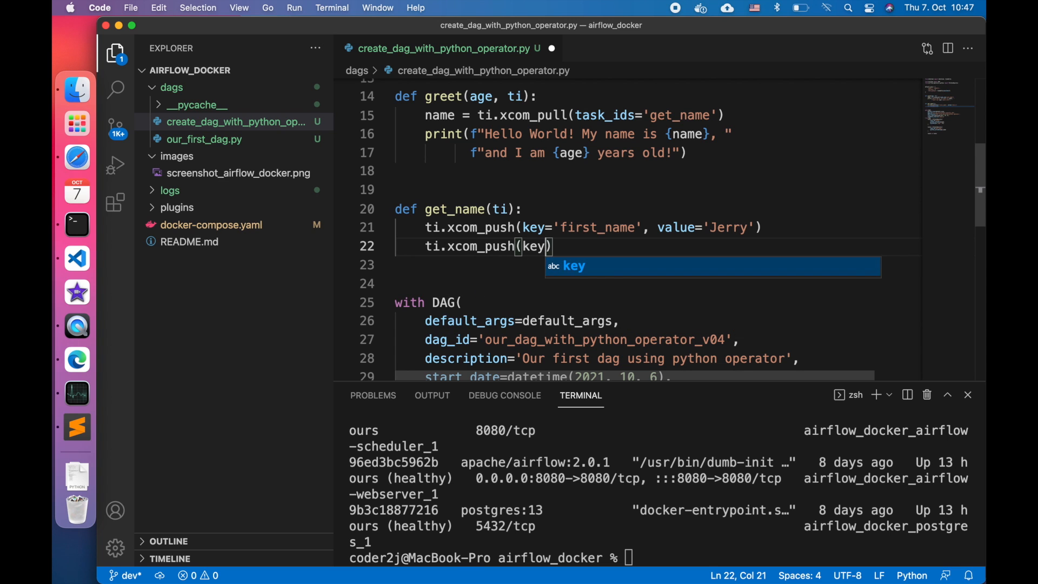
type("='last_name'")
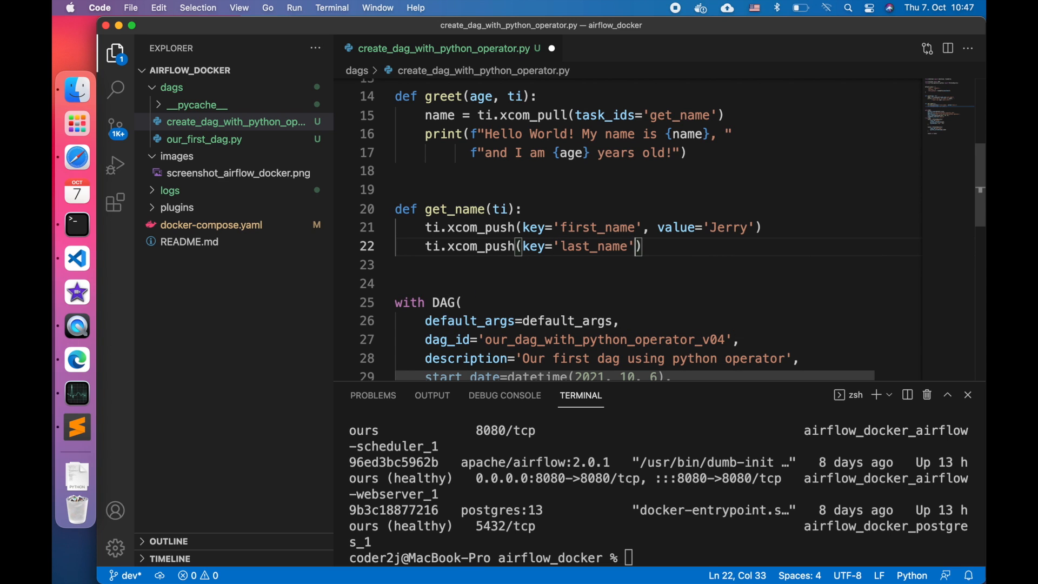
type(", value='Fridm'")
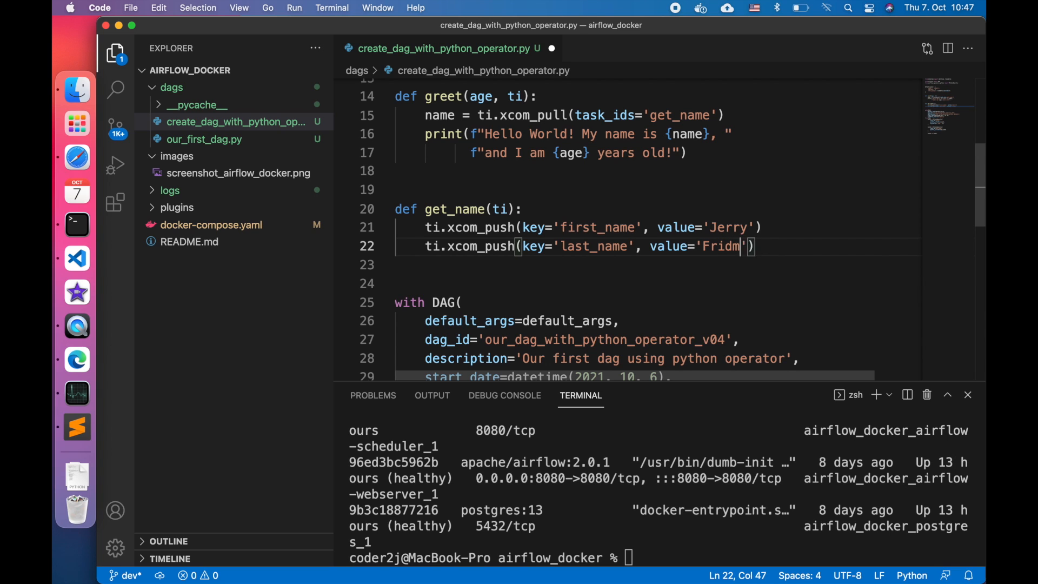
type("an")
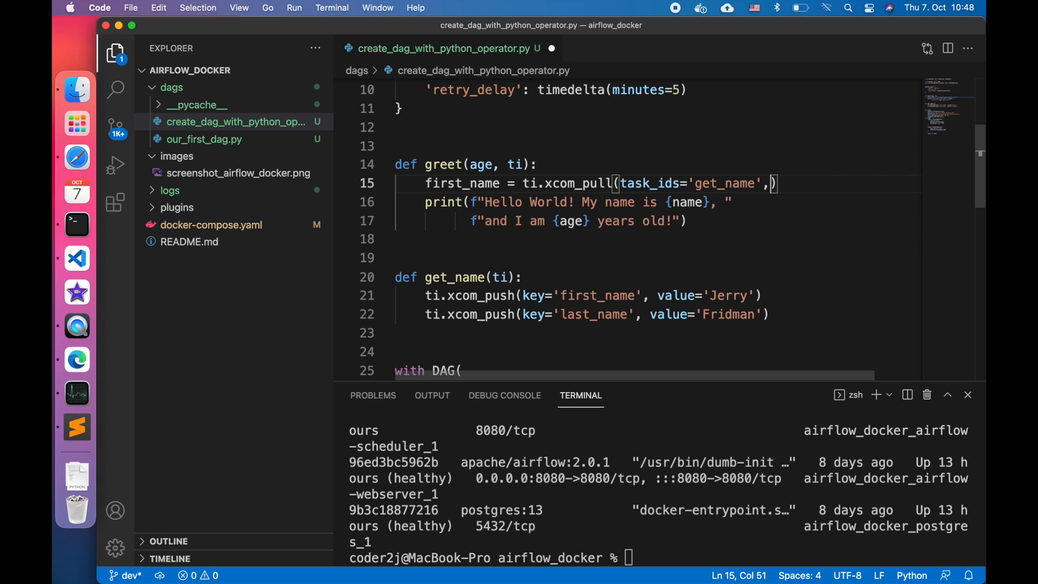
Have greet pull first_name and last_name by key from get_name and print both in the f-string.
type("key='fi")
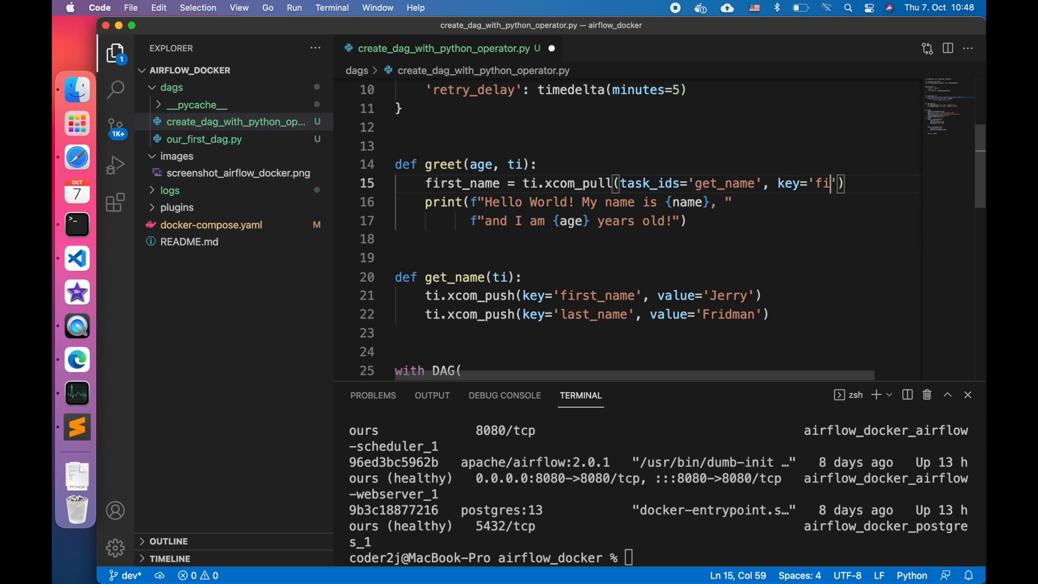
type("rst_name")
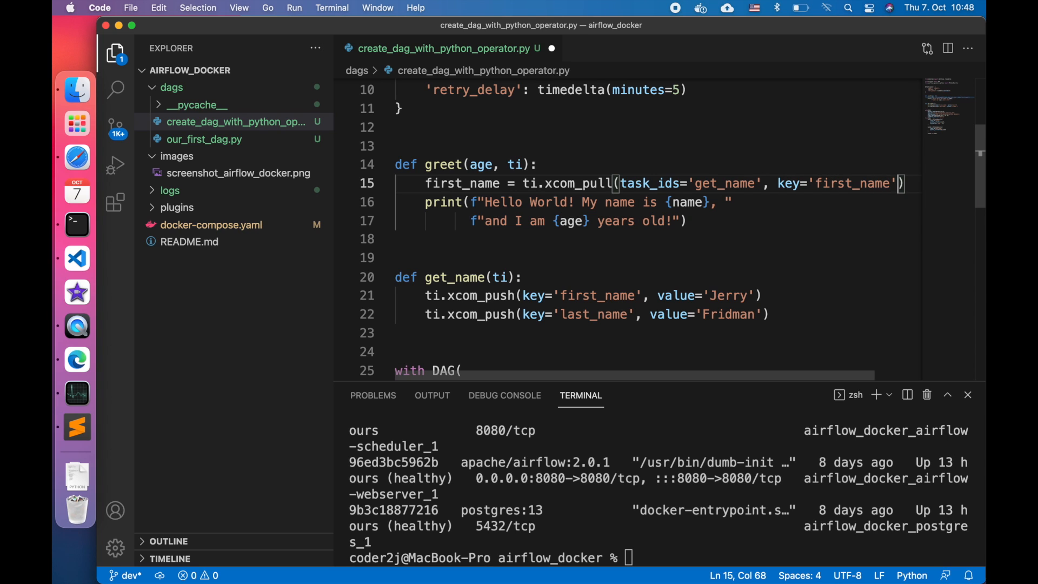
type("last_name =")
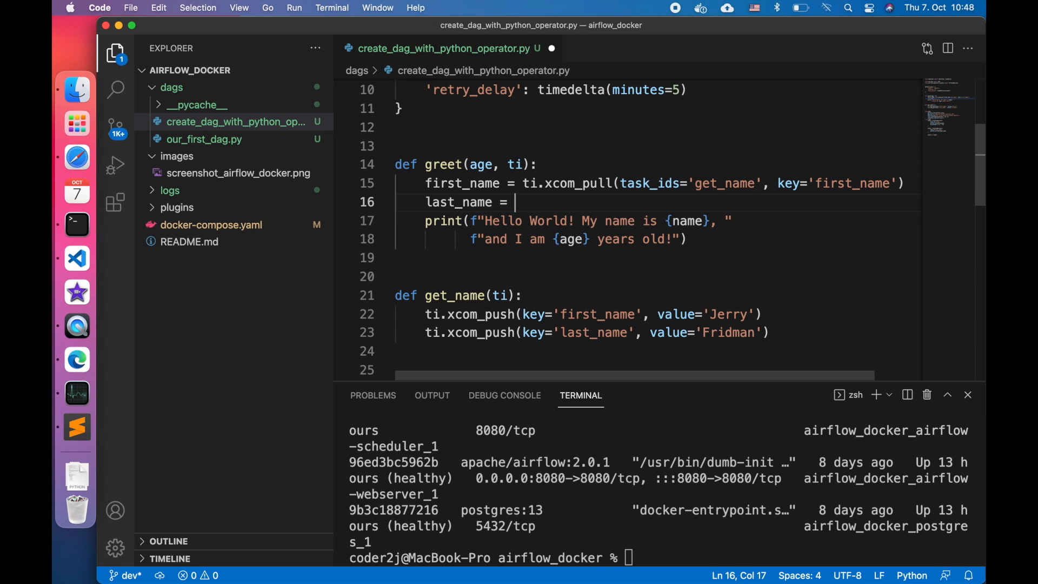
type("ti.xcom_pull(tas)")
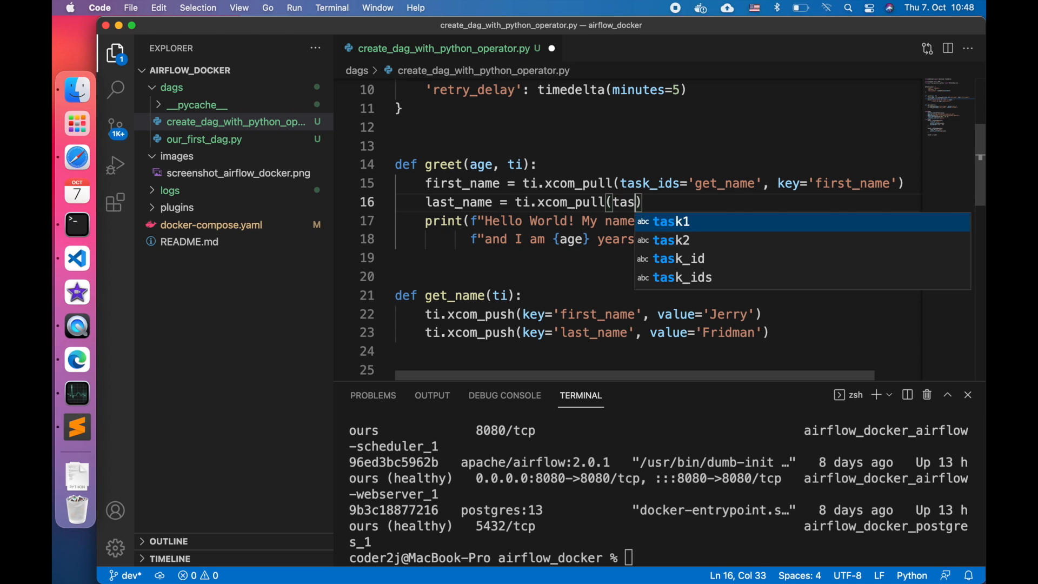
type("task_ids='dg'")
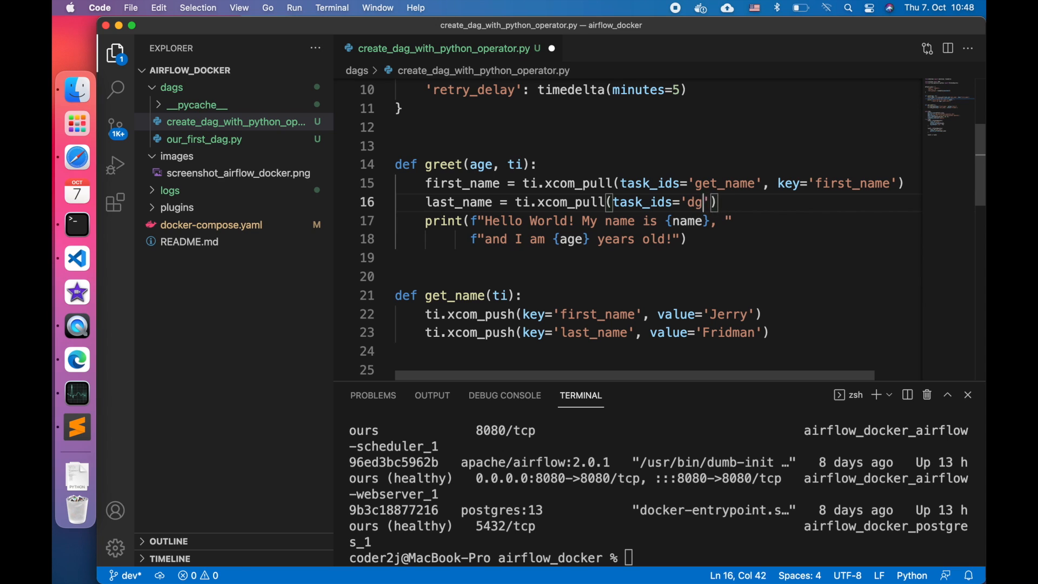
type("et_name', key='last_name")
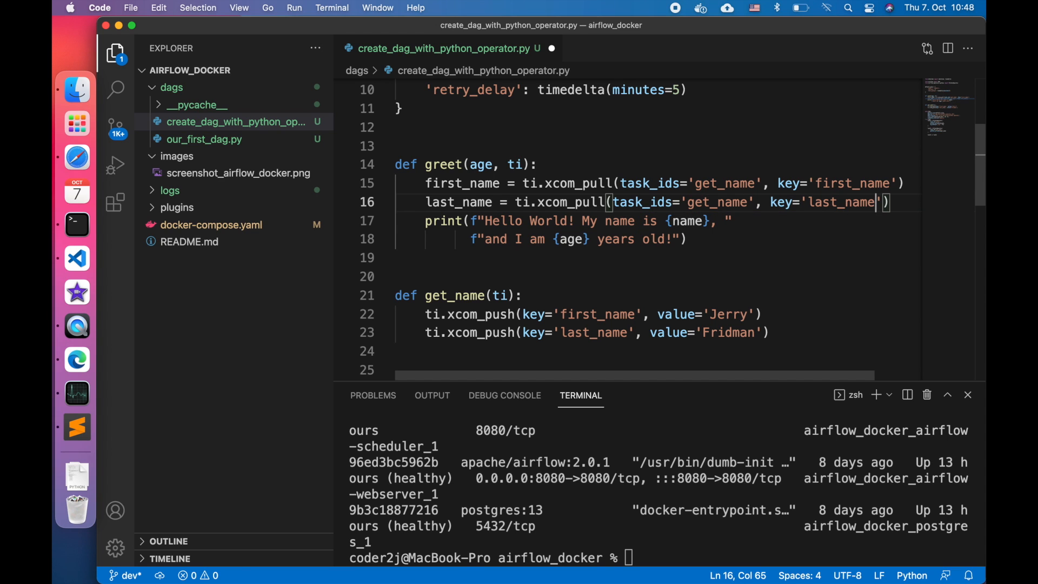
double_click(689, 221)
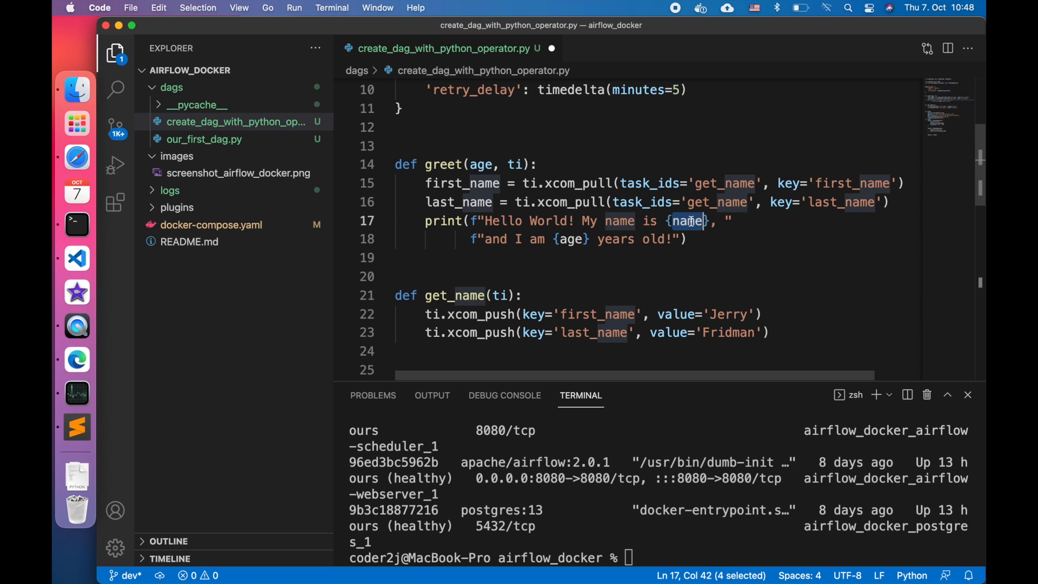
type("first_name")
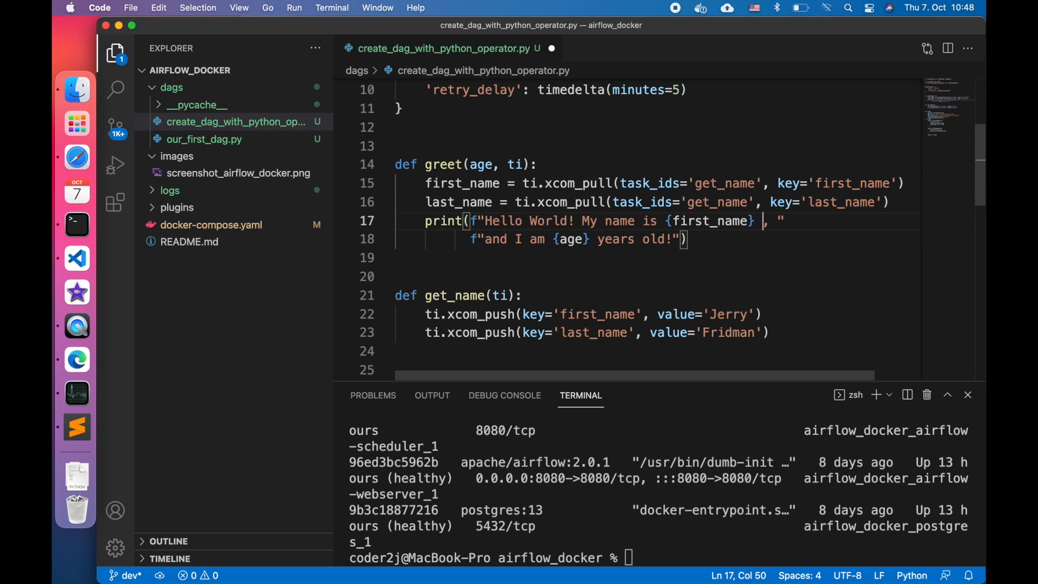
type("{last_name}")
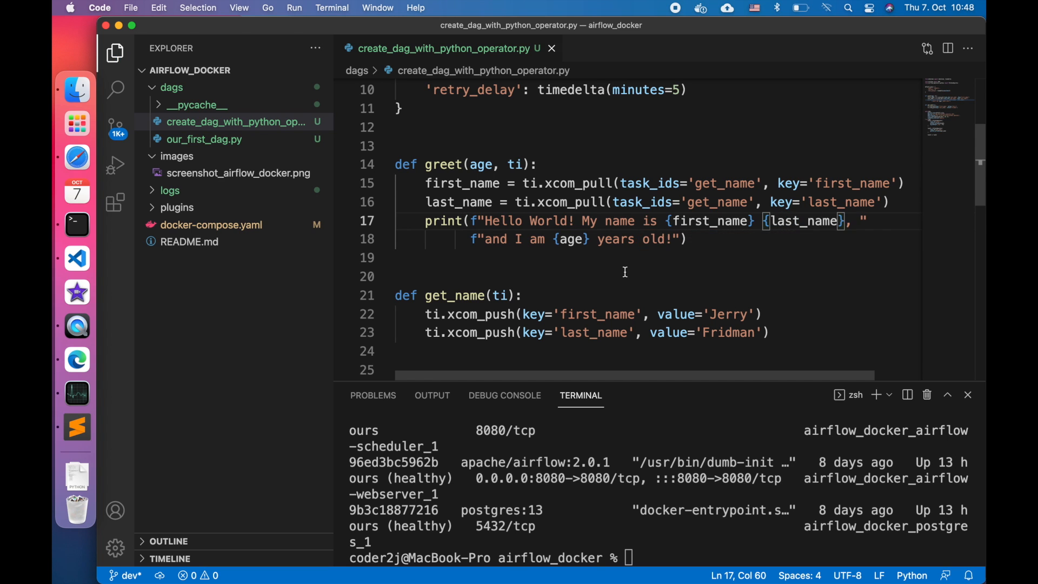
scroll("down", 3)
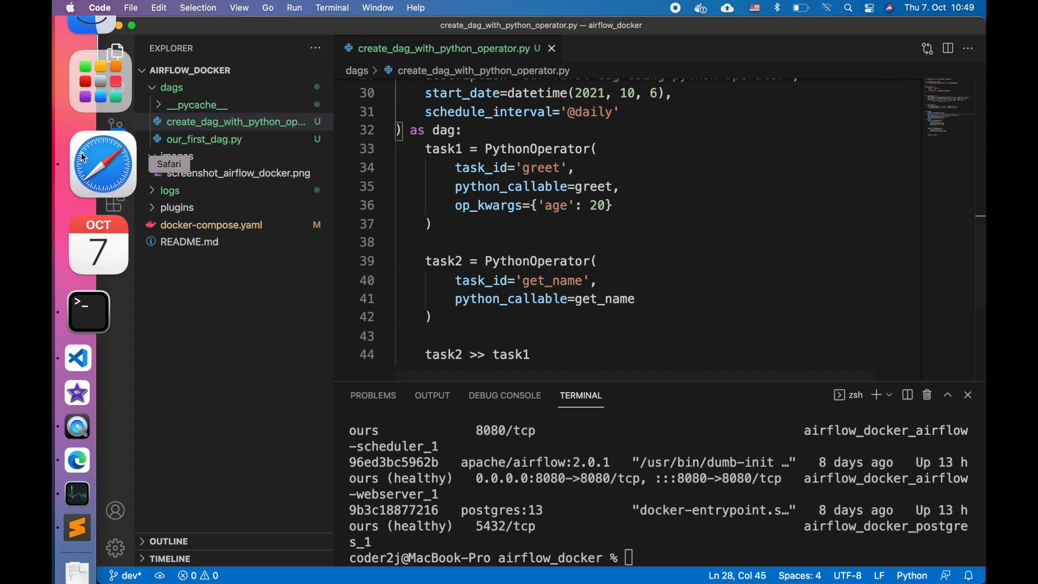
Back in Airflow, open and unpause the v05 DAG so it runs.
left_click(103, 164)
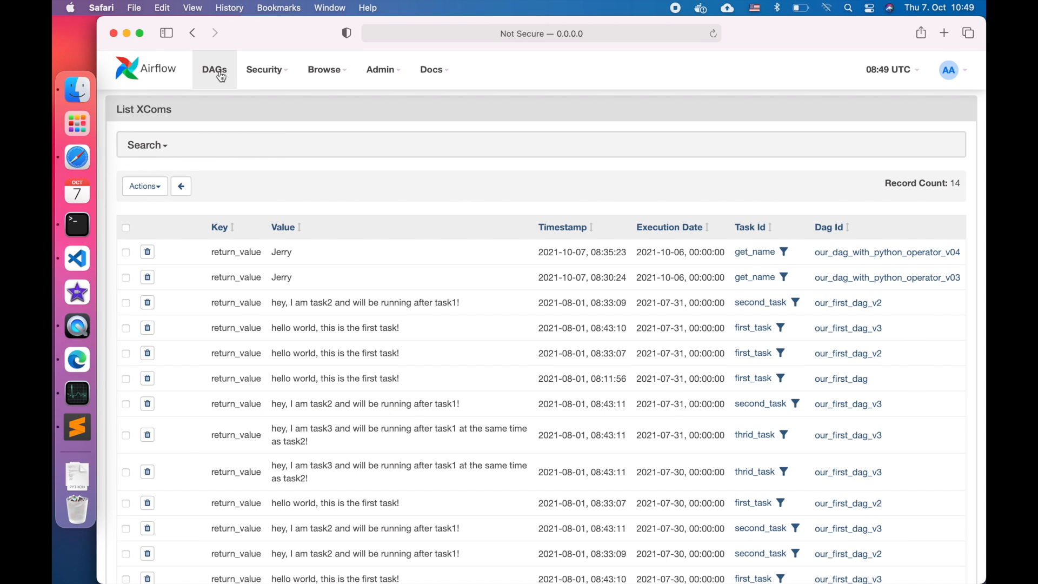
left_click(214, 69)
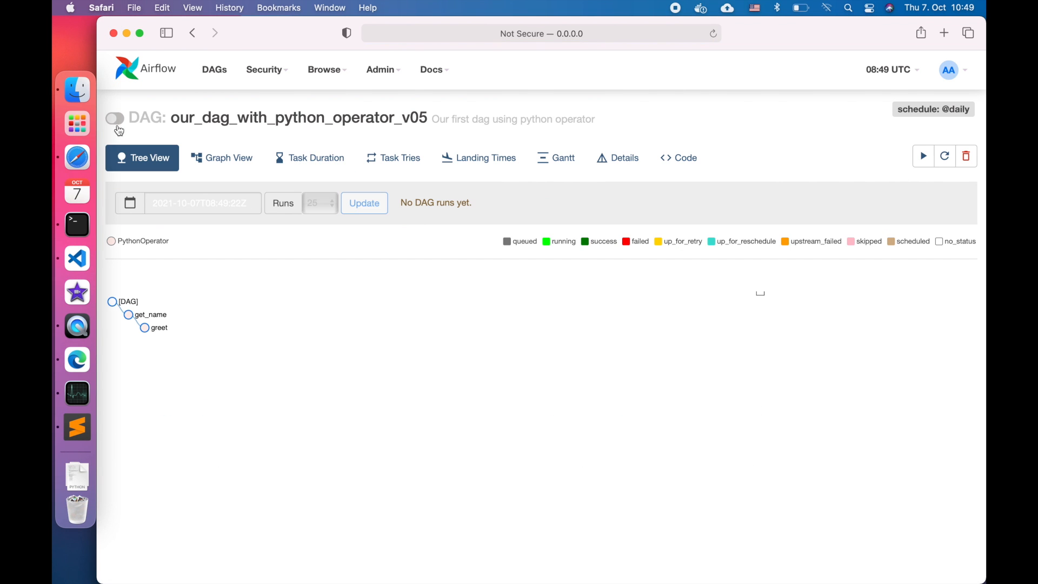
left_click(113, 118)
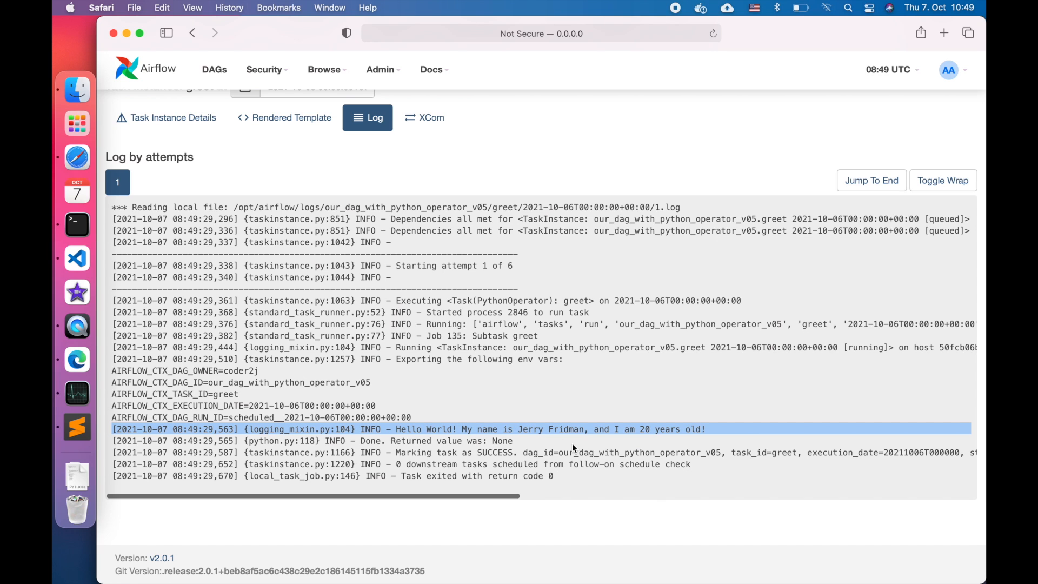
mouse_move(593, 449)
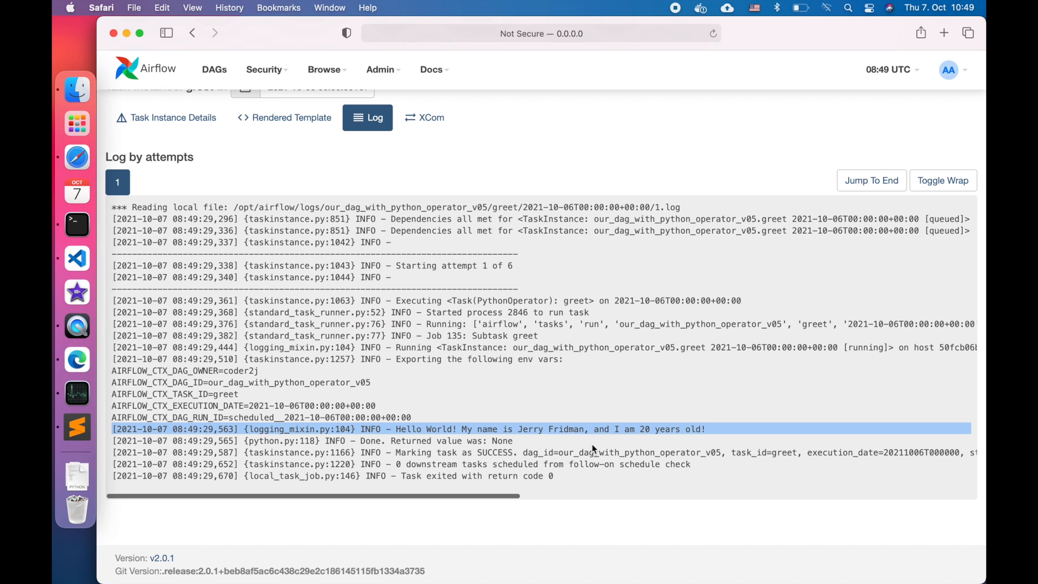
Inspect Admin > XComs for v05's first_name and last_name rows, then return to the DAG file.
left_click(379, 69)
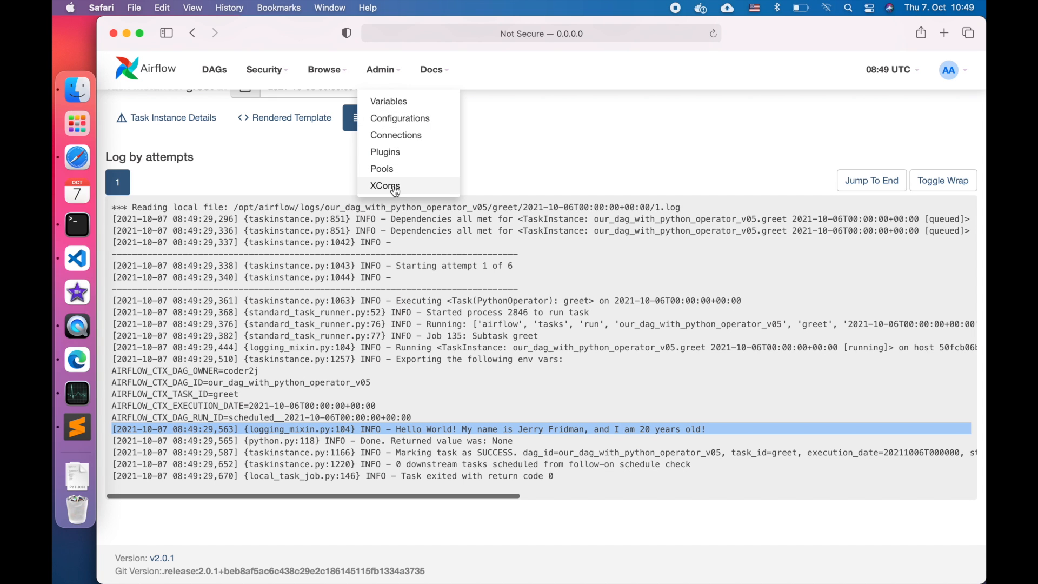
left_click(385, 185)
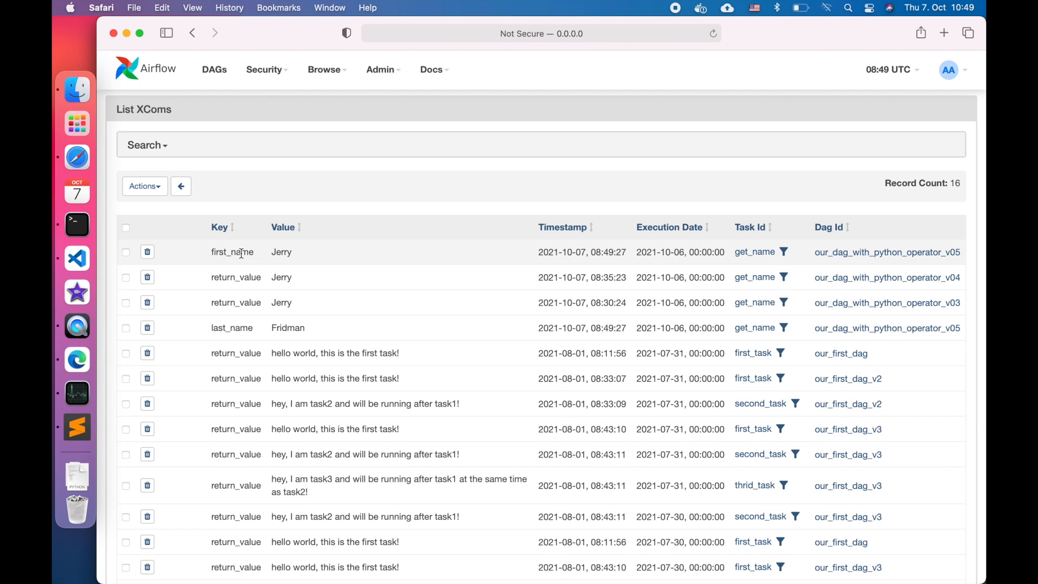
double_click(232, 252)
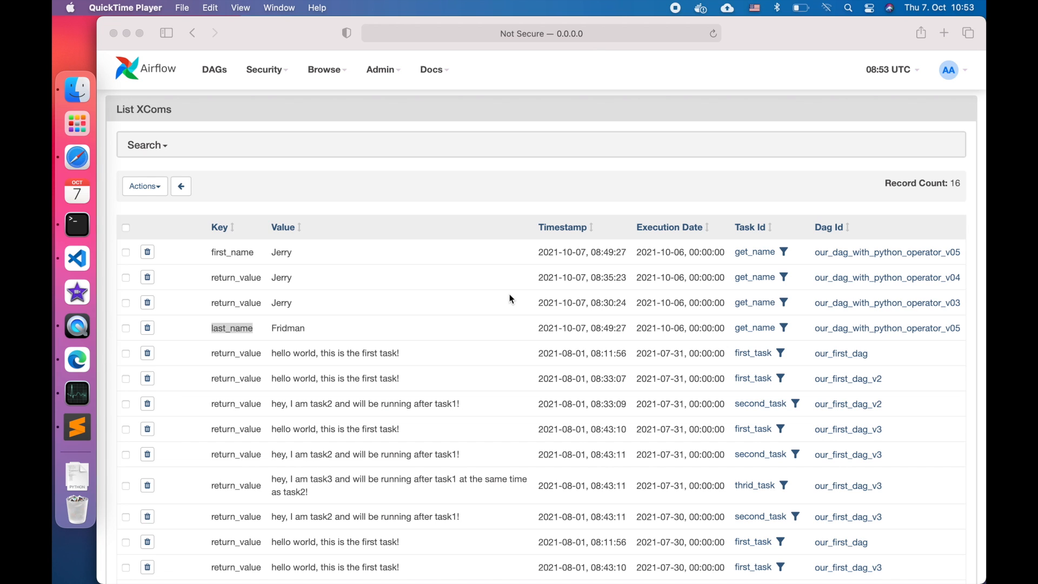
left_click(77, 259)
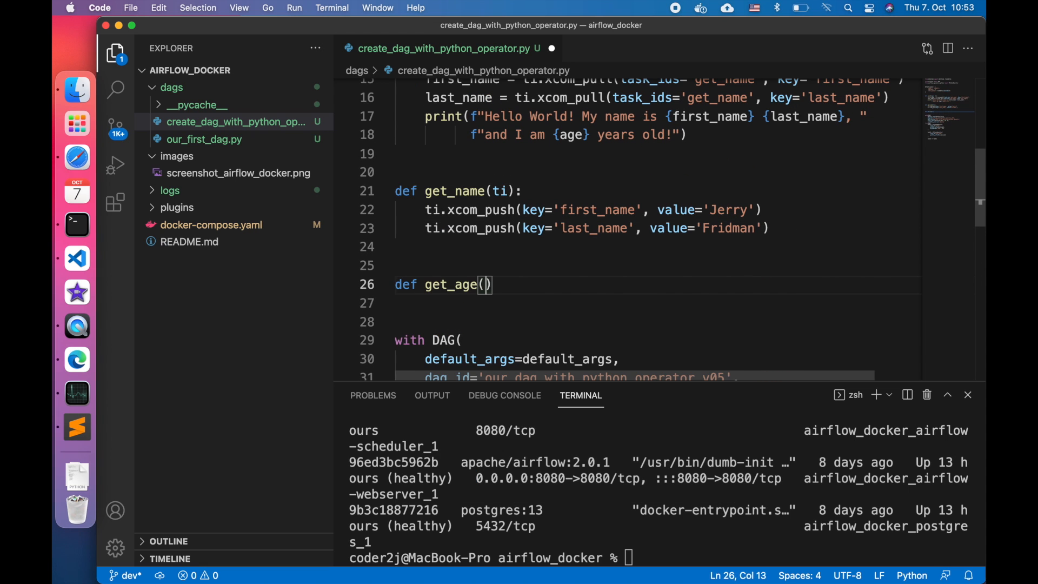
Define get_age pushing XCom key='age', value=19 and add task3 with python_callable=get_age.
type("ti):")
left_click(658, 303)
type("ti.xcom_push(")
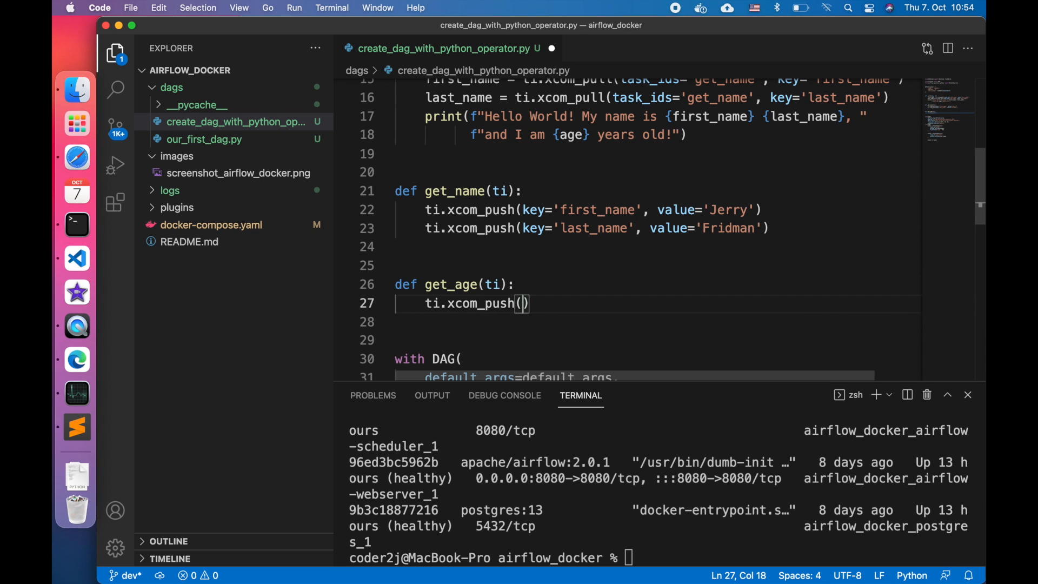
type("key='age'")
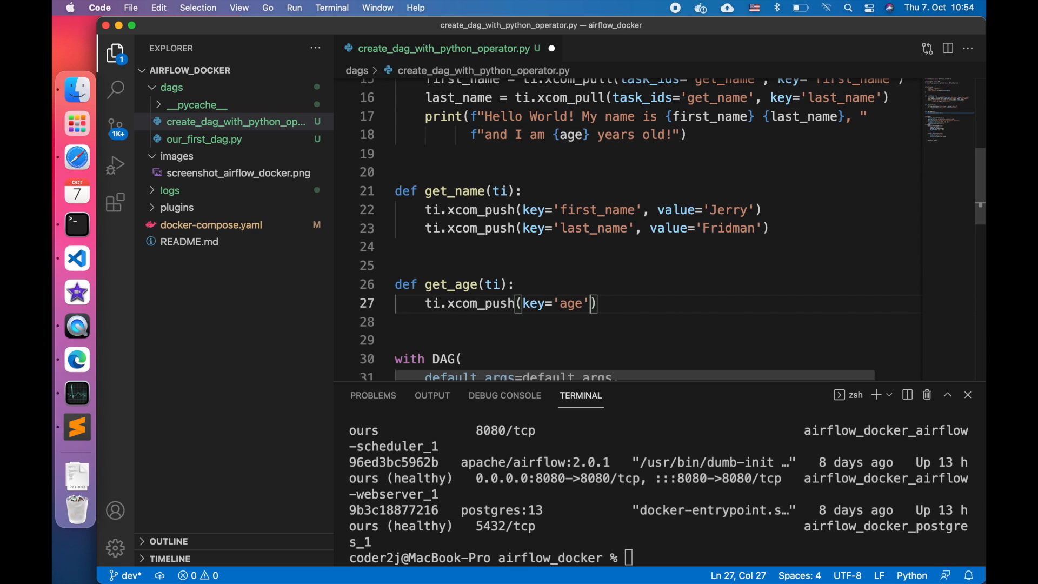
type(", value=19")
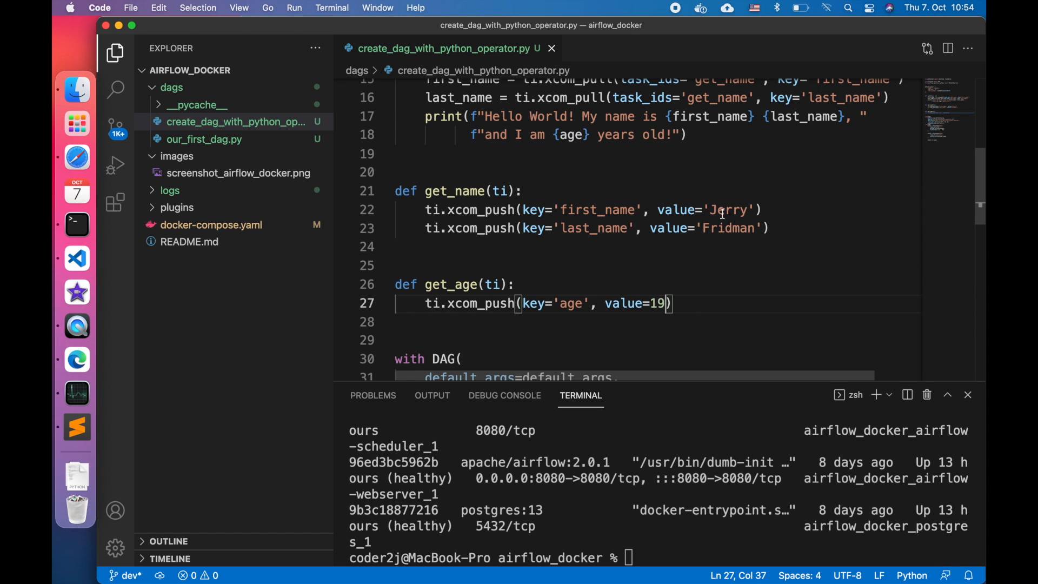
scroll("down", 3)
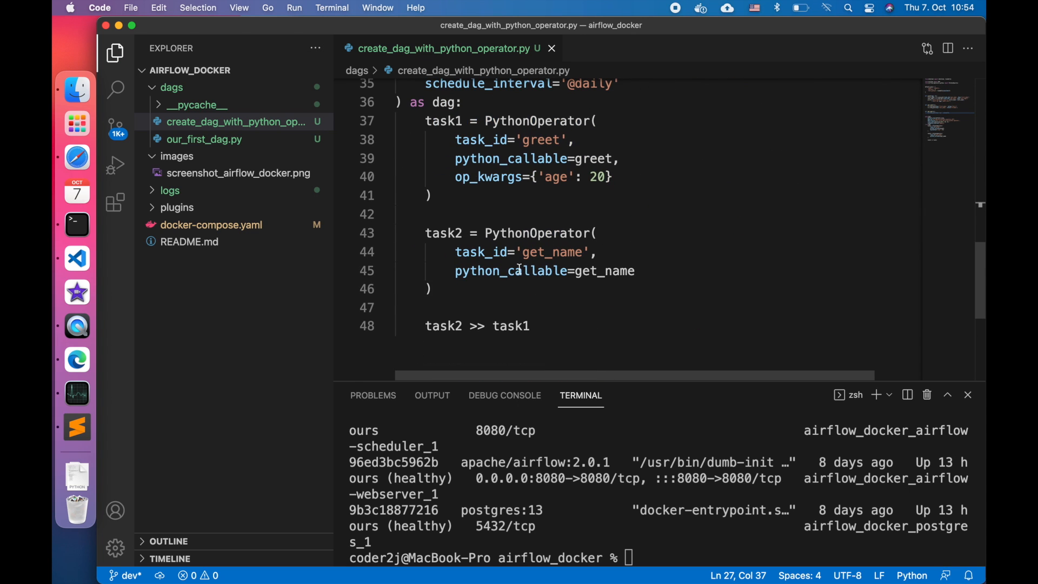
type("task3 = PythonOperator(")
type("task_id='get_age',")
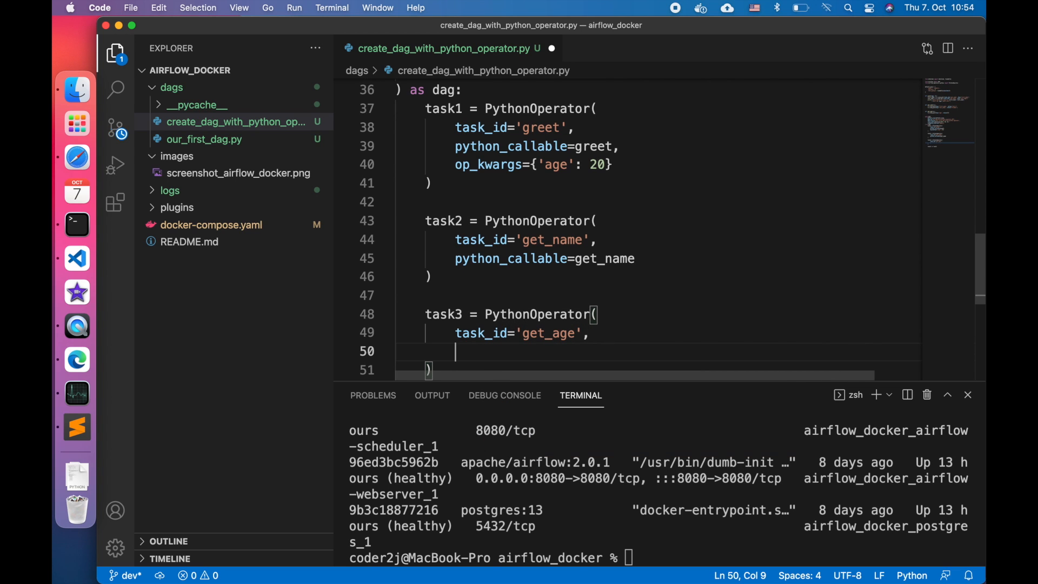
type("python_callable=get_age")
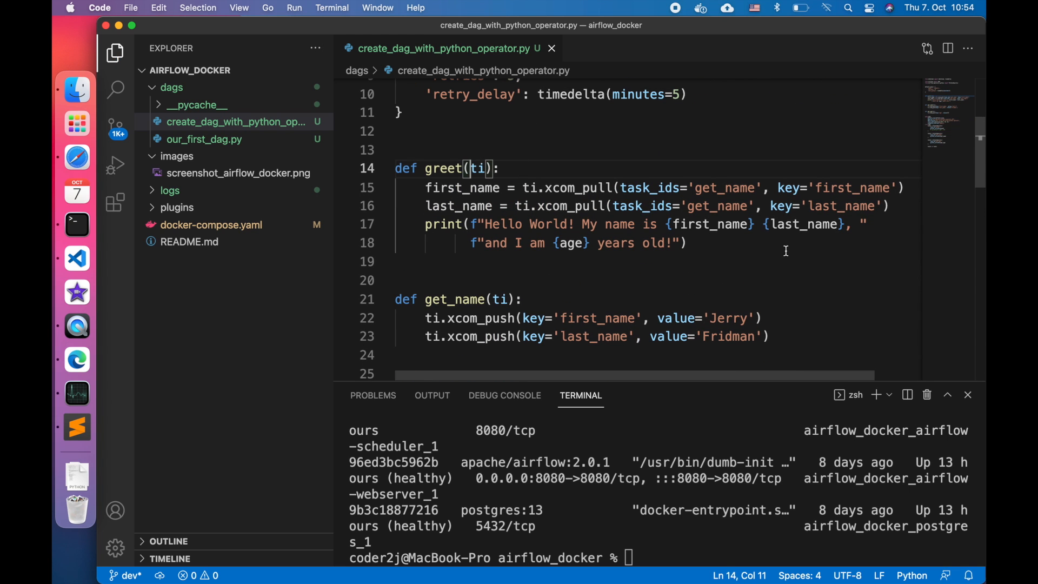
Have greet pull age from task_ids='get_age' and set [task2, task3] >> task1.
type("age")
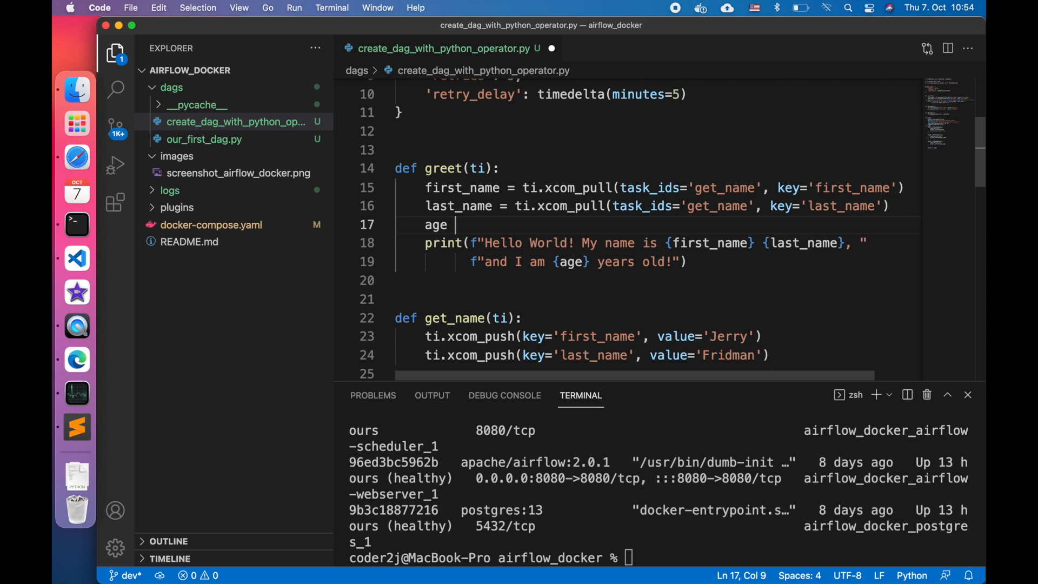
type("= ti.xcom_pull(ta")
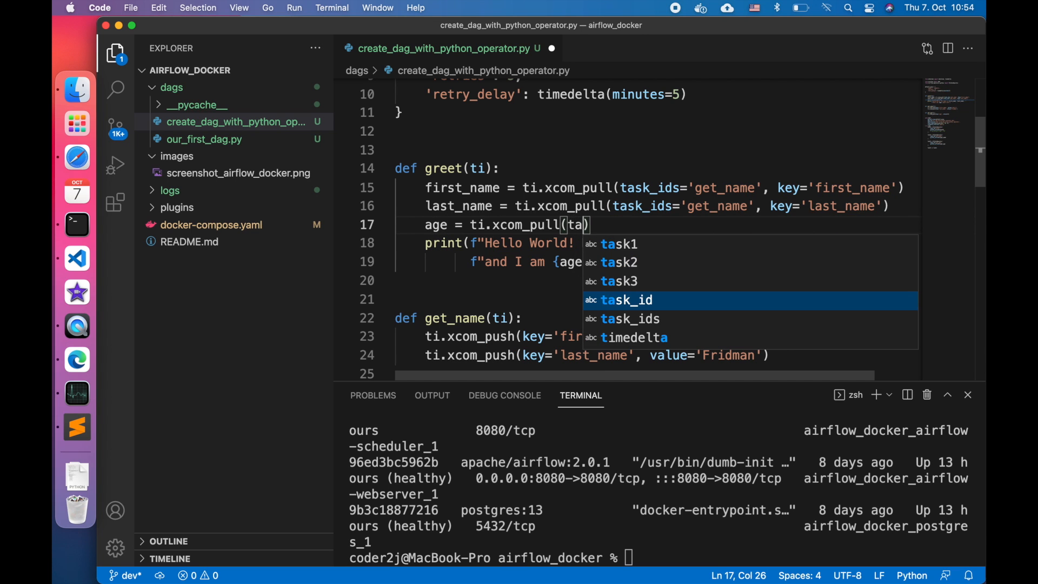
type("task_ids='get_'")
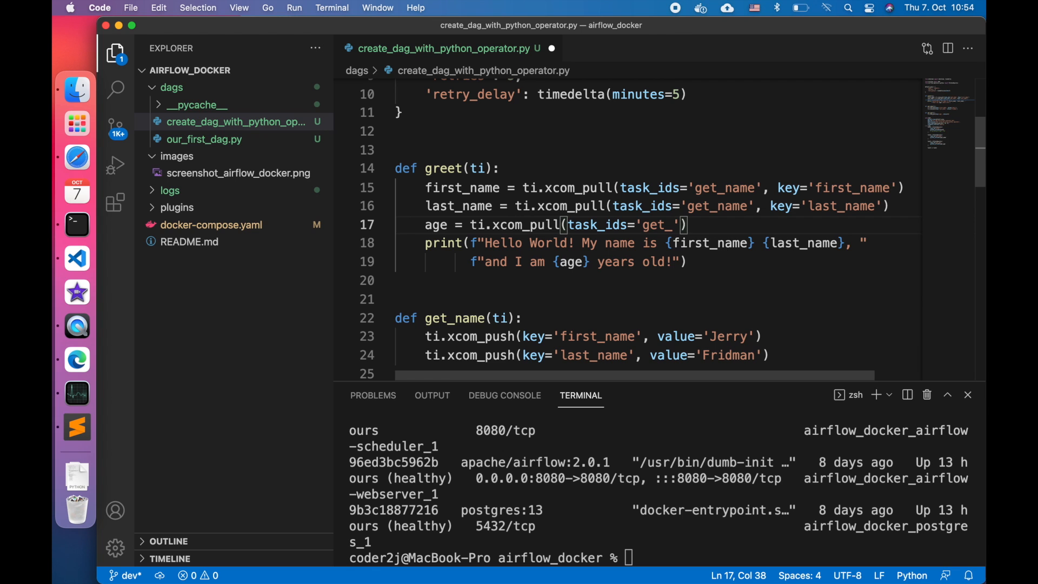
type("age', key='a")
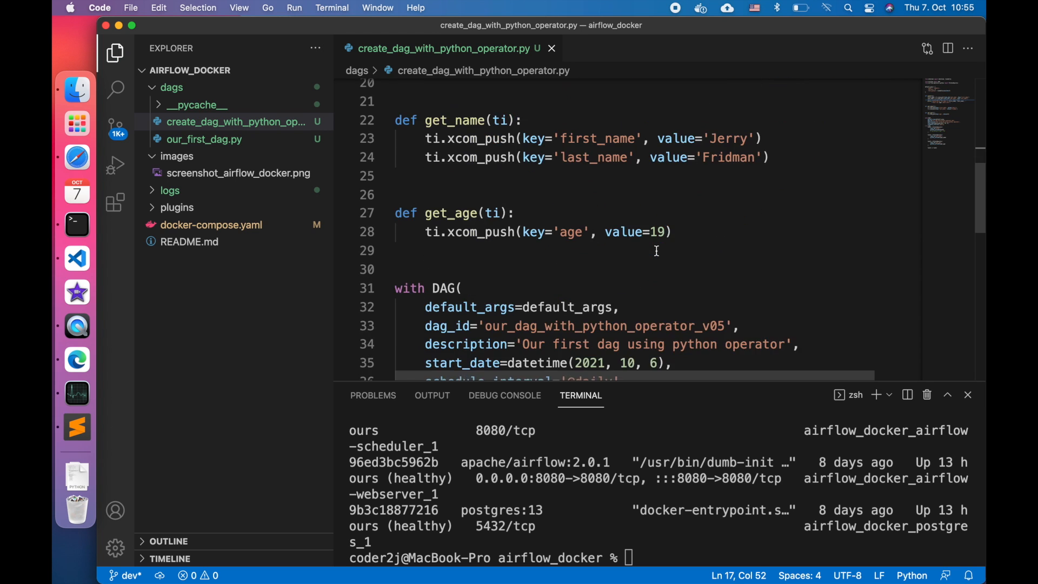
scroll("down", 3)
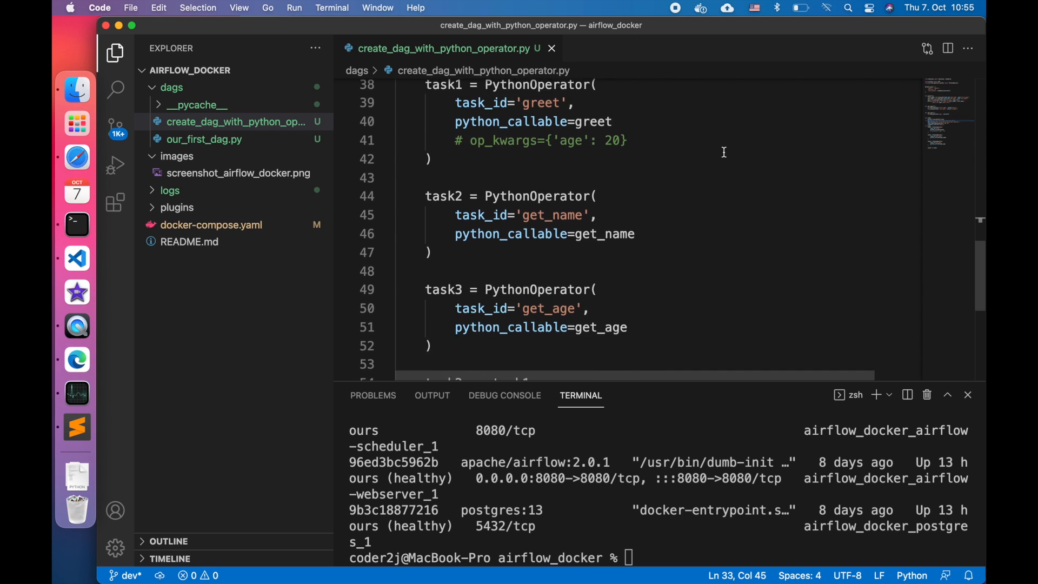
type("[task2 >> task1")
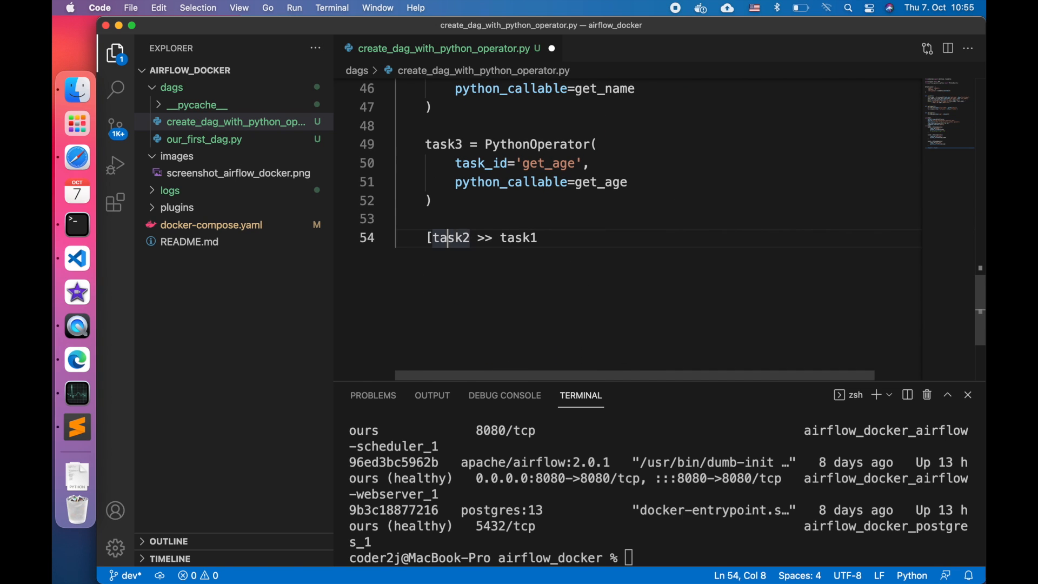
type(", task3")
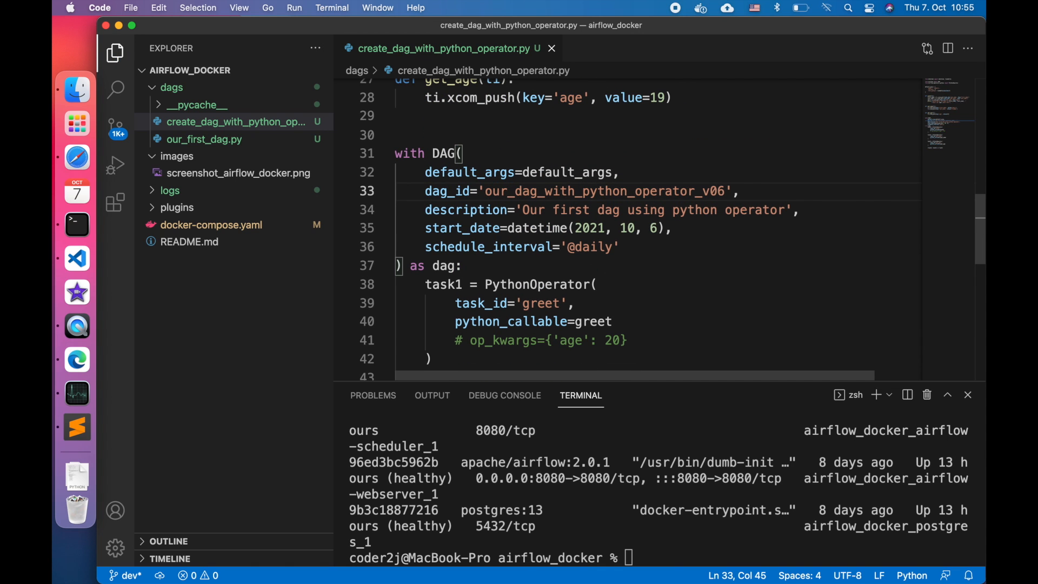
mouse_move(75, 121)
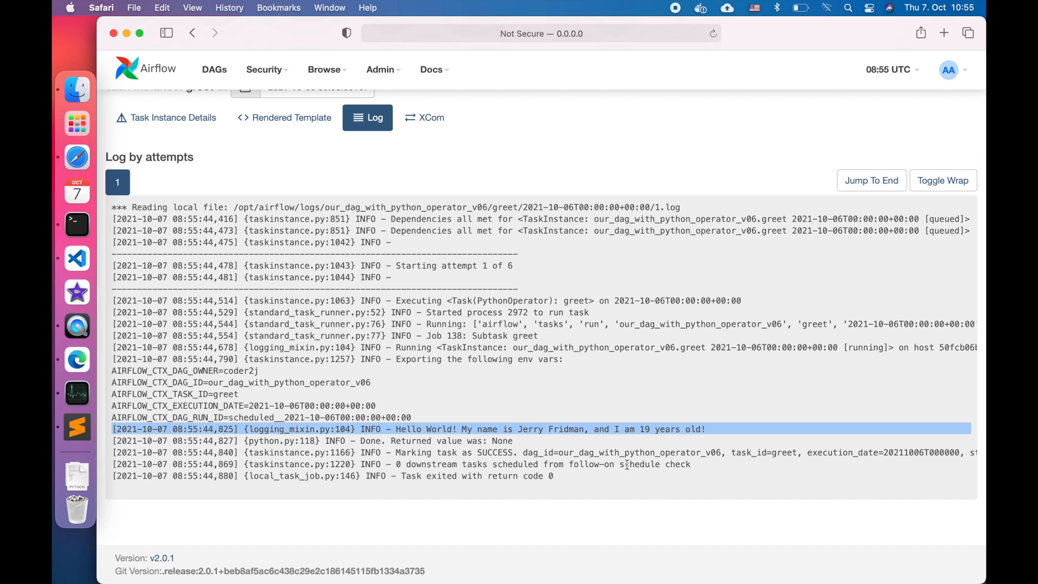
List the XCom records via Admin and highlight get_age's age value 19 for v06.
left_click(380, 69)
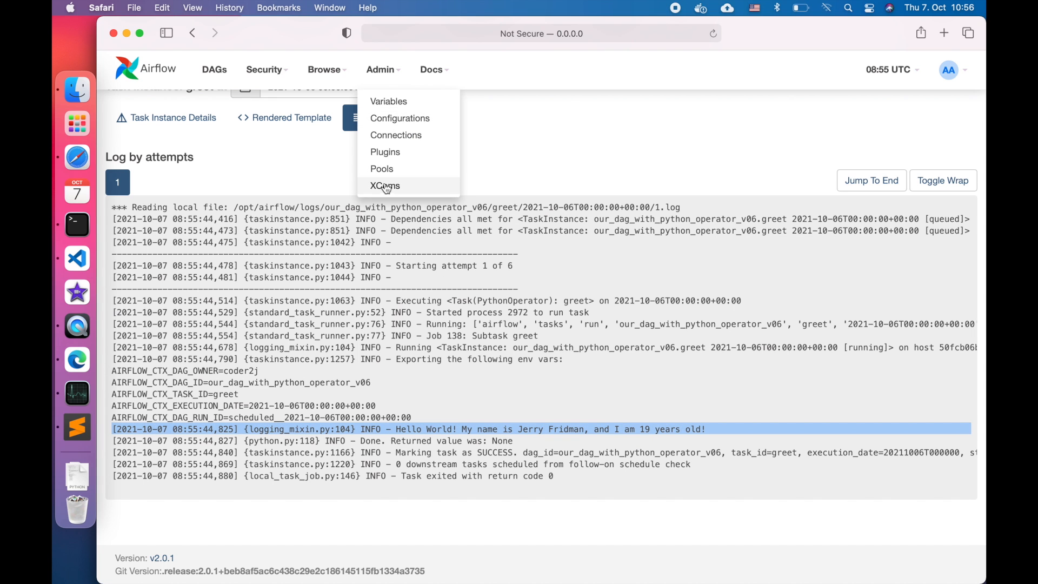
left_click(385, 185)
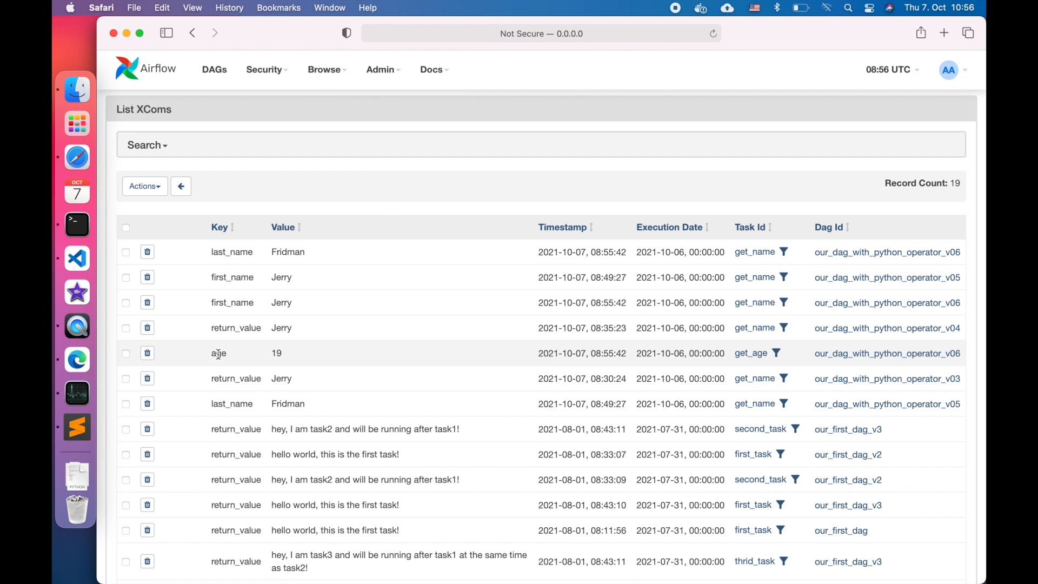
mouse_move(219, 353)
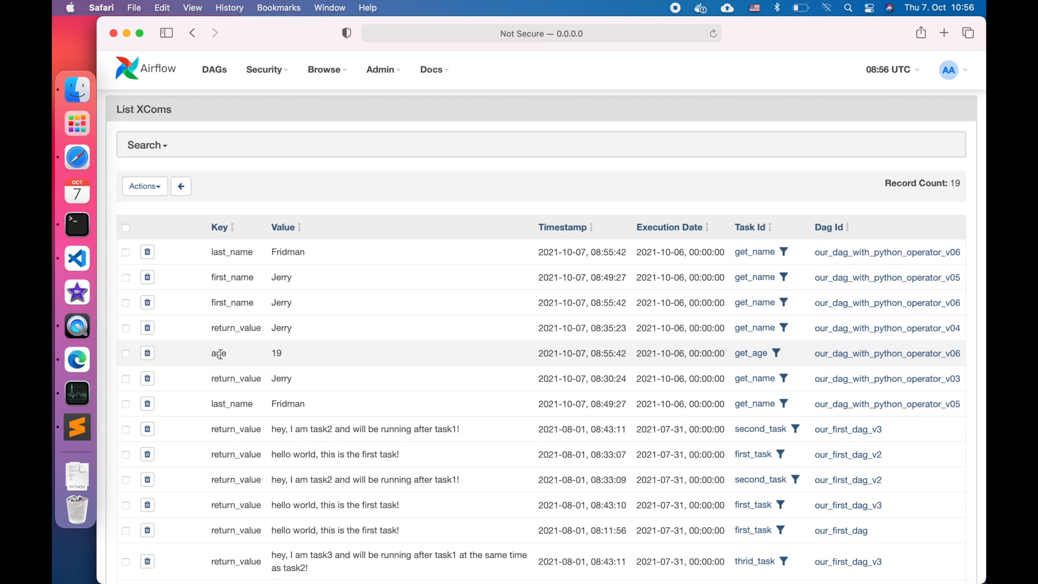
mouse_move(275, 352)
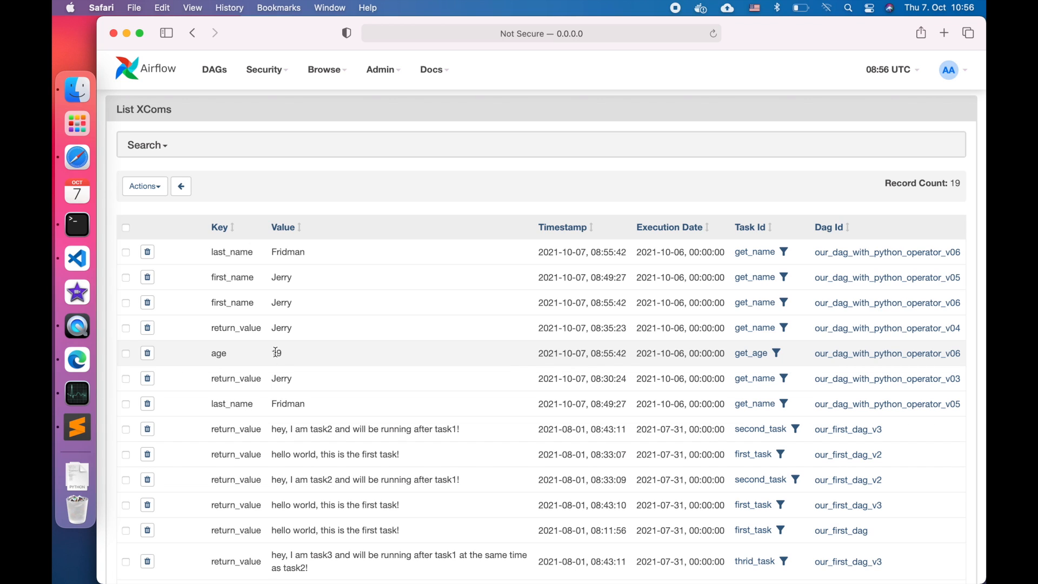
double_click(276, 352)
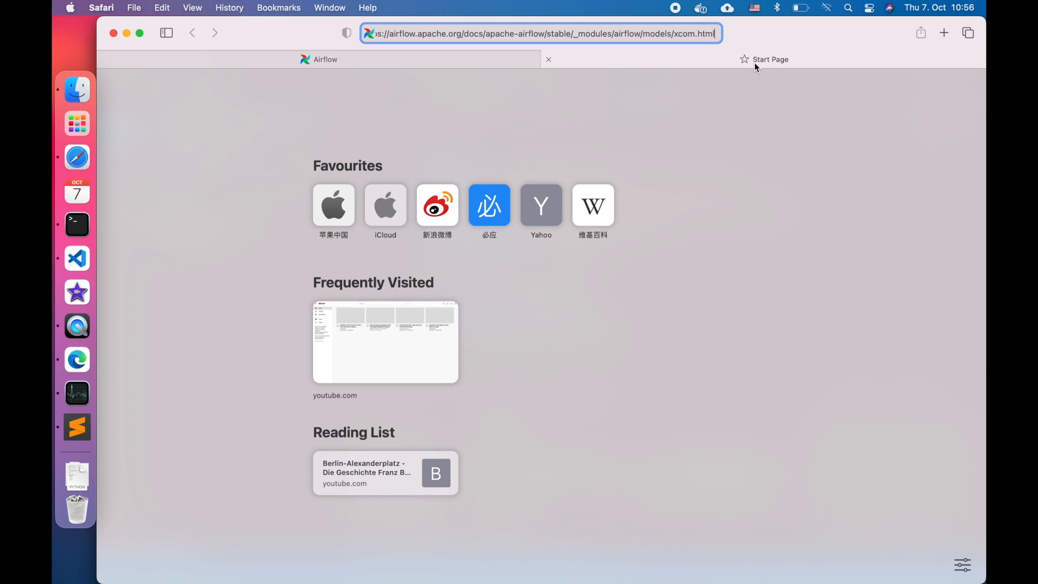
Load the airflow.models.xcom source page and scroll to MAX_XCOM_SIZE of 48KB.
key("Return")
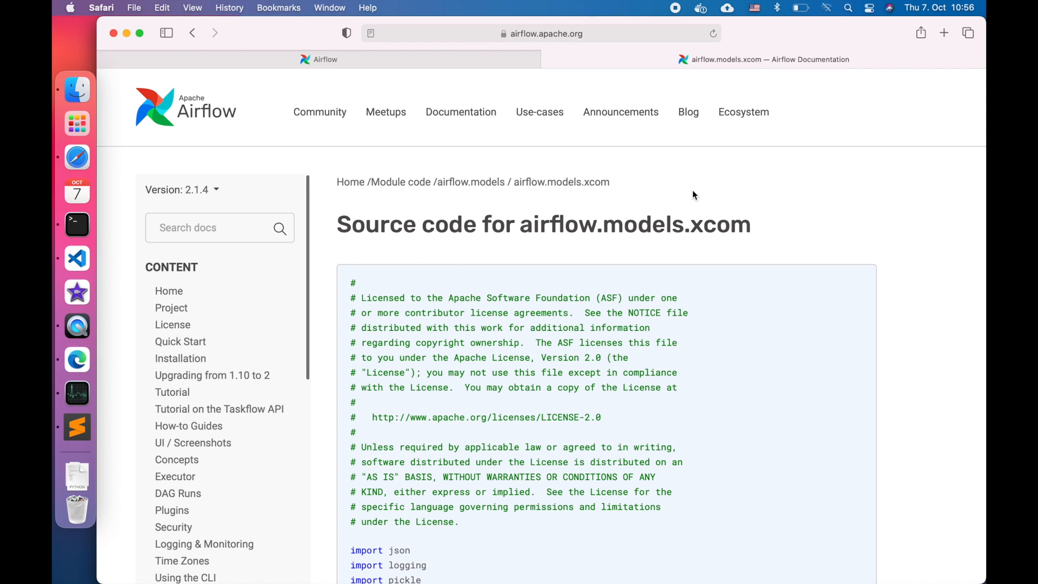
scroll("down", 3)
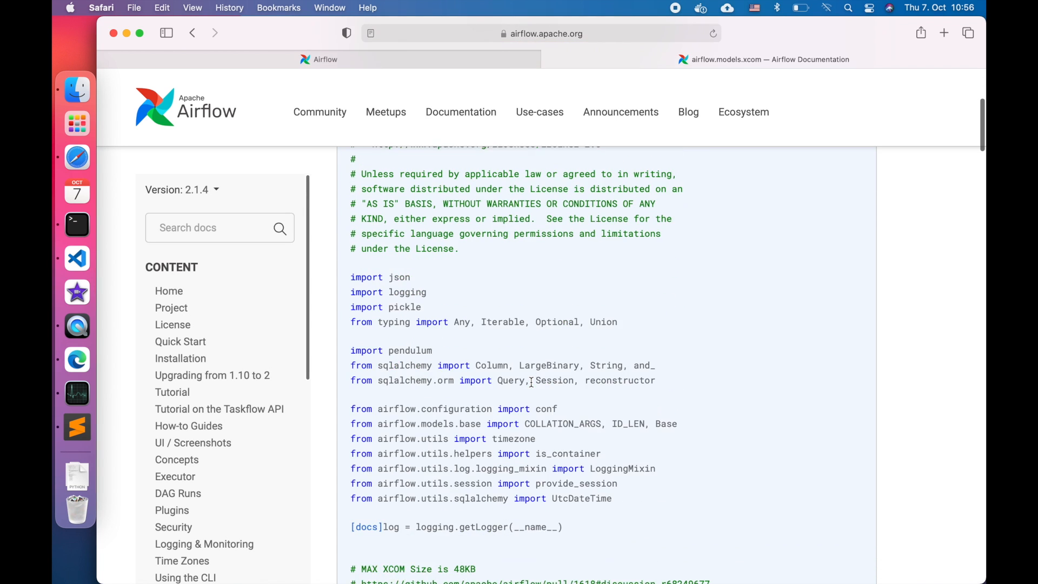
scroll("down", 3)
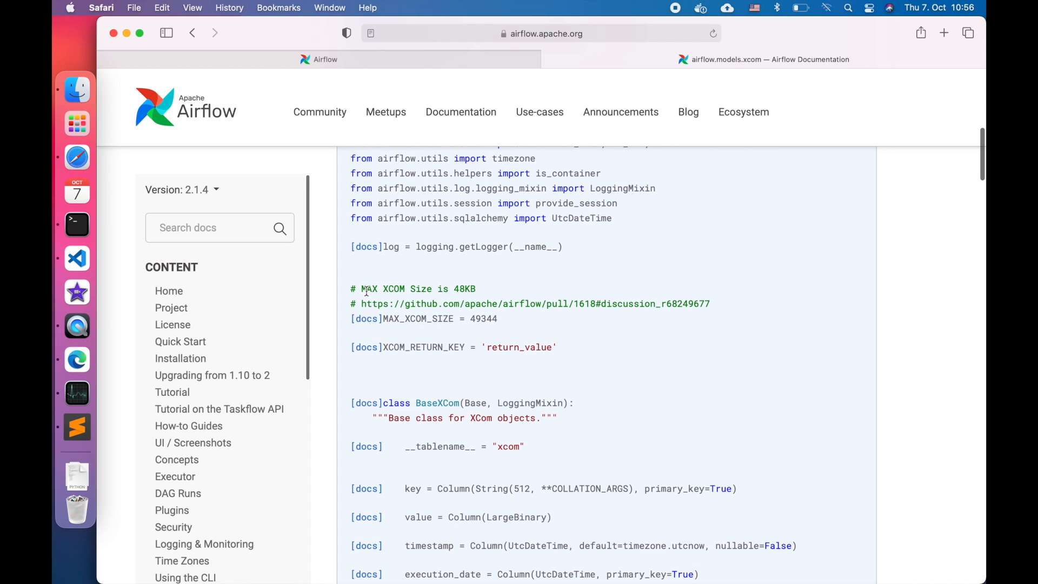